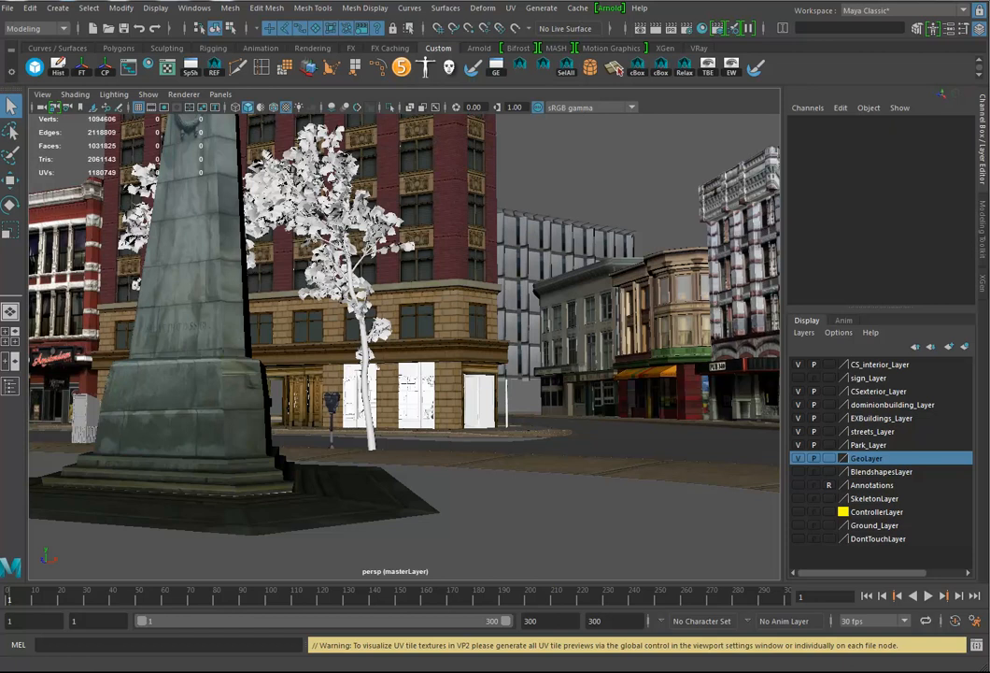
mouse_move(452, 413)
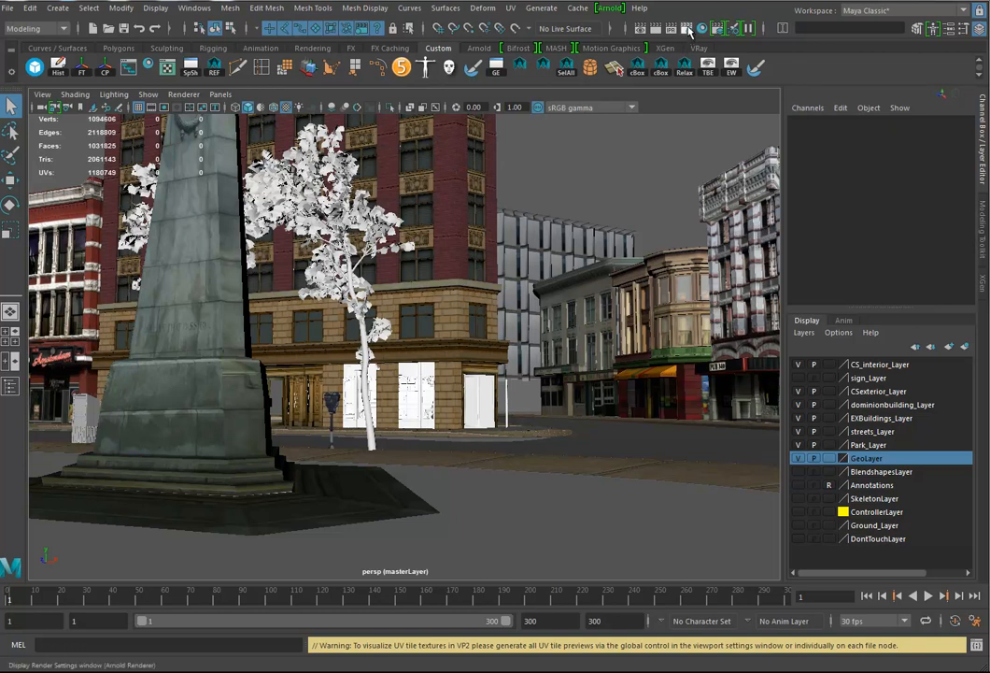
mouse_move(687, 33)
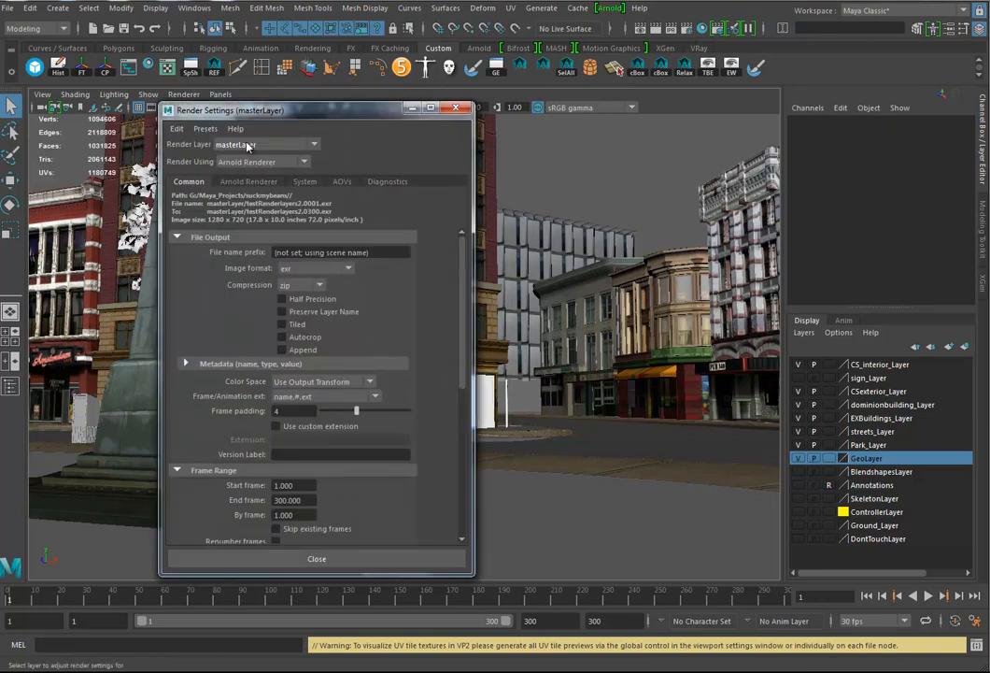
Show the AOV Browser with ID and Z listed as the active AOVs.
click(342, 181)
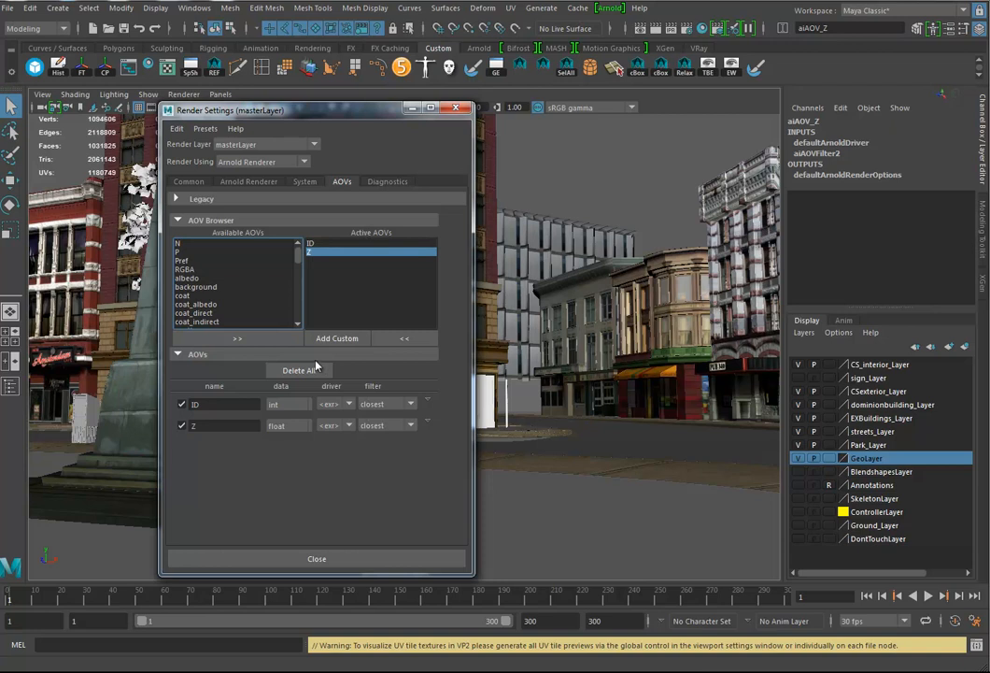
click(317, 252)
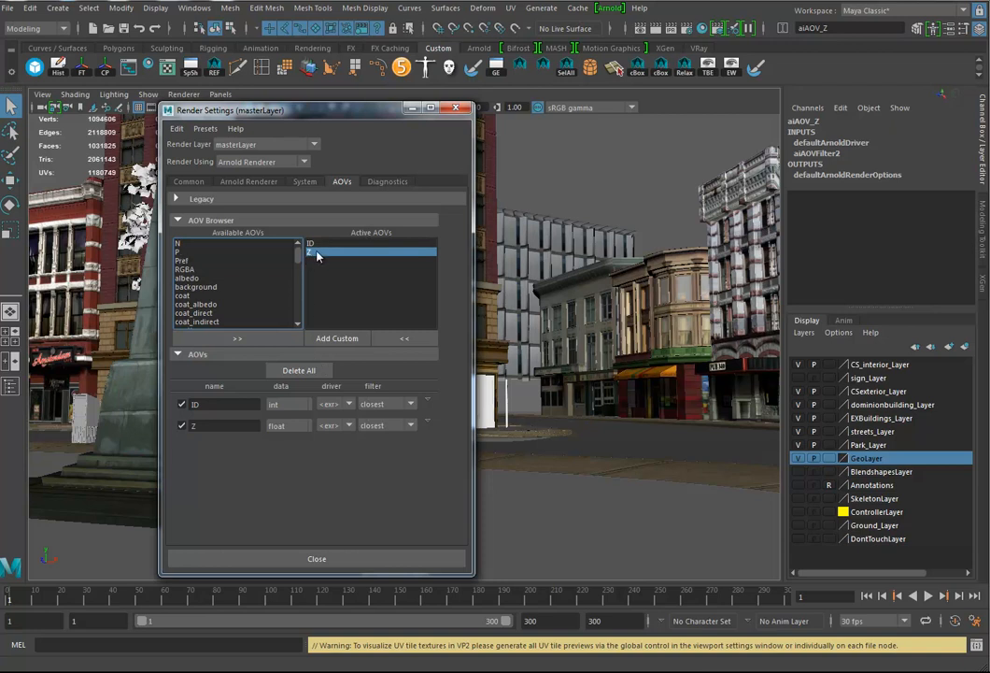
mouse_move(329, 275)
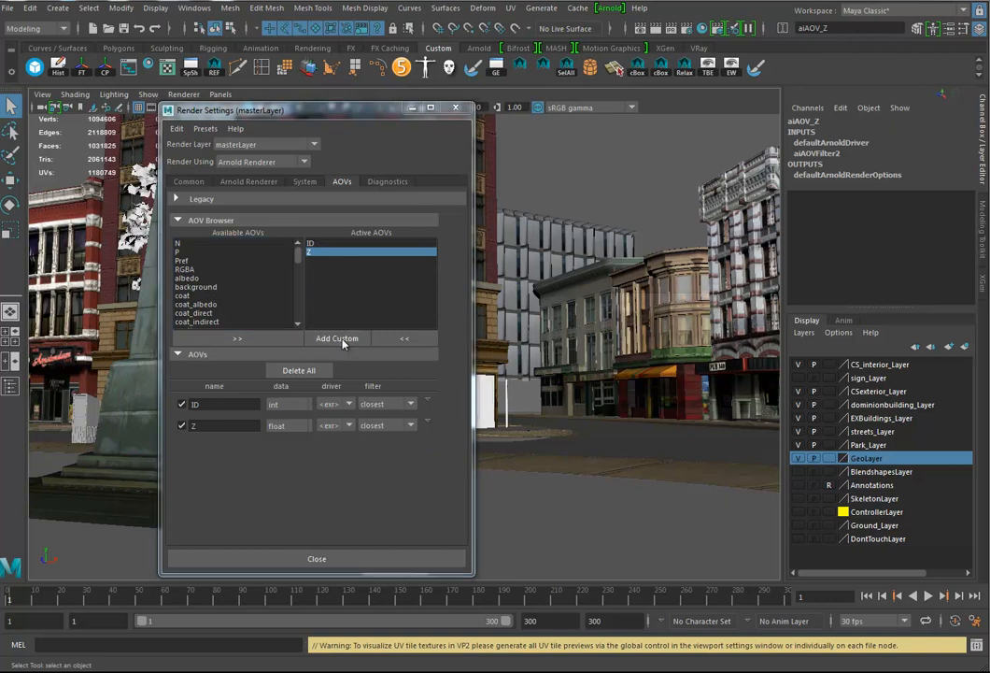
Create a custom AOV named AO.
click(336, 339)
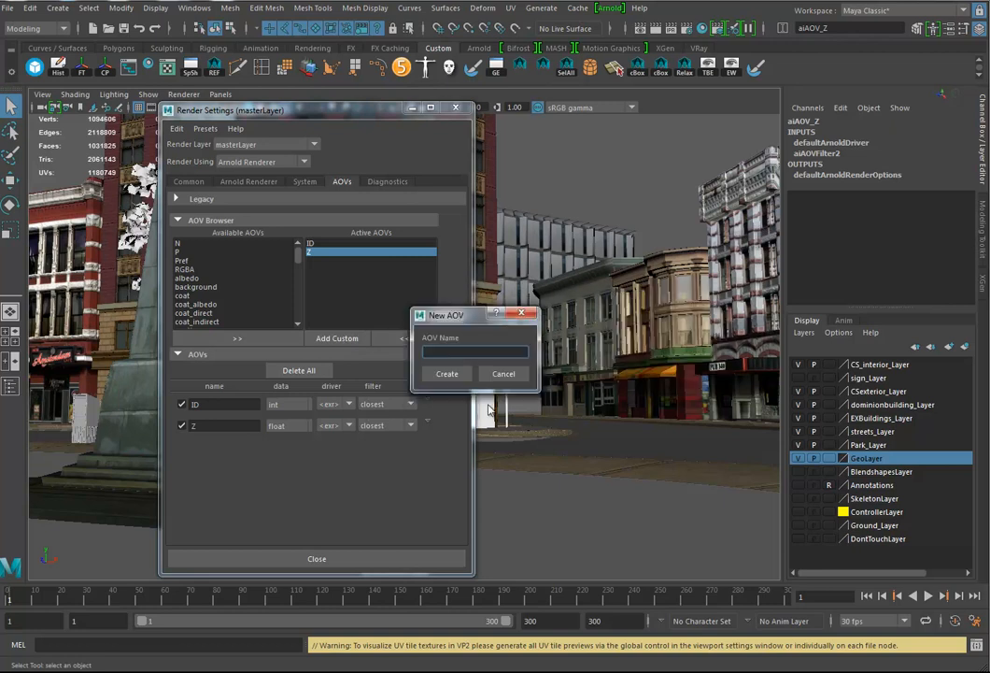
text(AO)
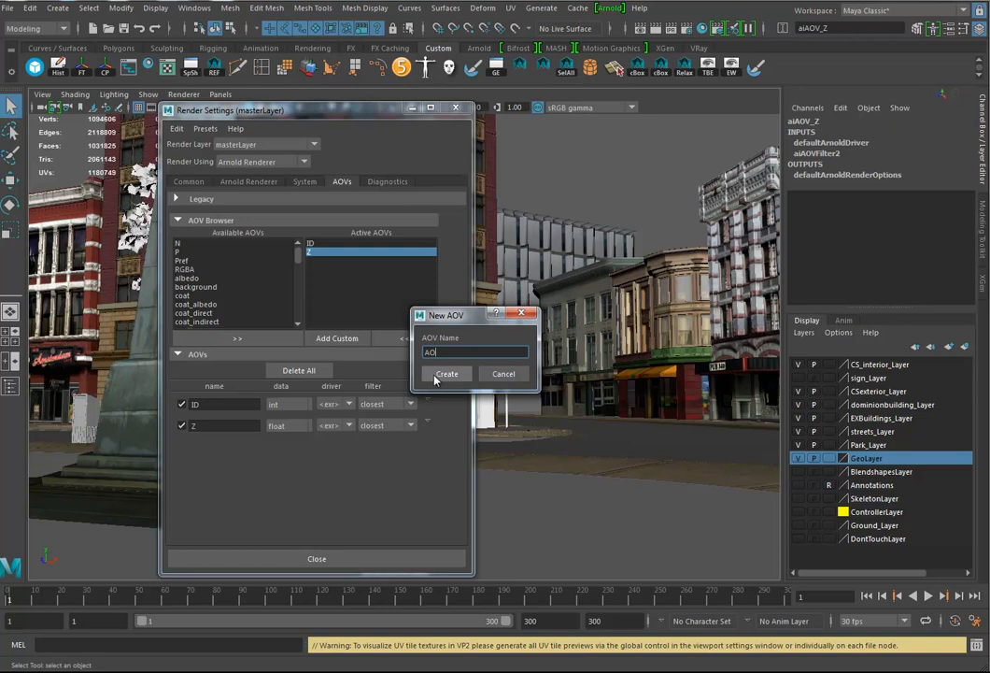
click(447, 373)
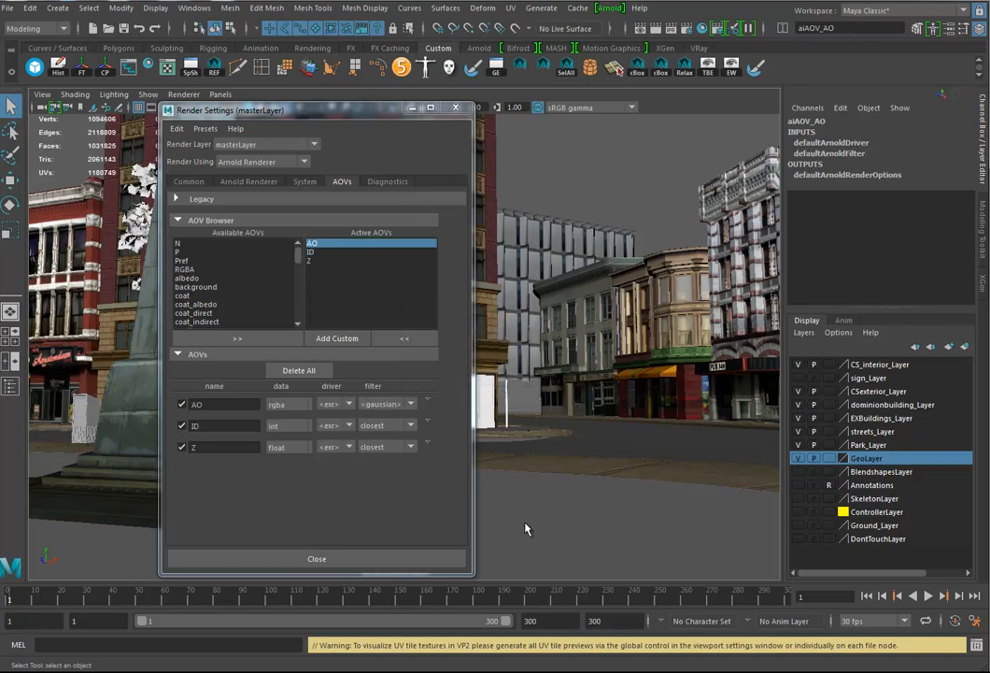
mouse_move(431, 404)
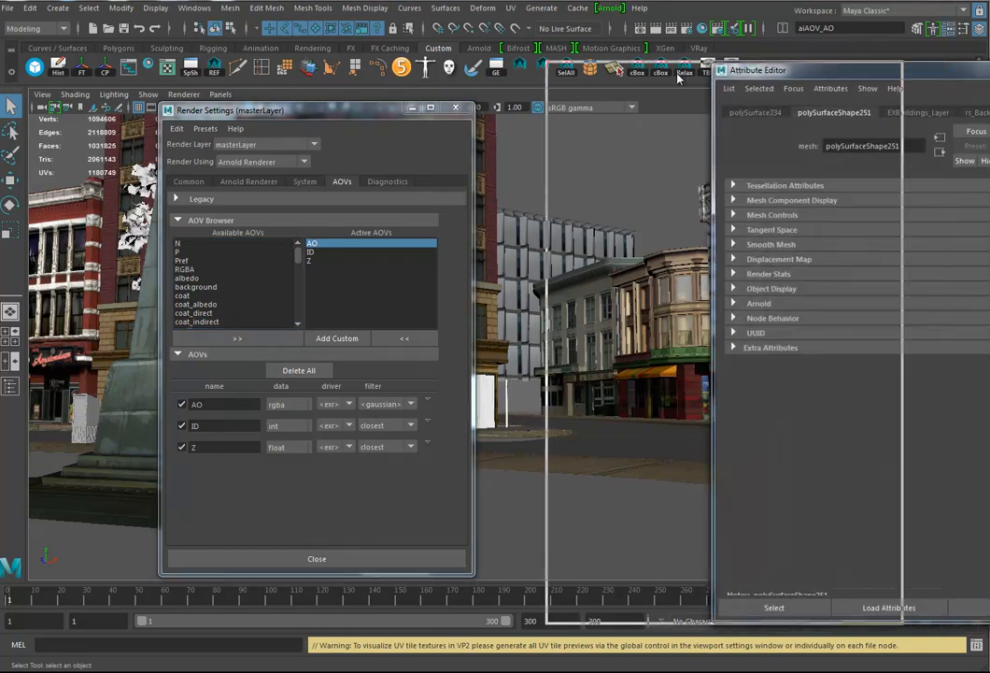
Connect an aiAmbientOcclusion shader as the AO AOV node's default shader.
right_click(197, 404)
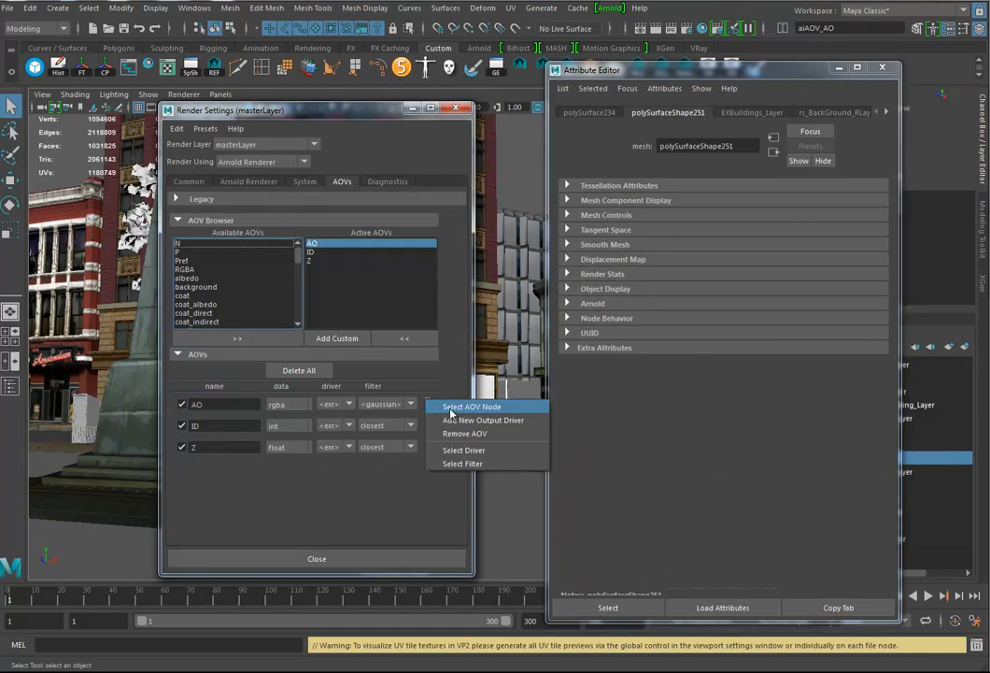
click(471, 407)
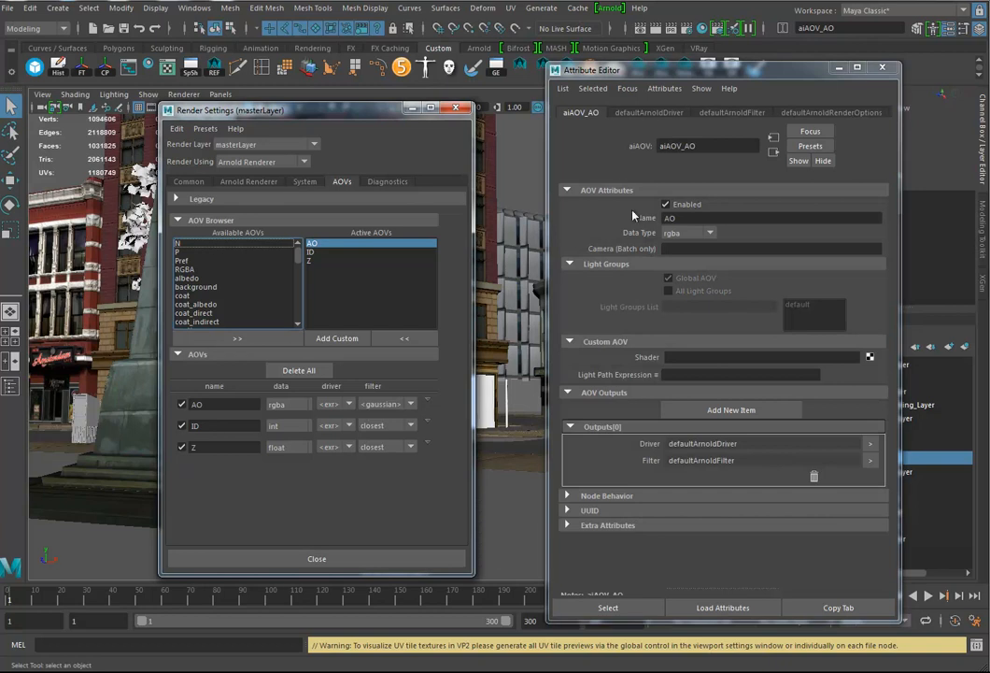
mouse_move(583, 362)
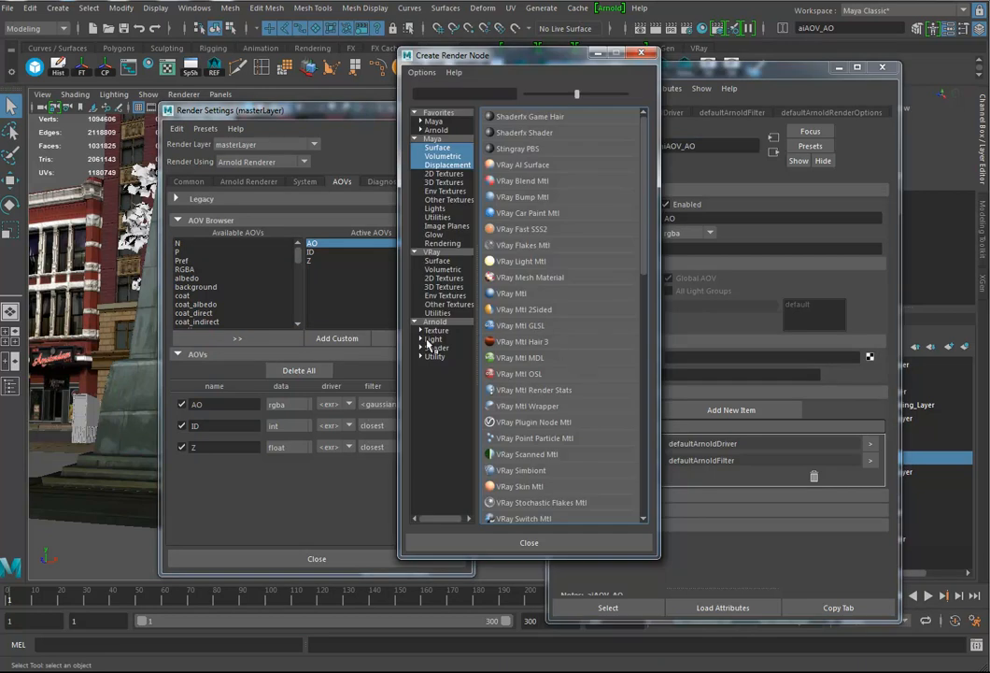
click(437, 346)
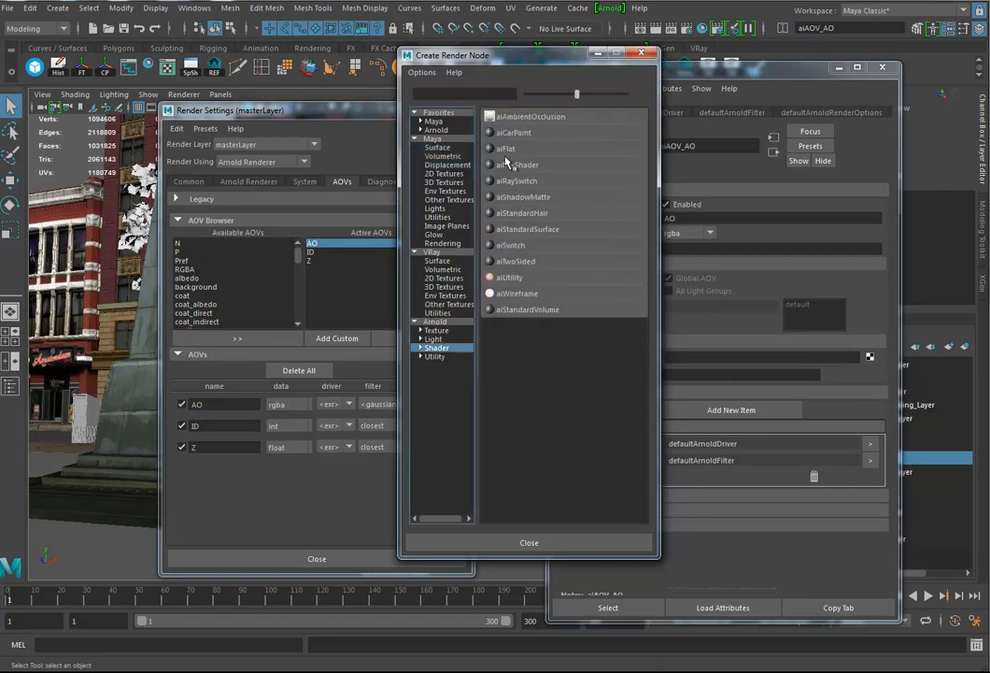
click(531, 116)
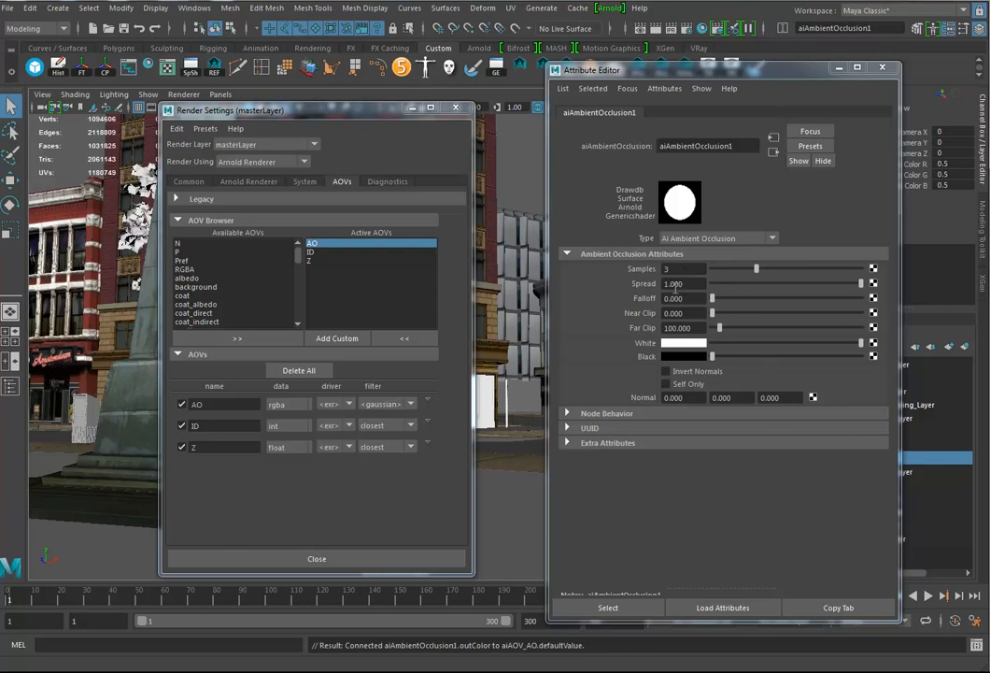
mouse_move(794, 359)
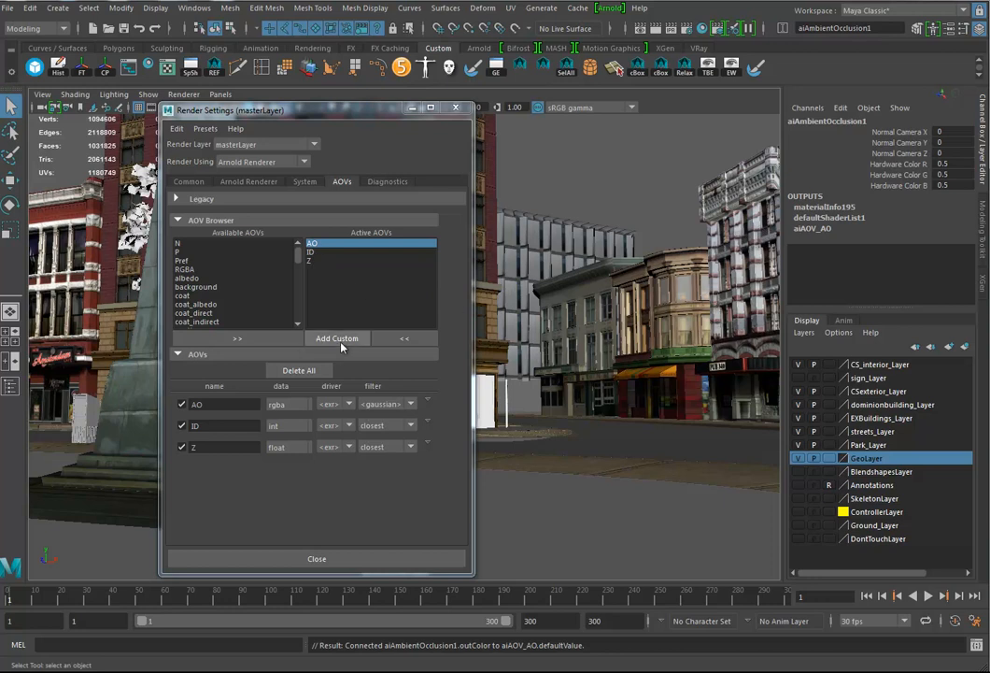
Create a custom AOV named Wireframe.
click(336, 338)
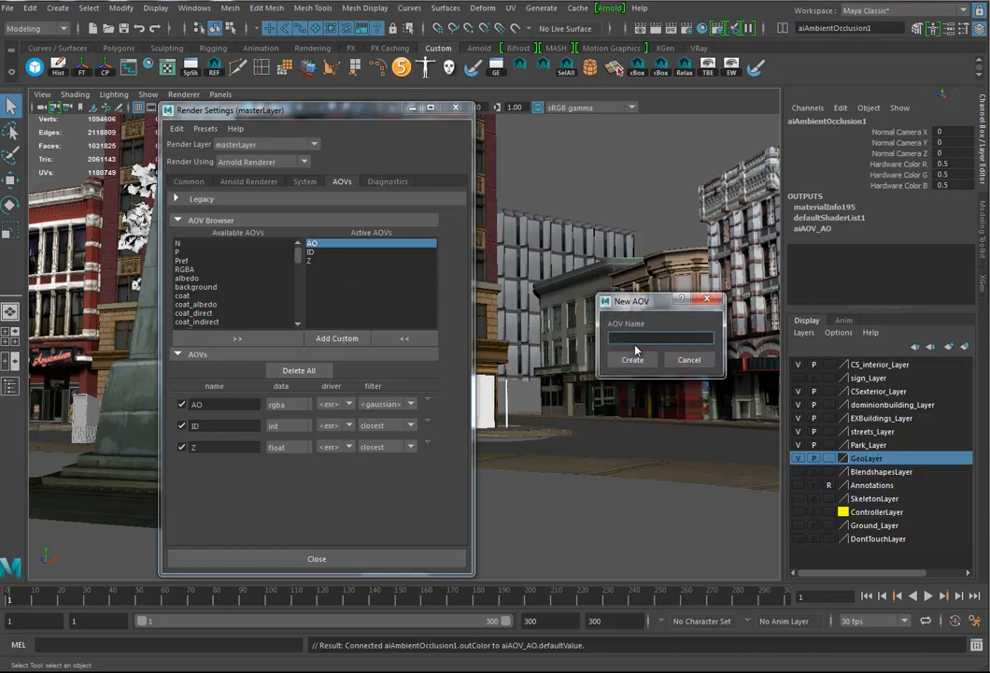
text(W)
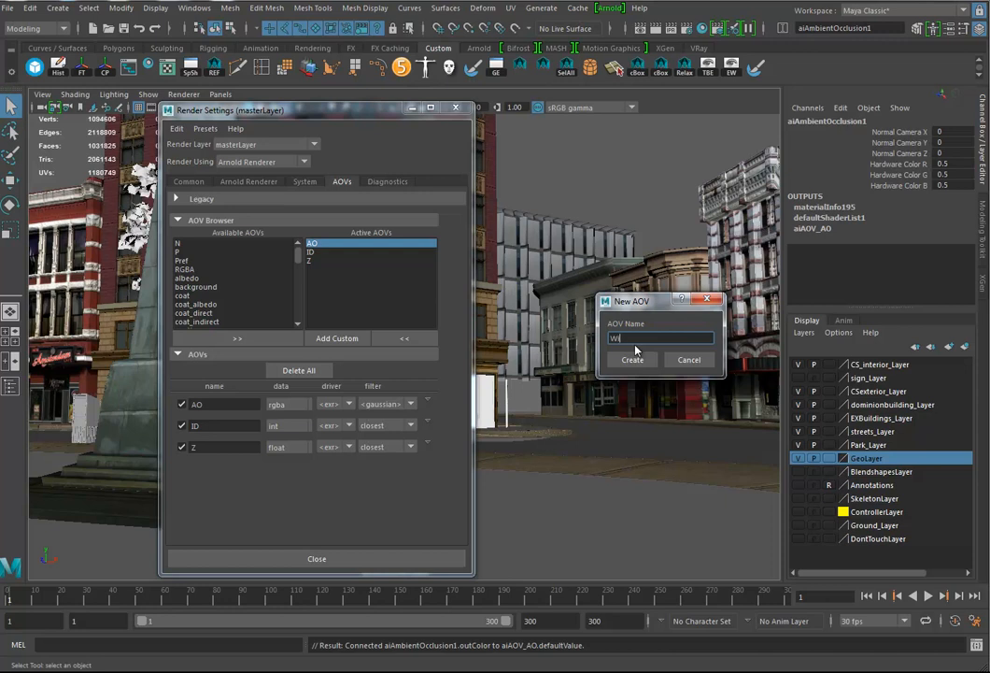
text(ireframe)
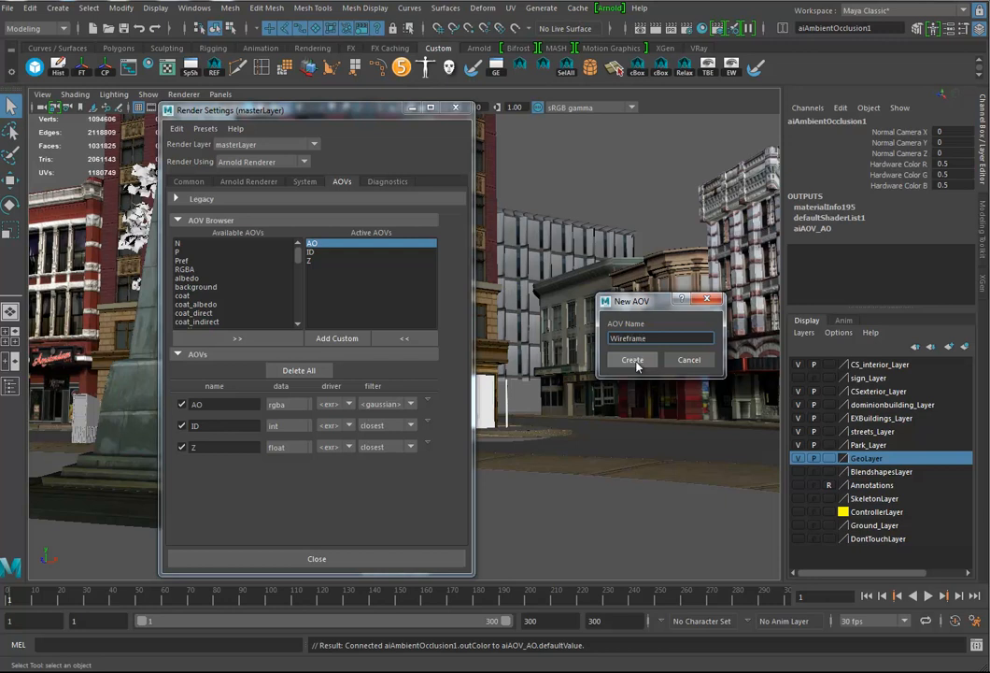
click(632, 358)
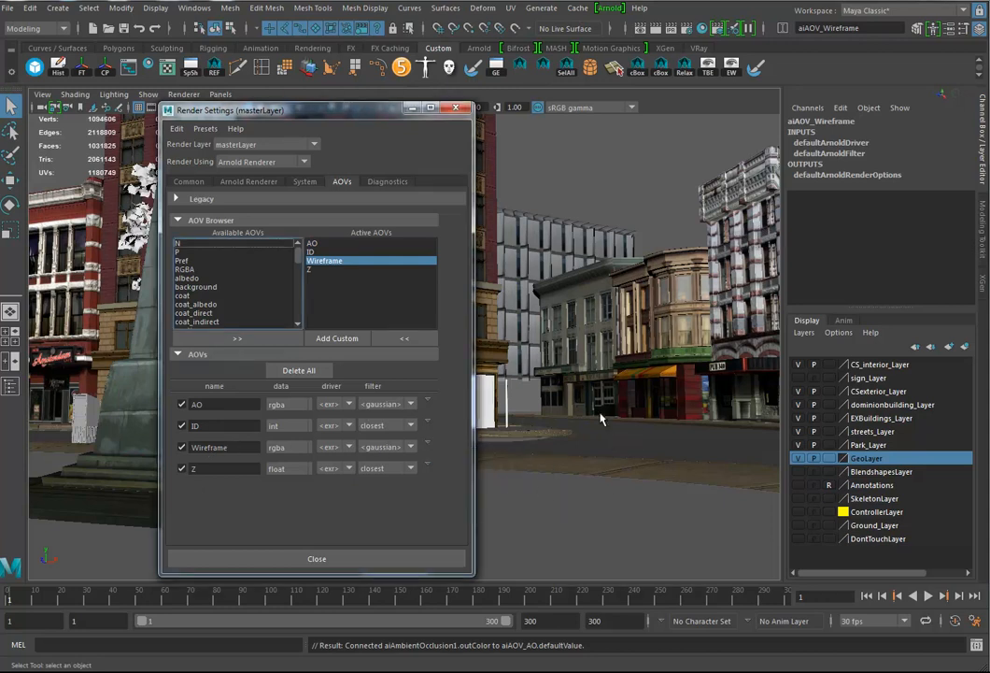
Connect an aiWireframe shader to the Wireframe AOV node's default shader.
click(187, 277)
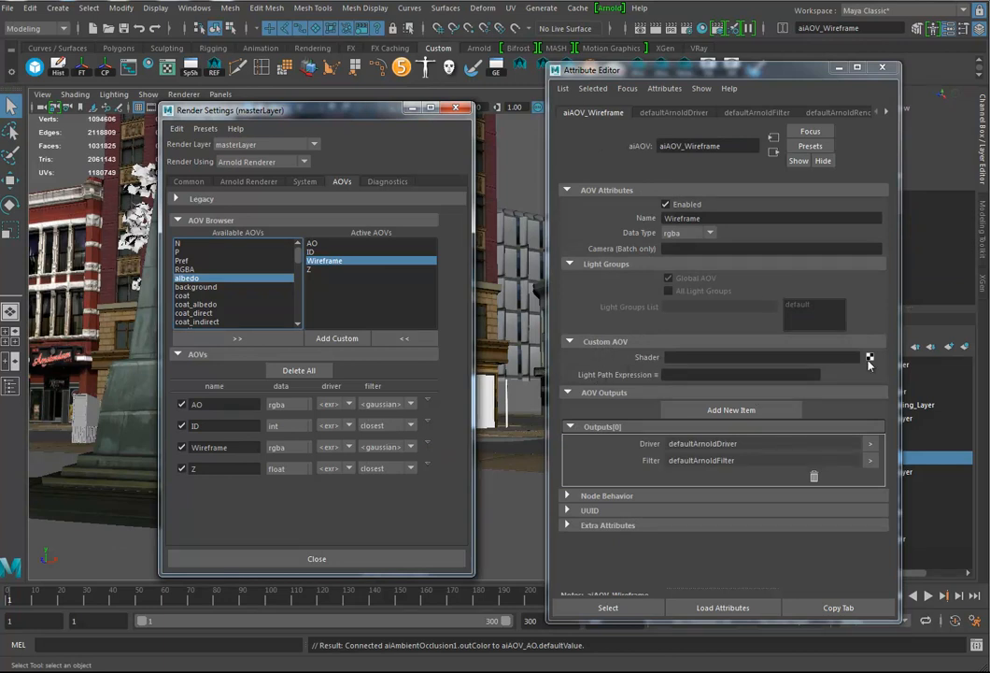
click(869, 357)
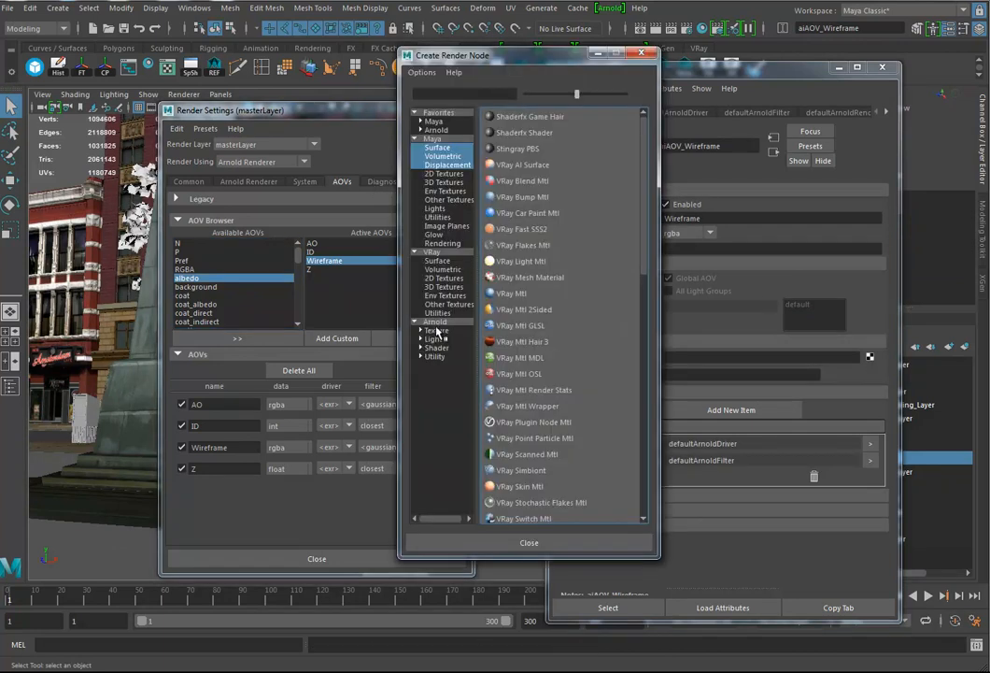
click(437, 346)
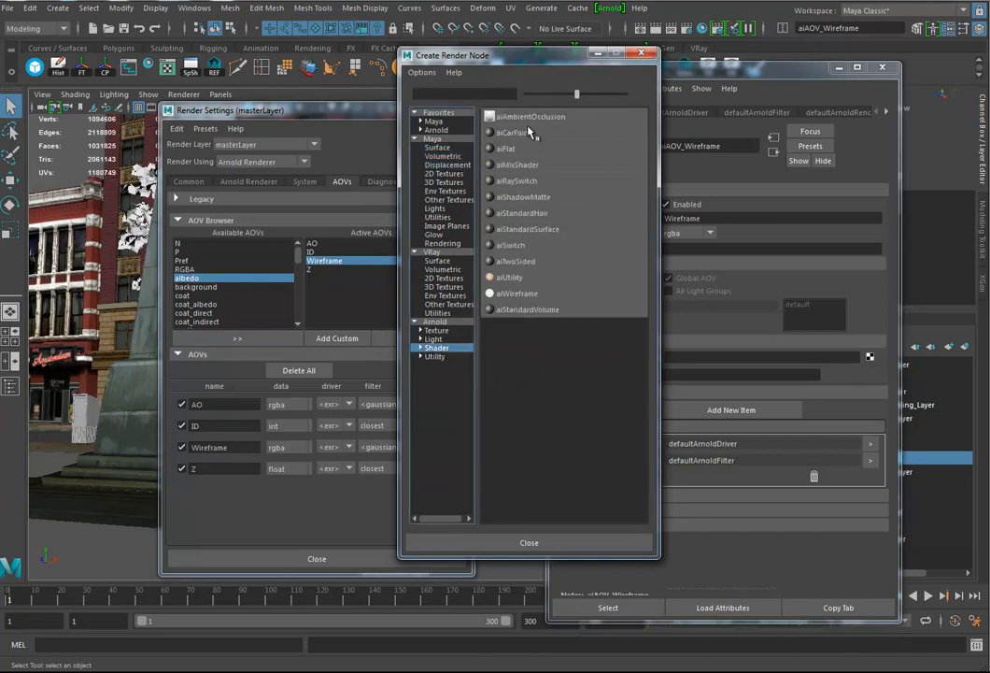
click(516, 294)
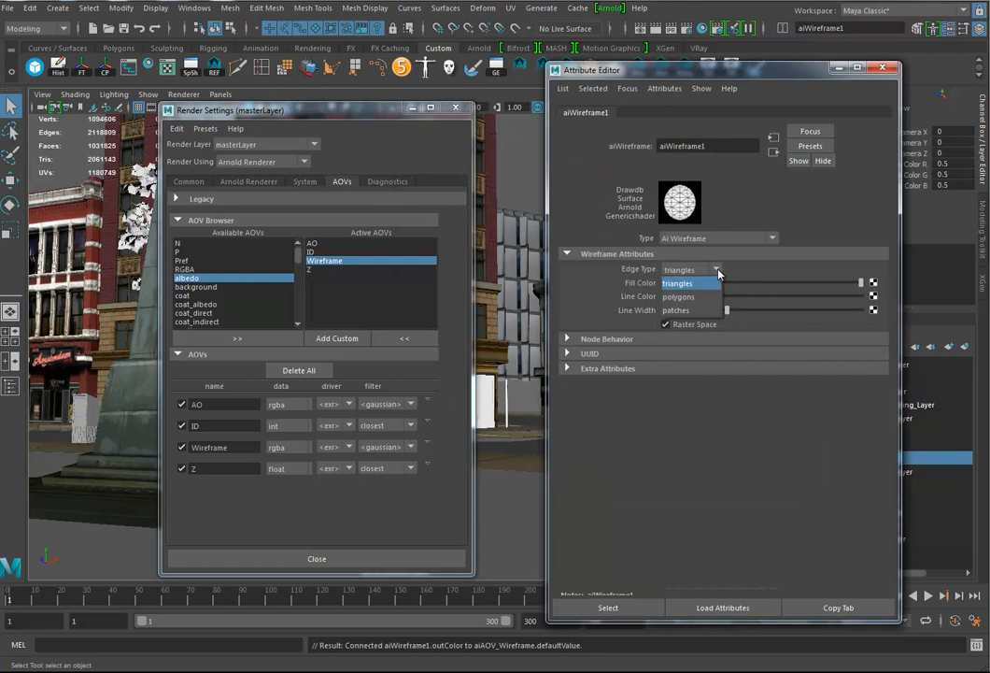
Try triangles and patches edge types, then leave the wireframe shader on polygons.
click(679, 295)
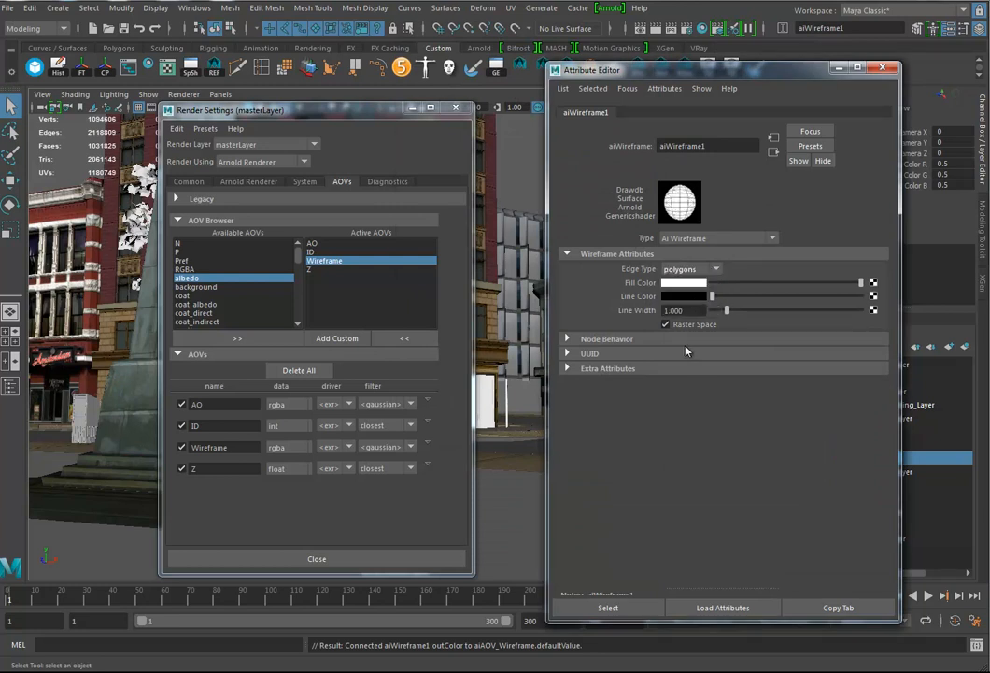
click(713, 269)
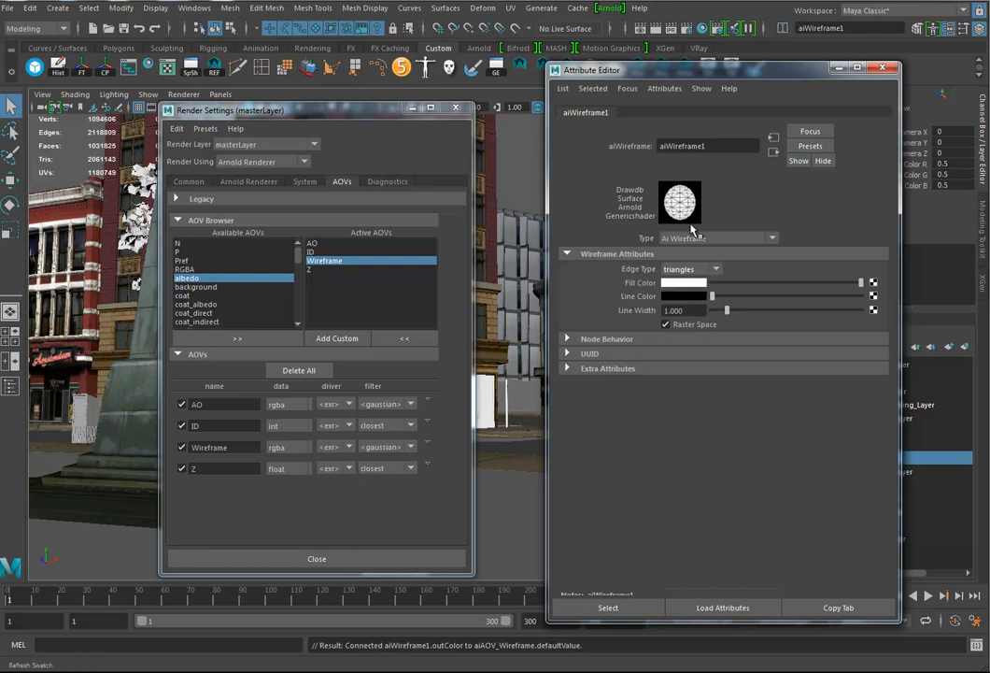
click(692, 270)
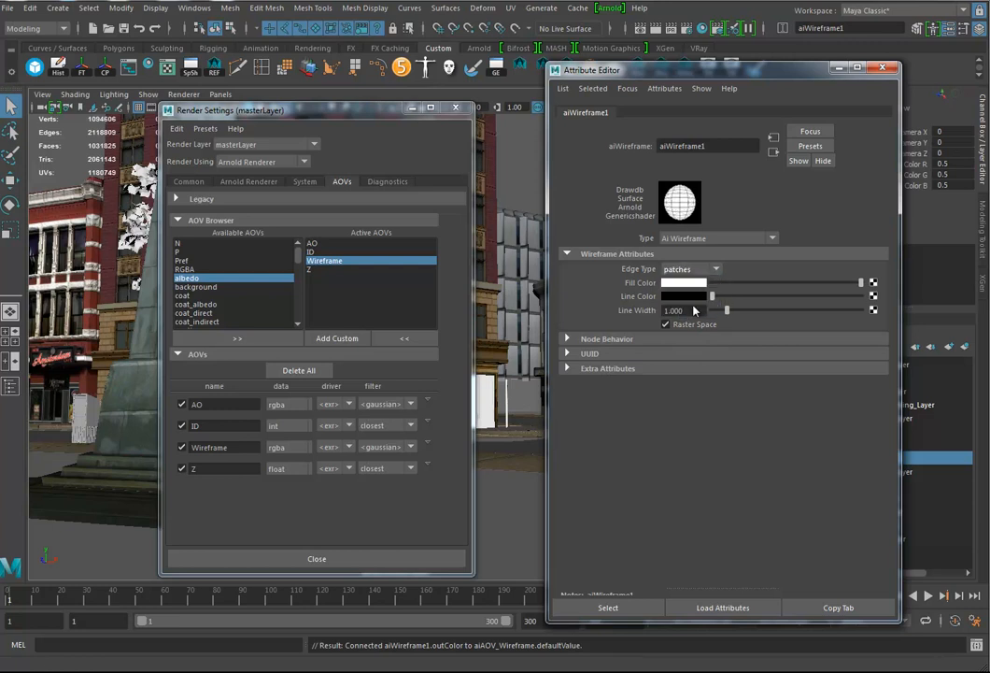
click(691, 269)
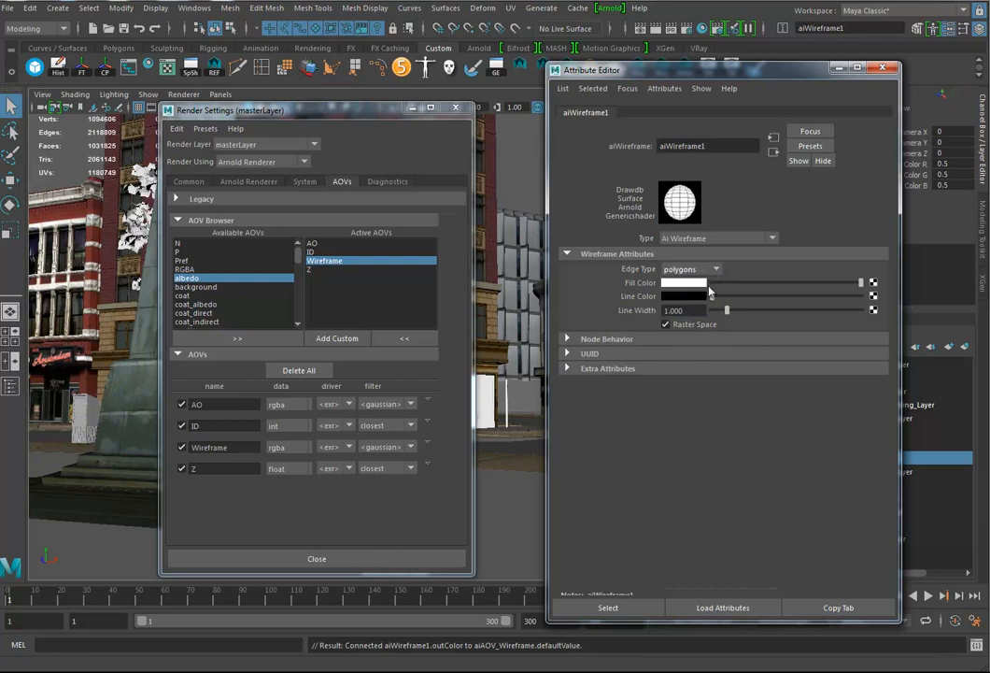
click(881, 68)
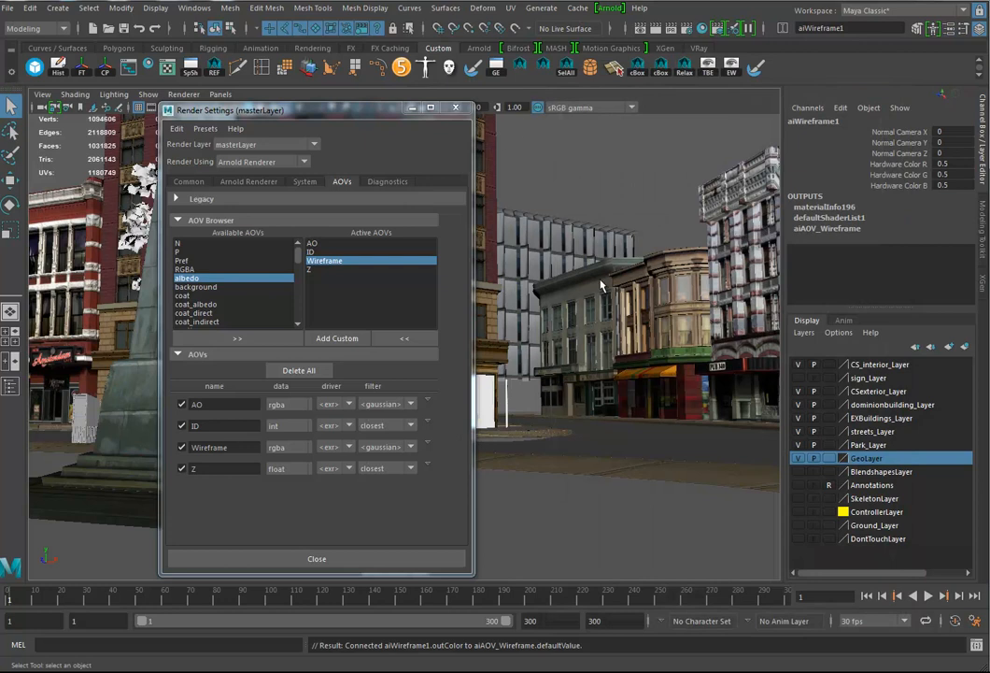
mouse_move(535, 314)
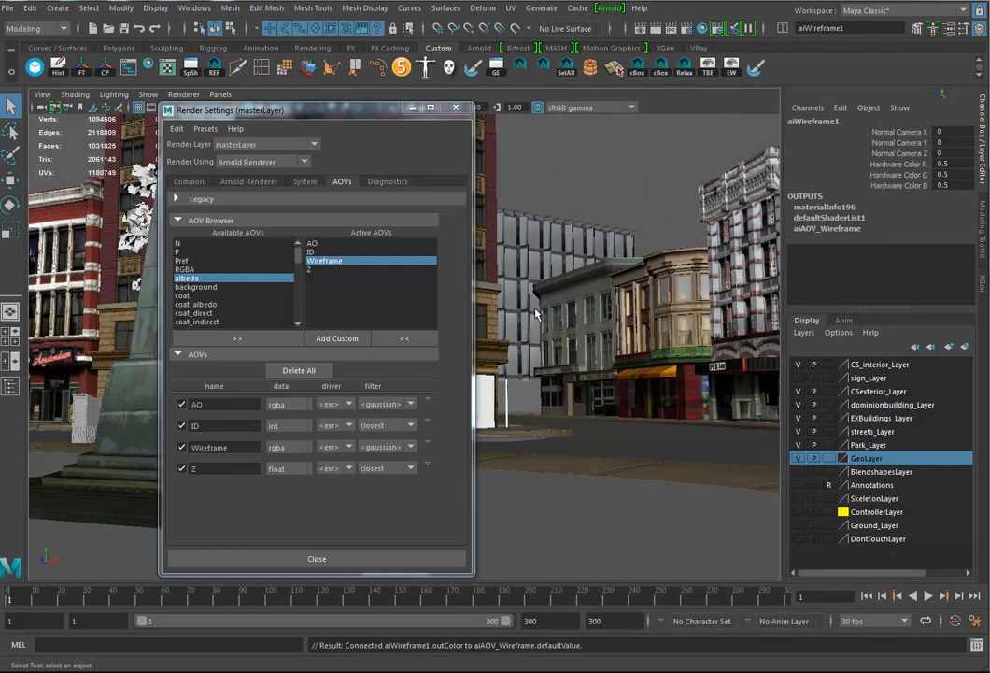
mouse_move(586, 318)
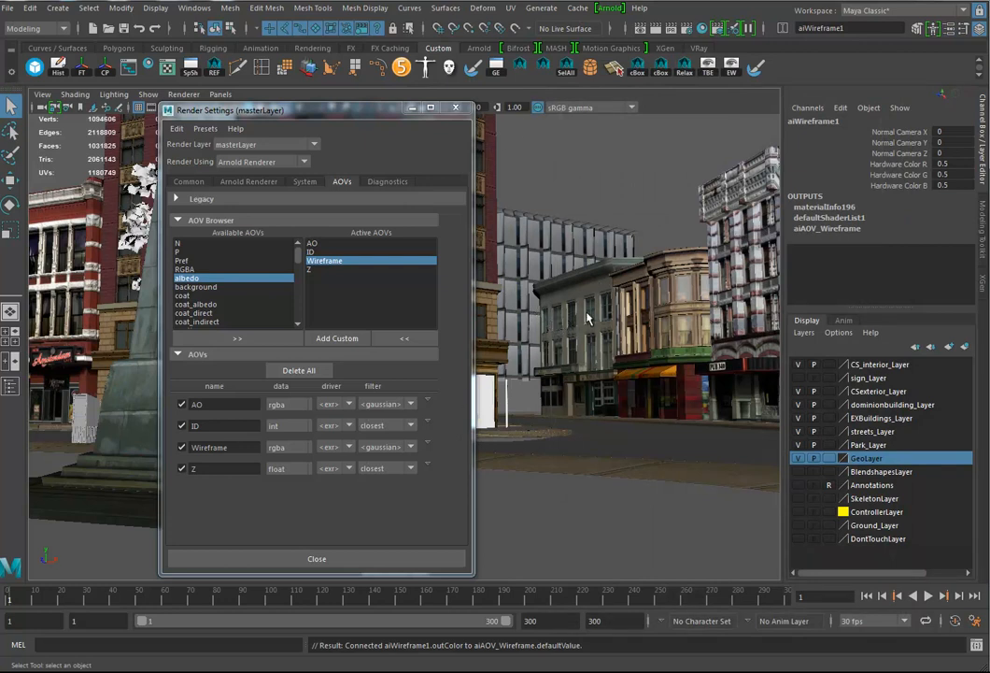
Create a custom AOV named RGBA_Key_Light.
click(337, 336)
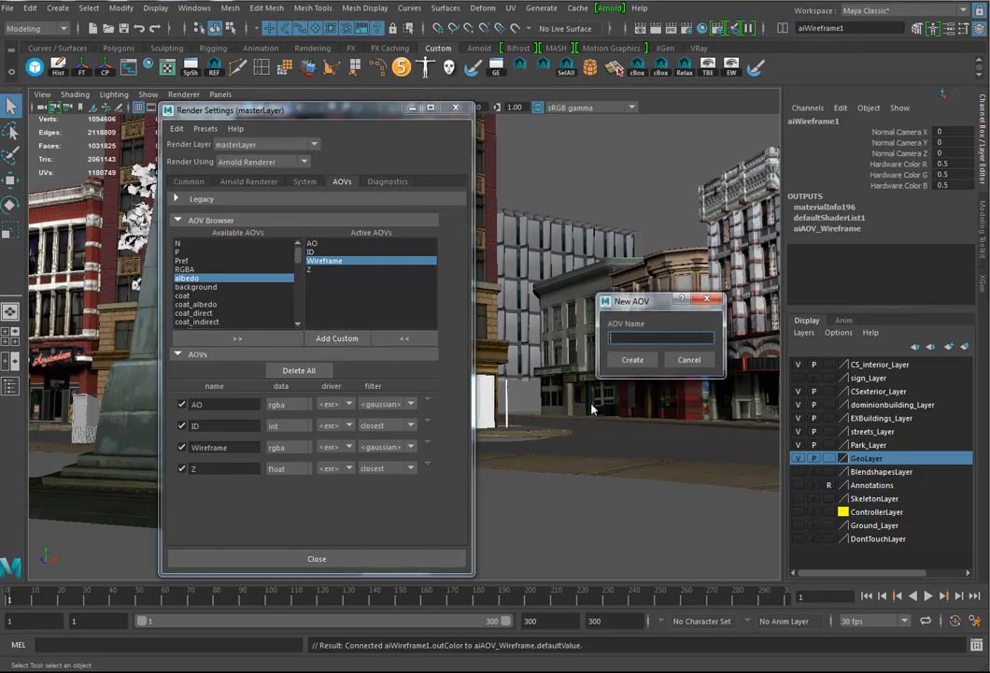
mouse_move(646, 353)
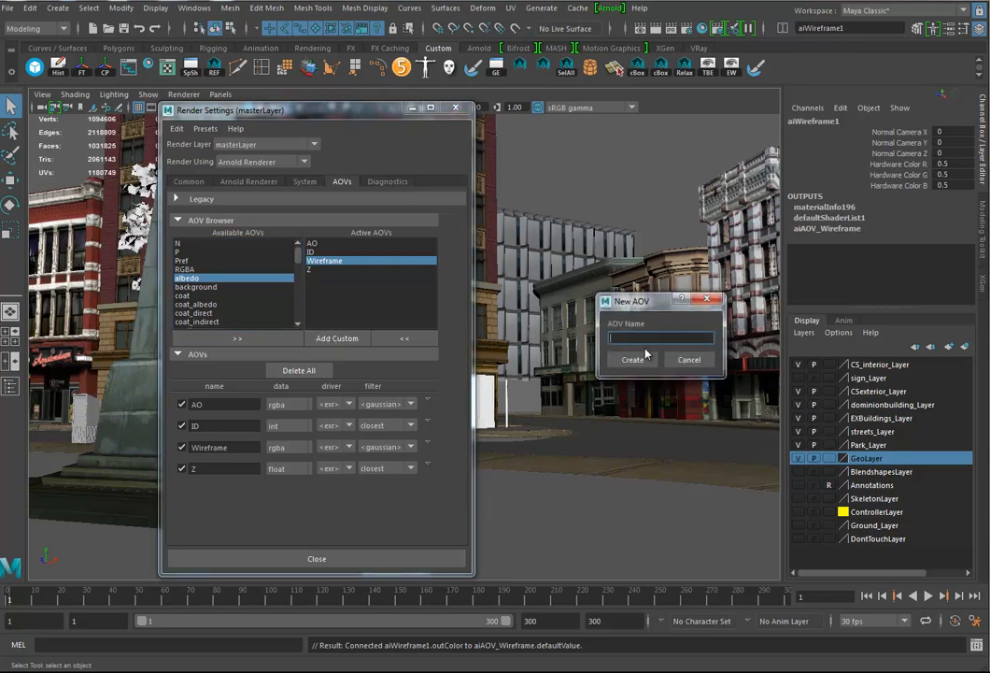
text(R)
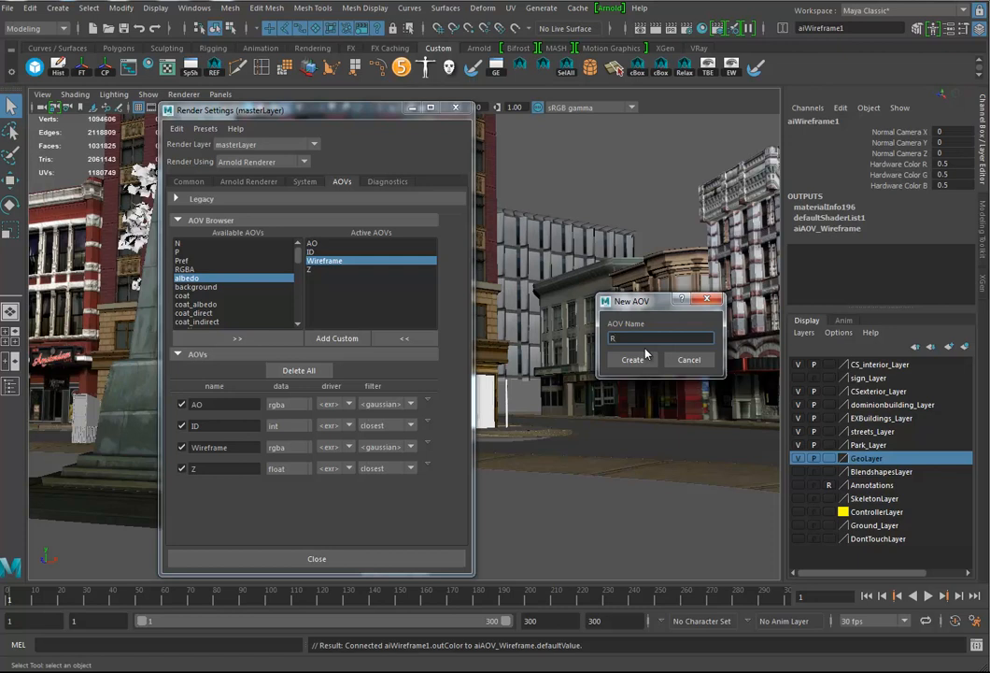
text(GBA_Key_Light)
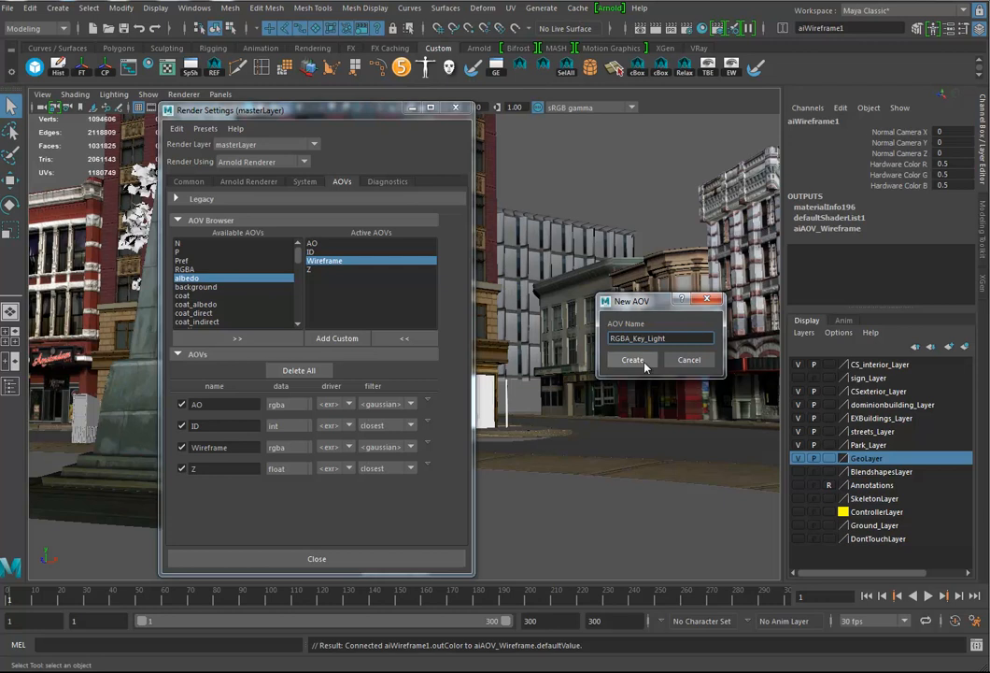
click(632, 359)
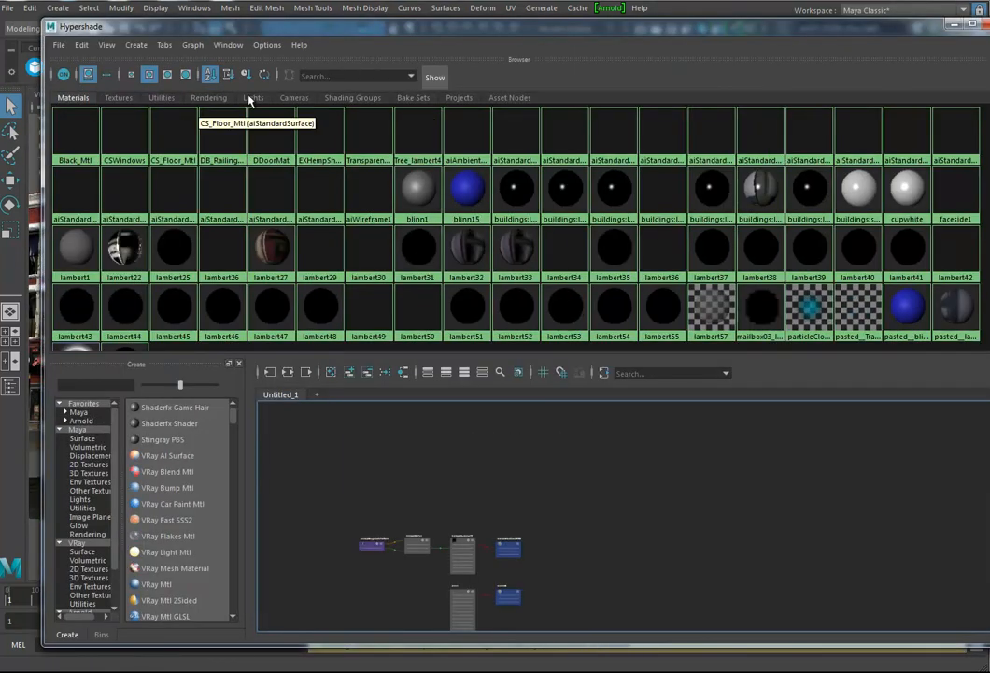
Set the area light's AOV Light Group to Key_Light via Hypershade.
click(254, 98)
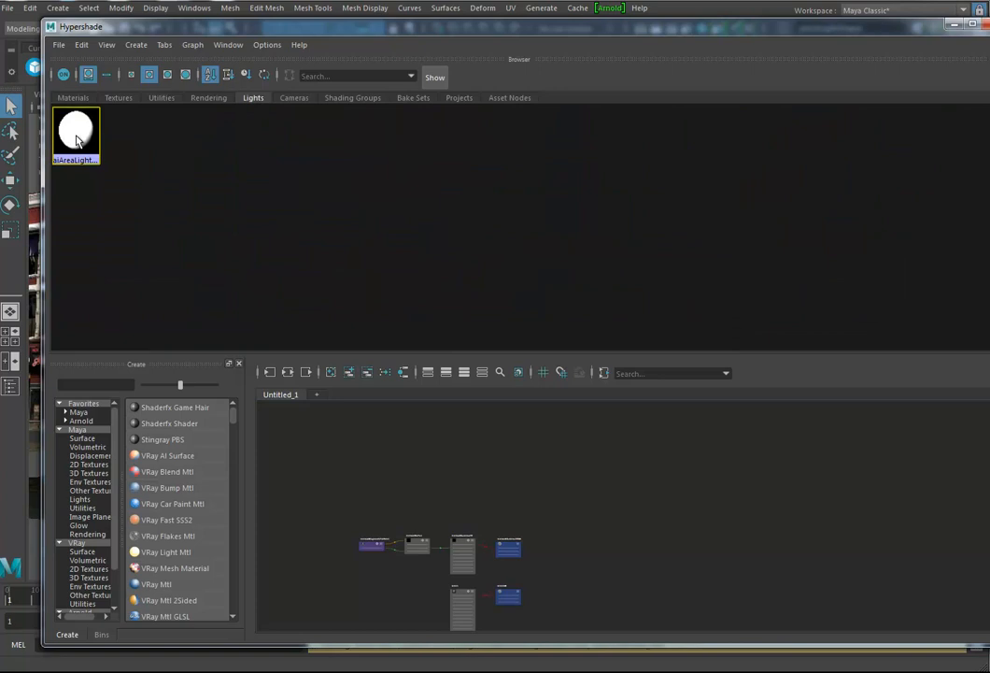
double_click(75, 129)
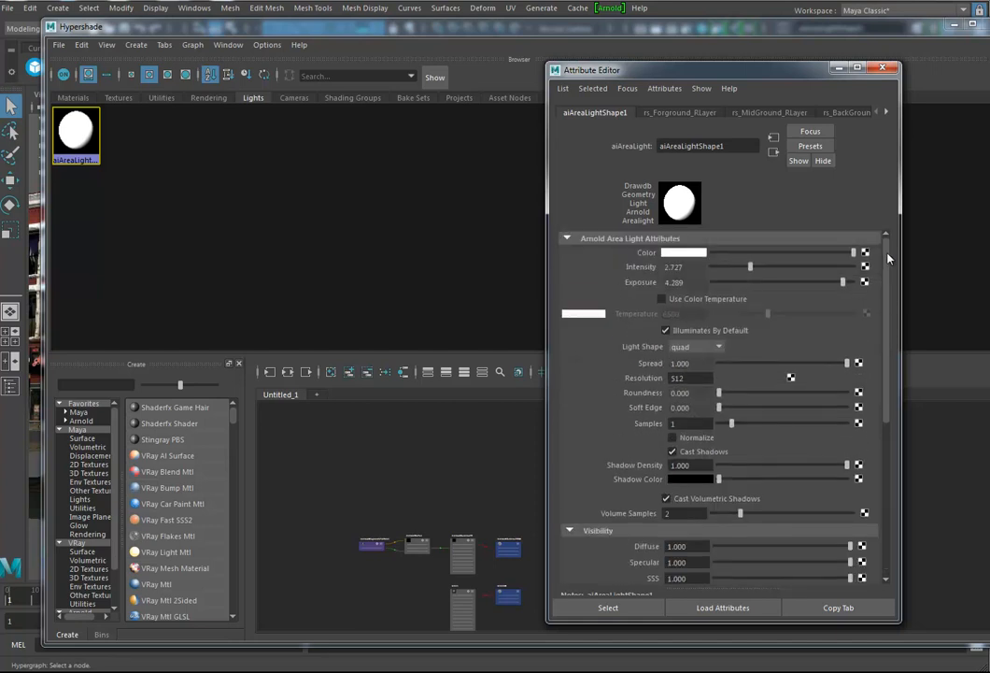
scroll(down, 3)
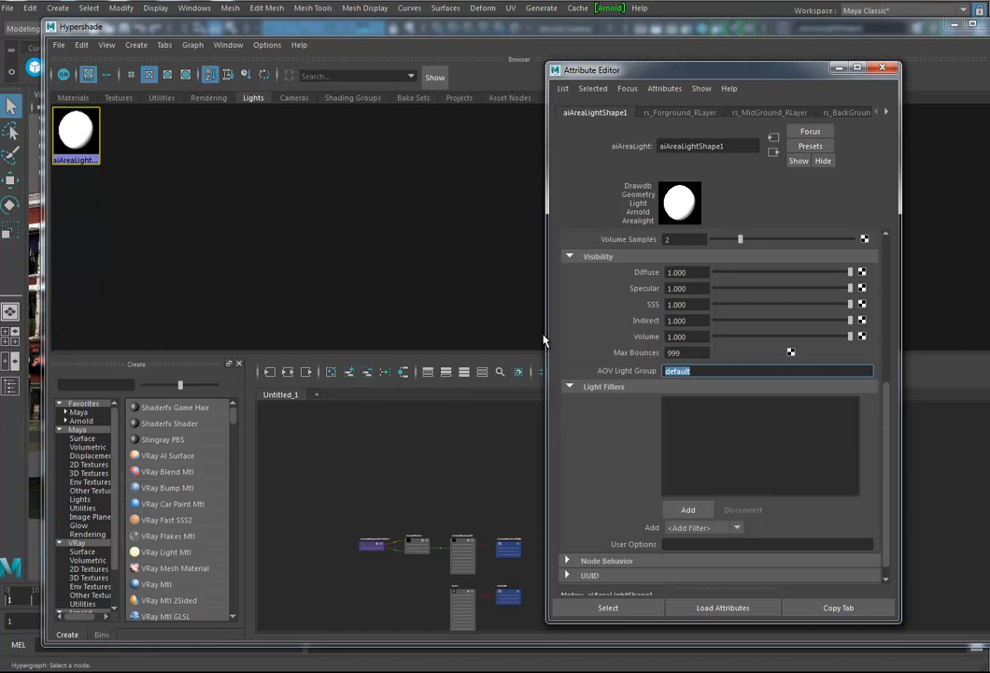
text(Key_Light)
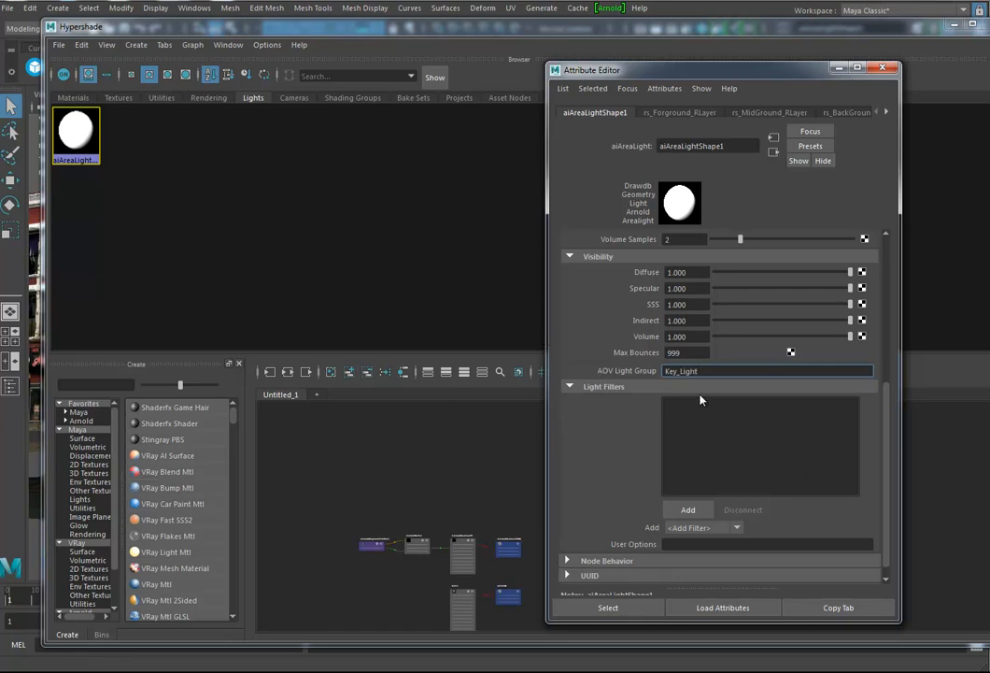
click(766, 370)
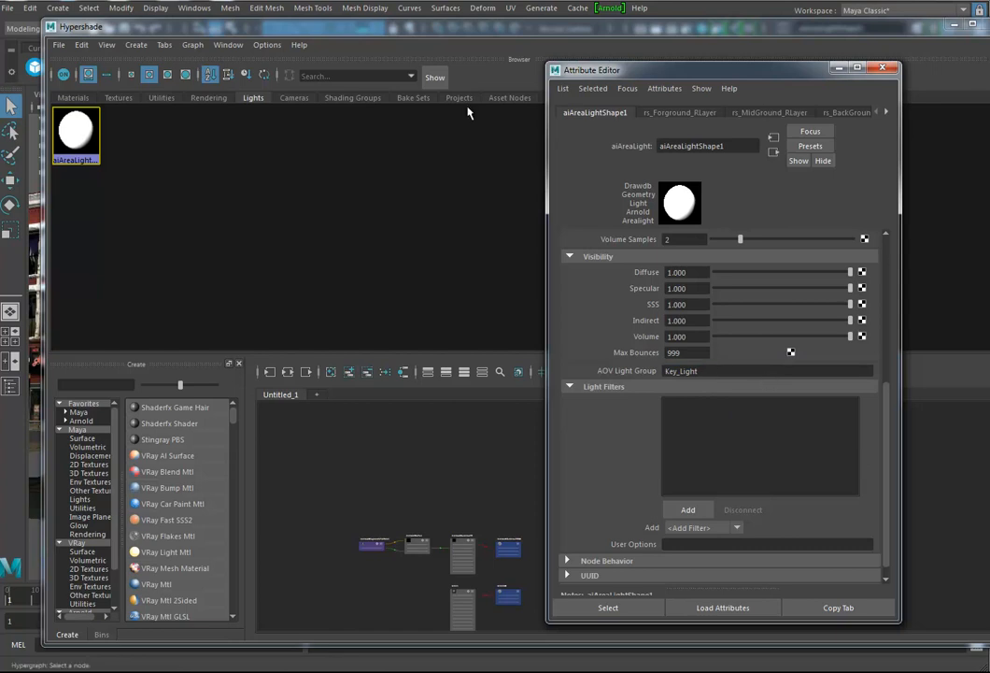
click(882, 68)
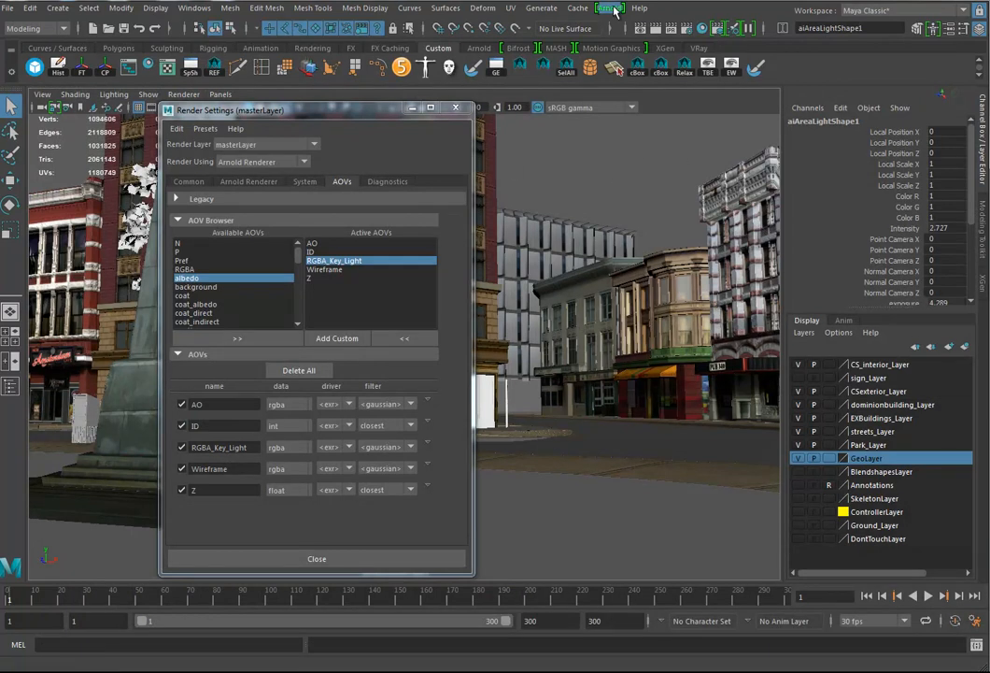
Add an Arnold Skydome Light to the scene.
click(609, 8)
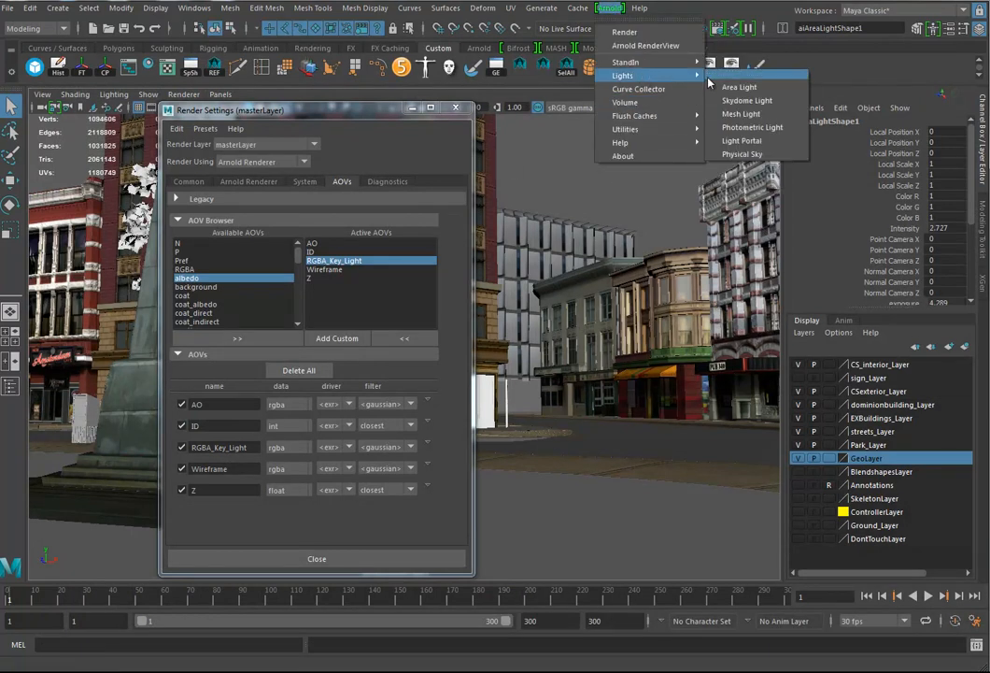
mouse_move(748, 101)
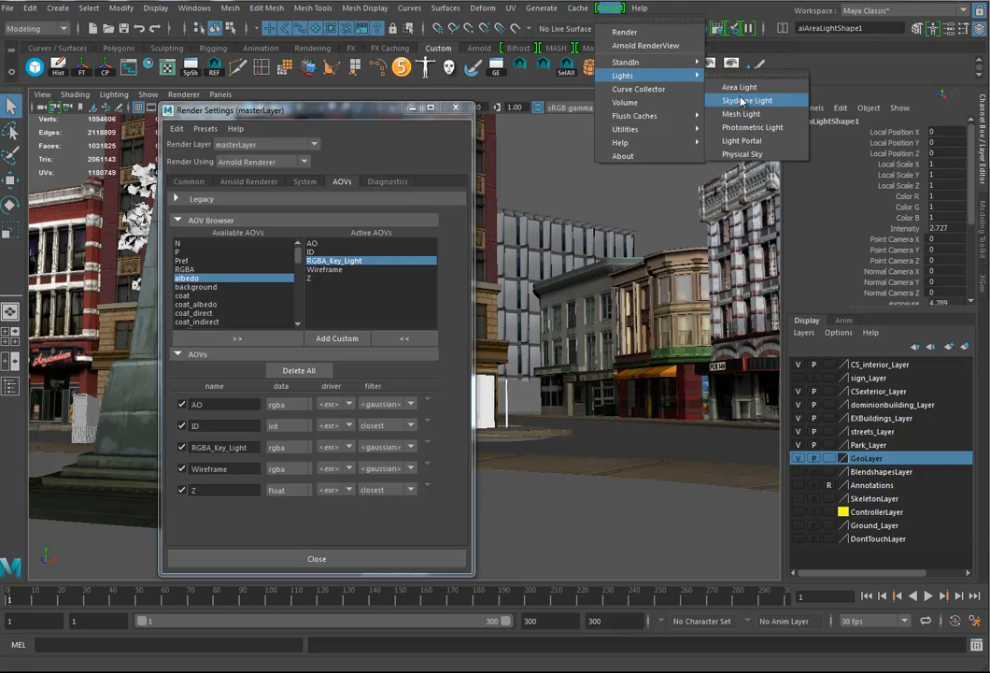
click(747, 101)
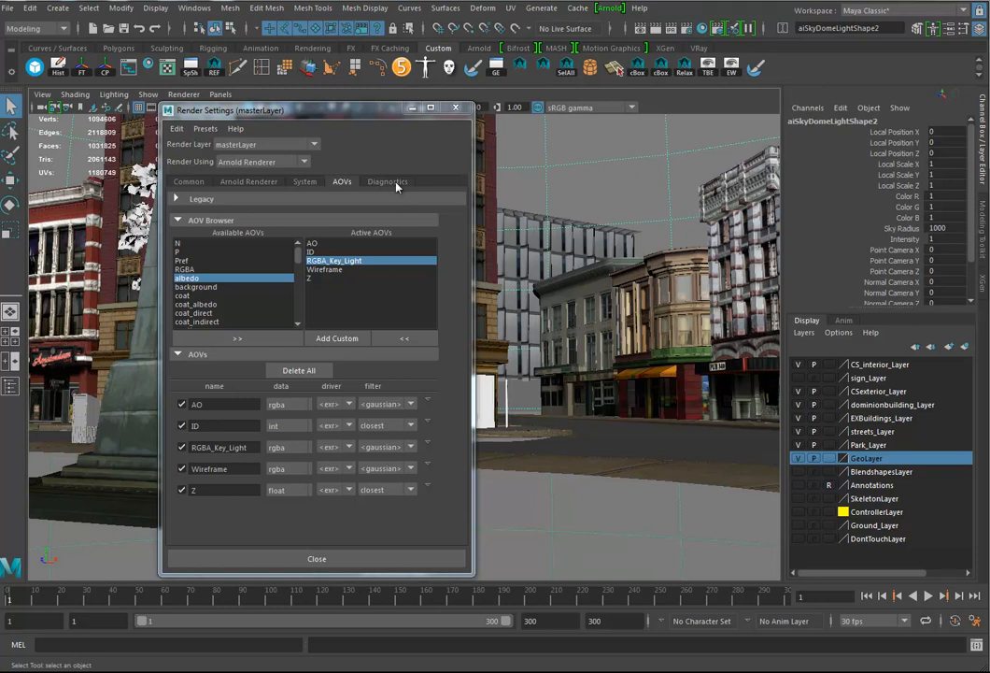
mouse_move(449, 153)
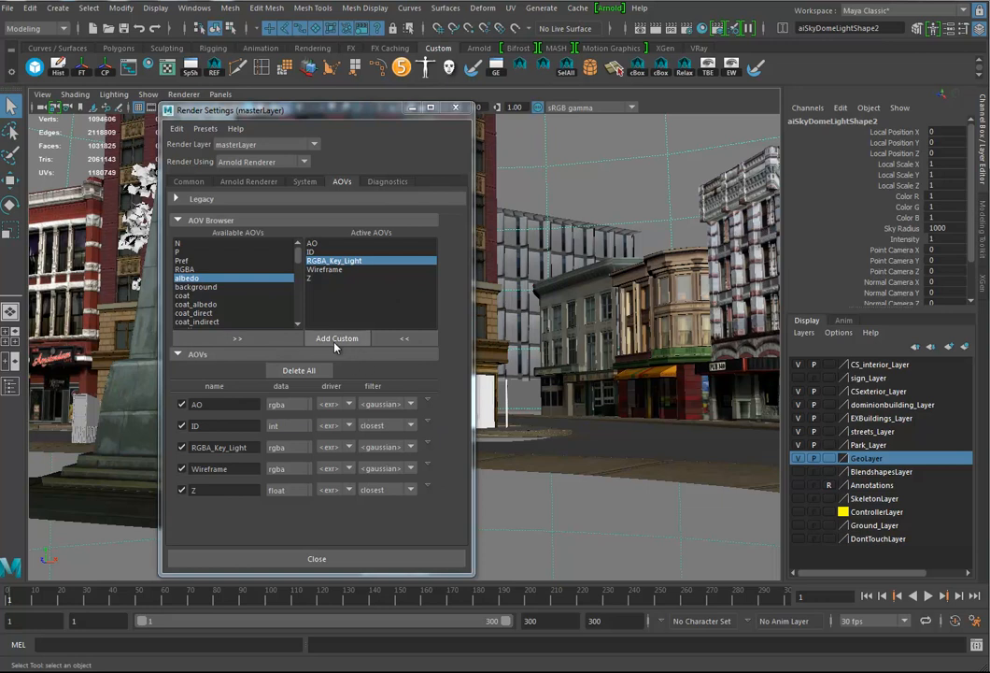
Create a custom AOV named RGBA_Fill_Light.
click(337, 338)
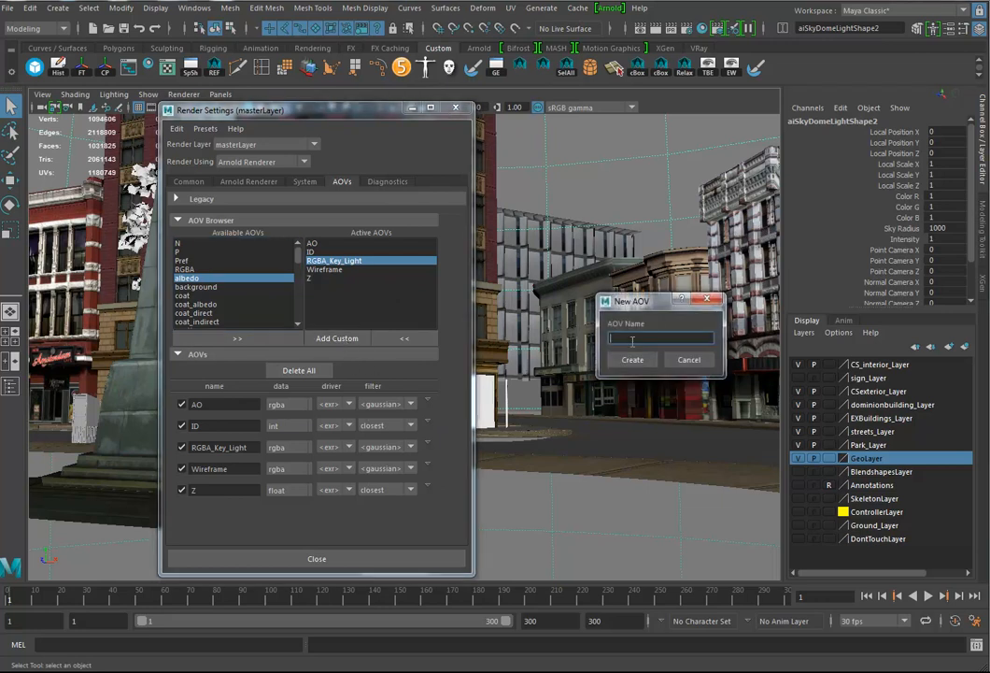
text(RGBA_Fill_Li)
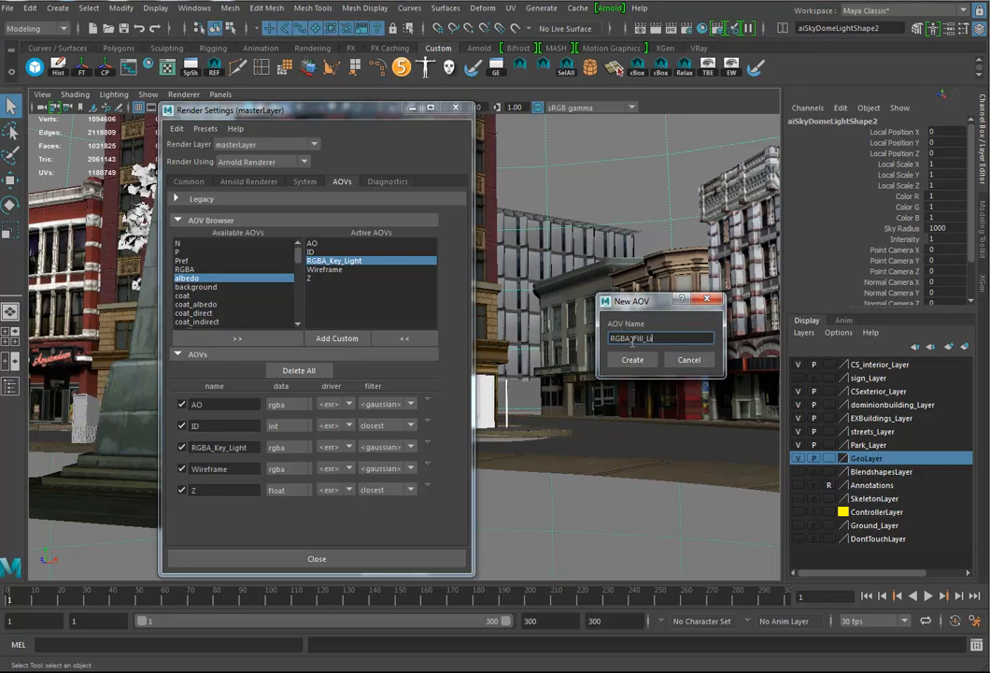
text(ght)
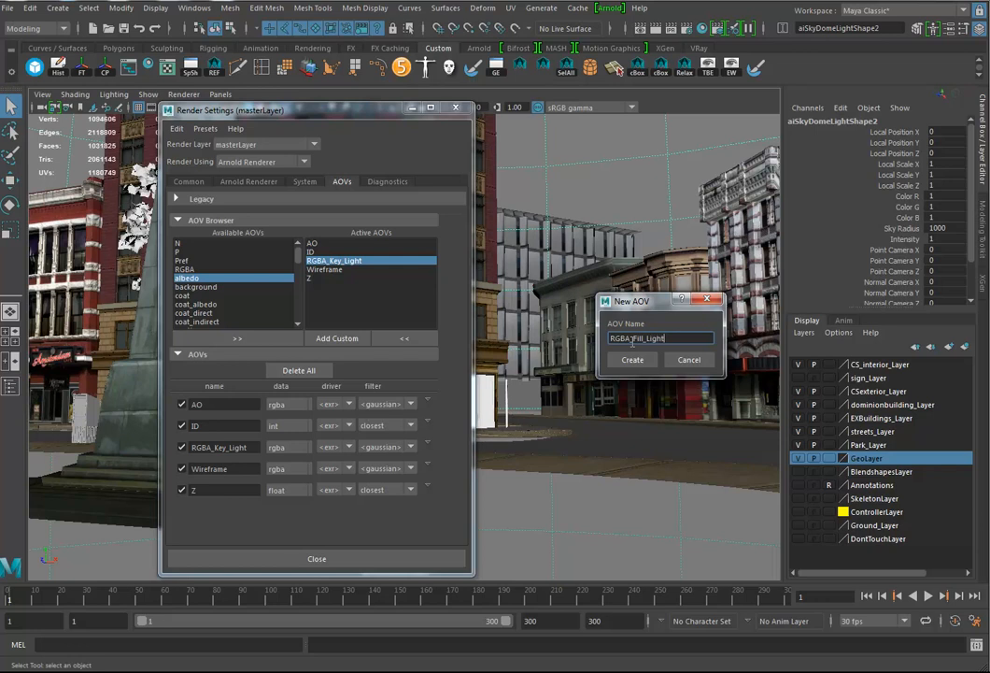
click(632, 359)
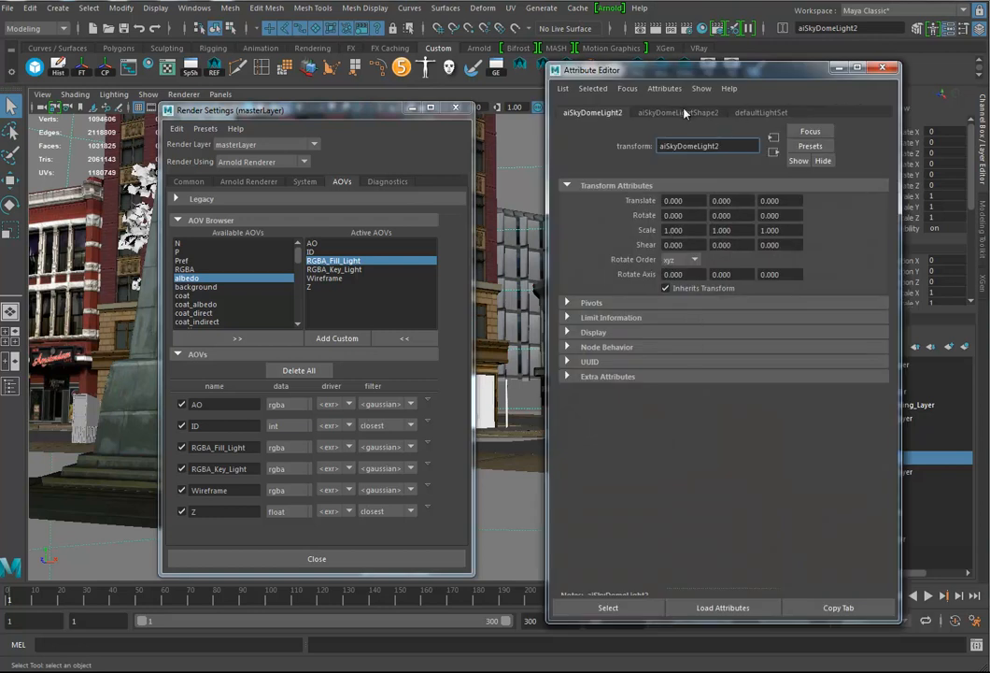
Set the skydome light shape's AOV Light Group to Fill_Light.
click(678, 112)
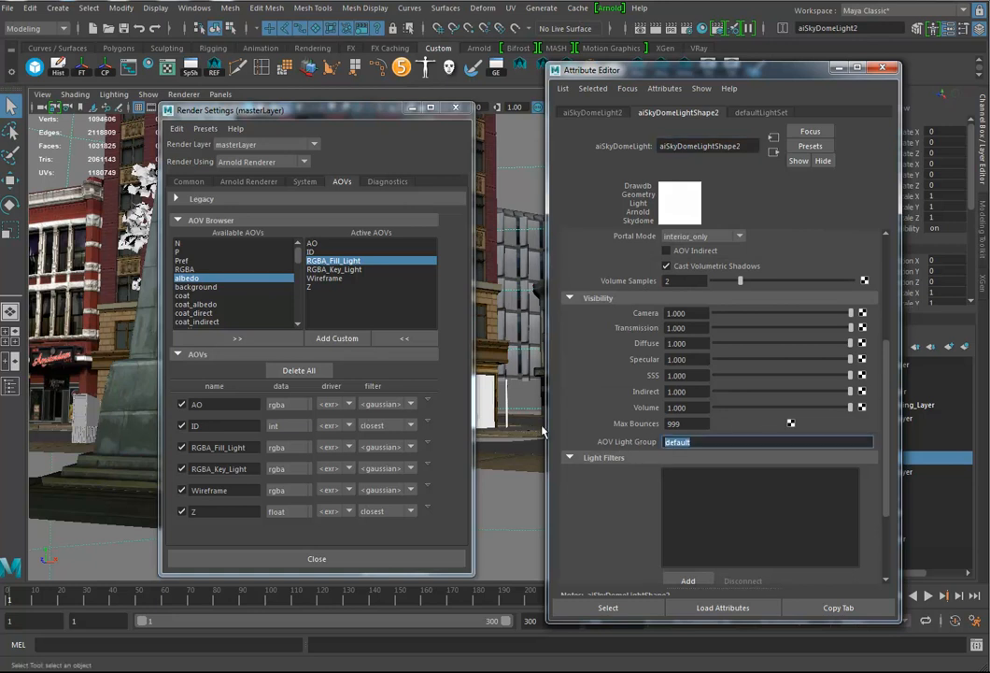
text(Fill_Light)
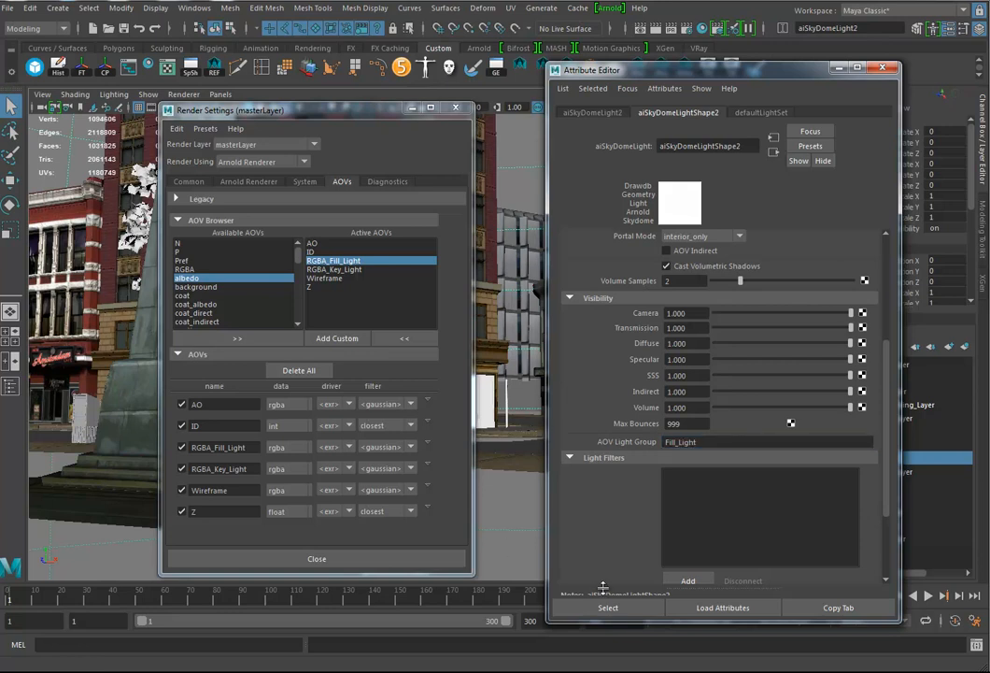
mouse_move(882, 69)
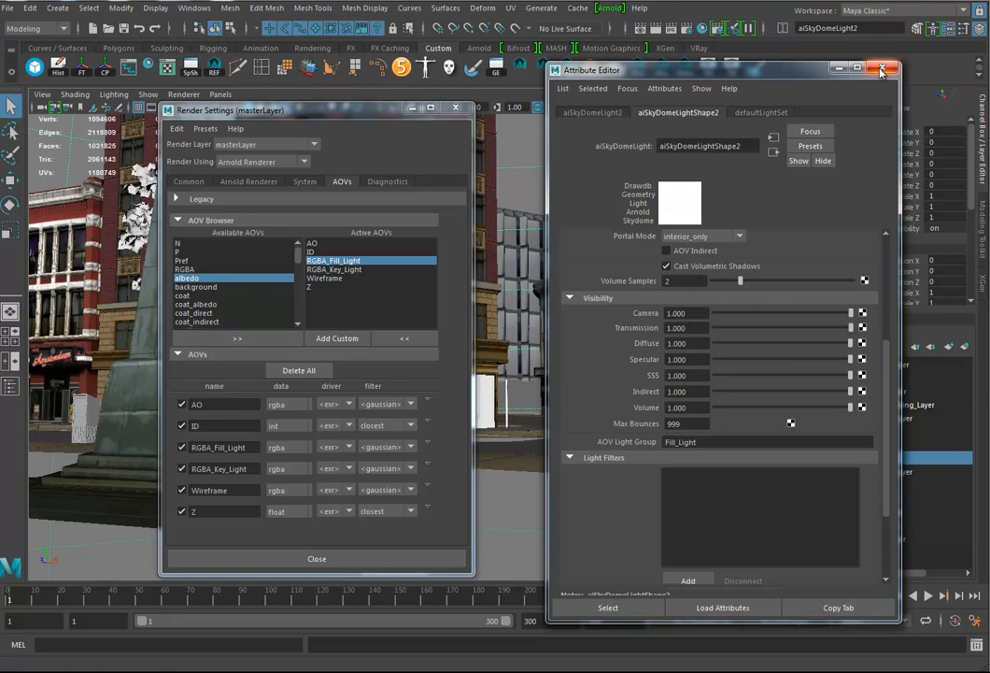
click(882, 69)
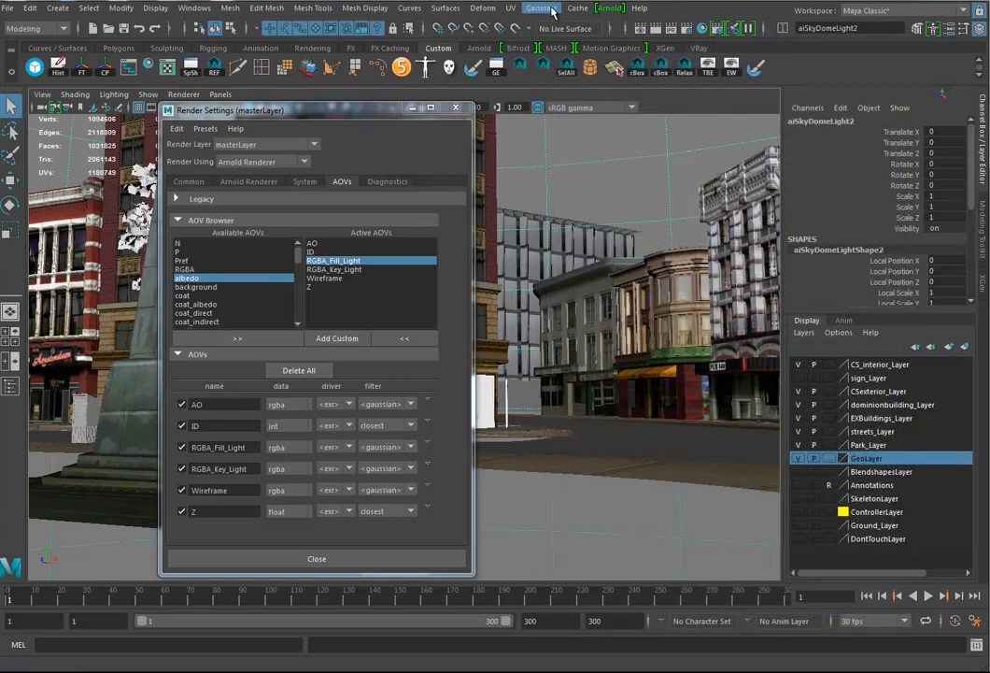
Render the street scene in Arnold RenderView and display the AO pass.
click(609, 8)
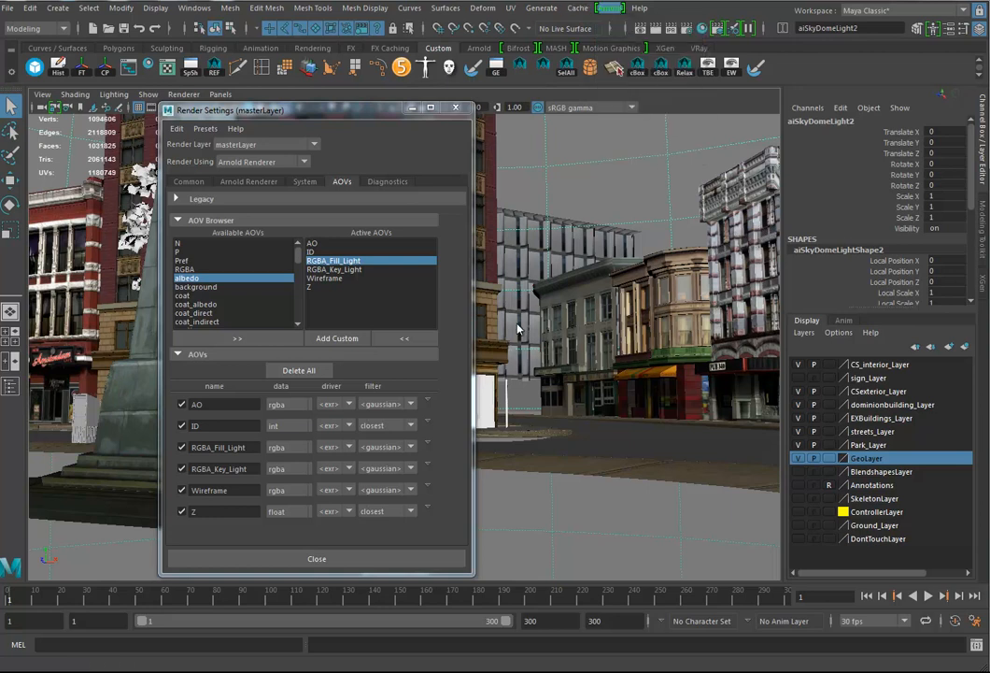
mouse_move(524, 327)
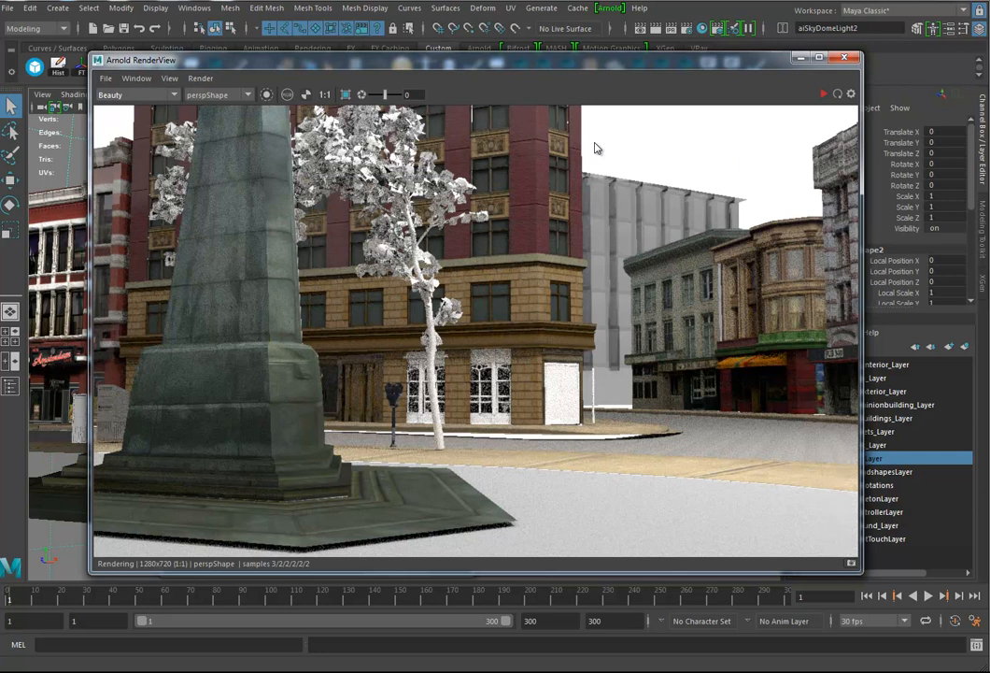
mouse_move(603, 142)
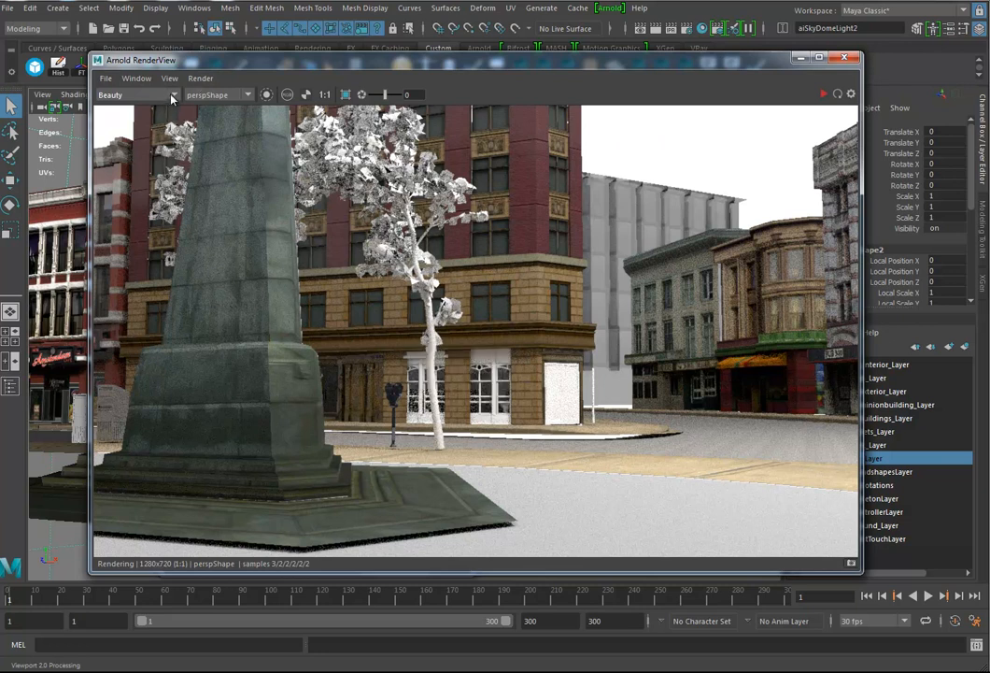
click(137, 96)
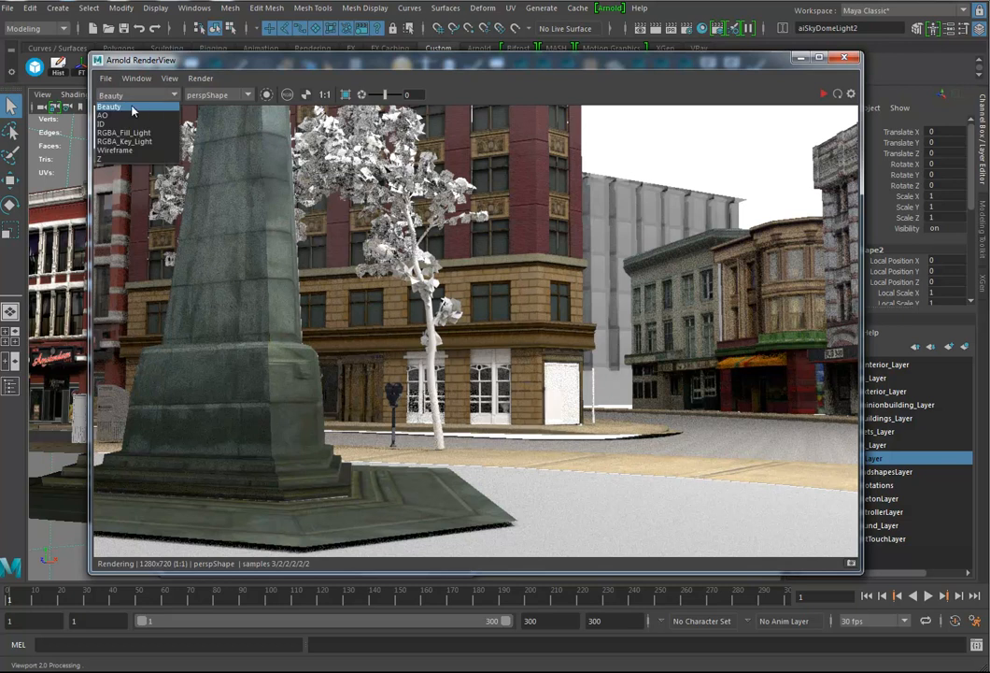
click(109, 107)
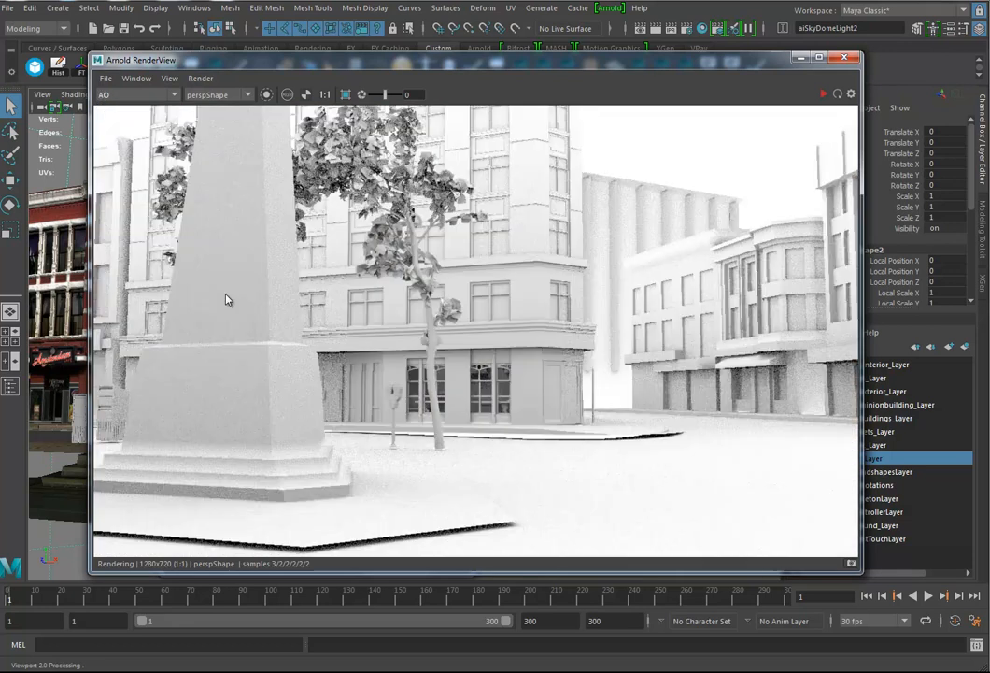
mouse_move(514, 236)
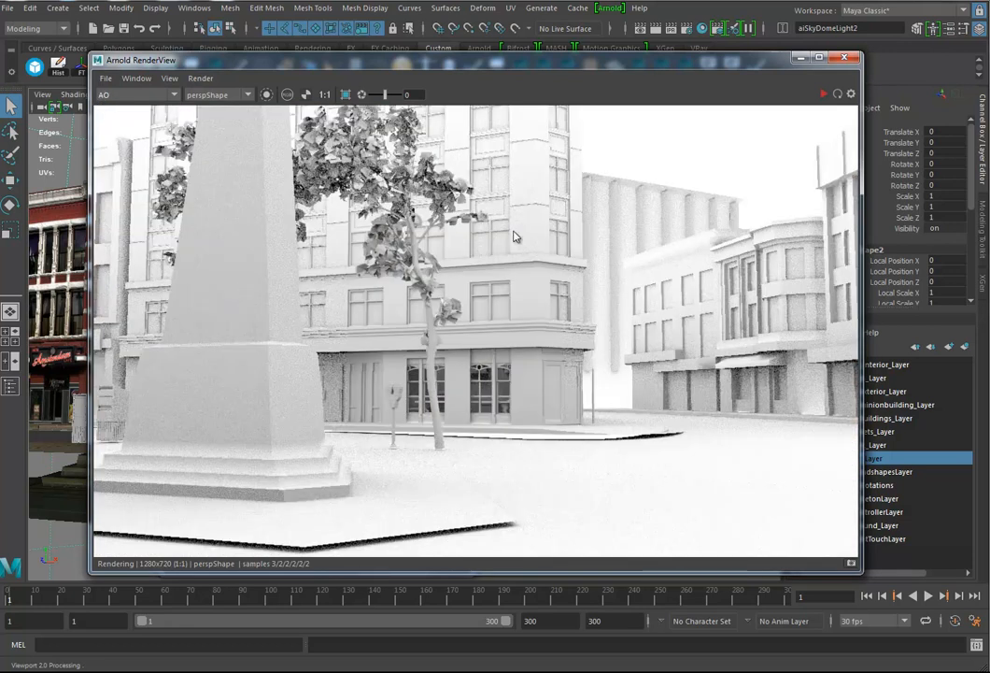
mouse_move(522, 277)
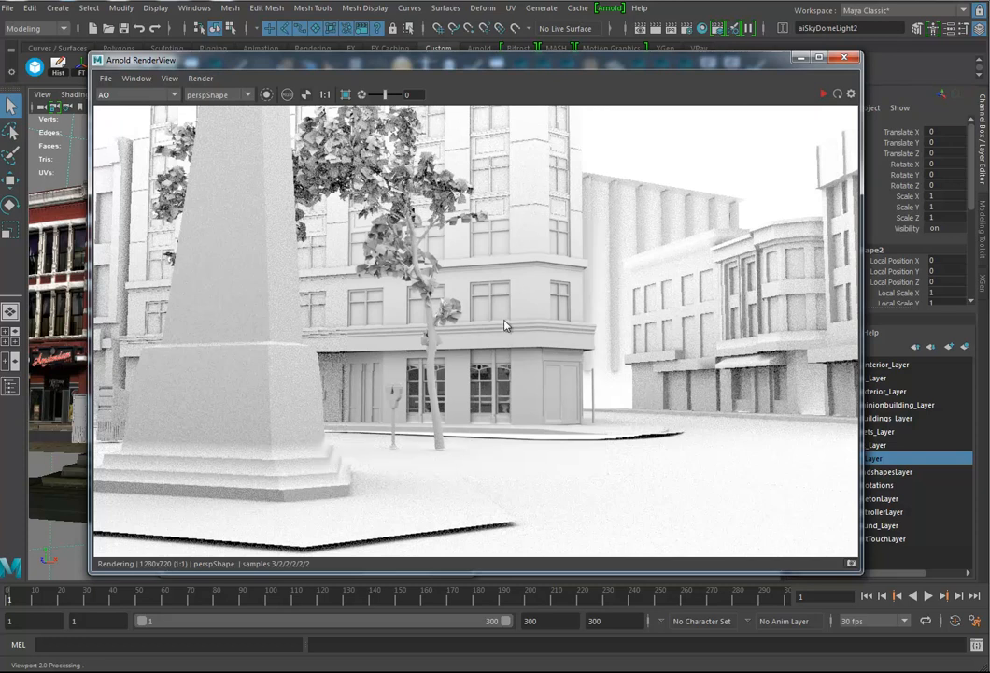
mouse_move(508, 339)
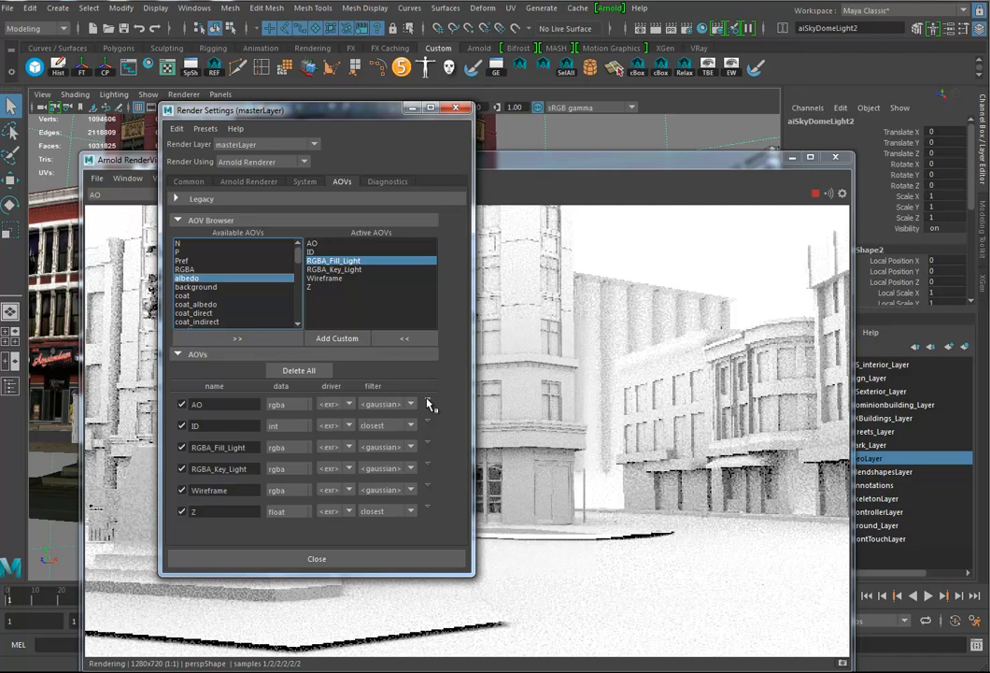
Select the AO row's AOV node to show it in the Attribute Editor.
click(428, 404)
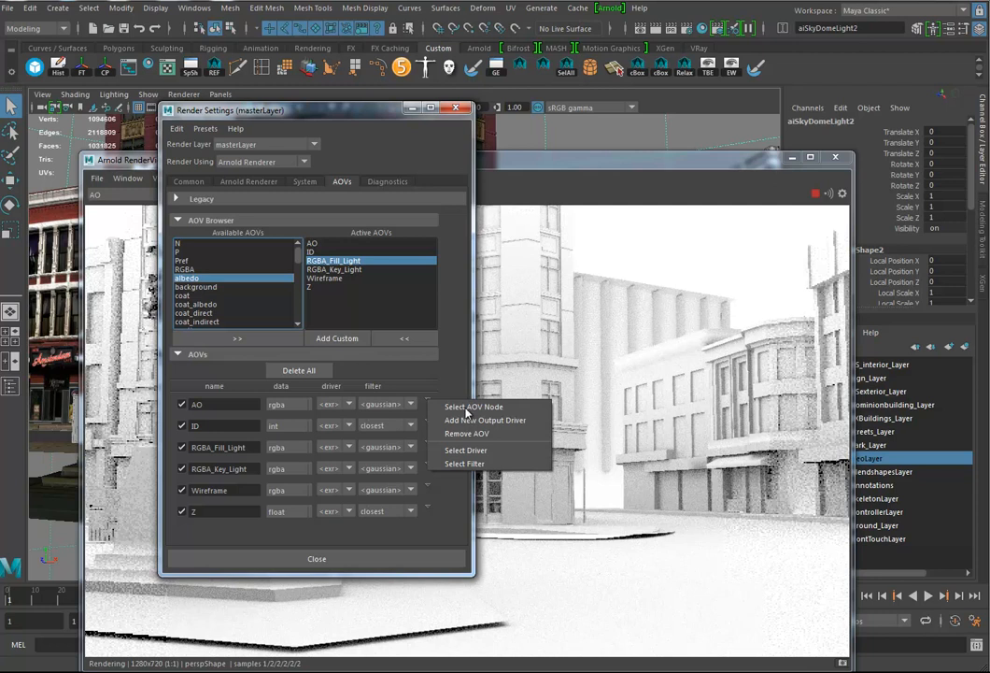
click(475, 408)
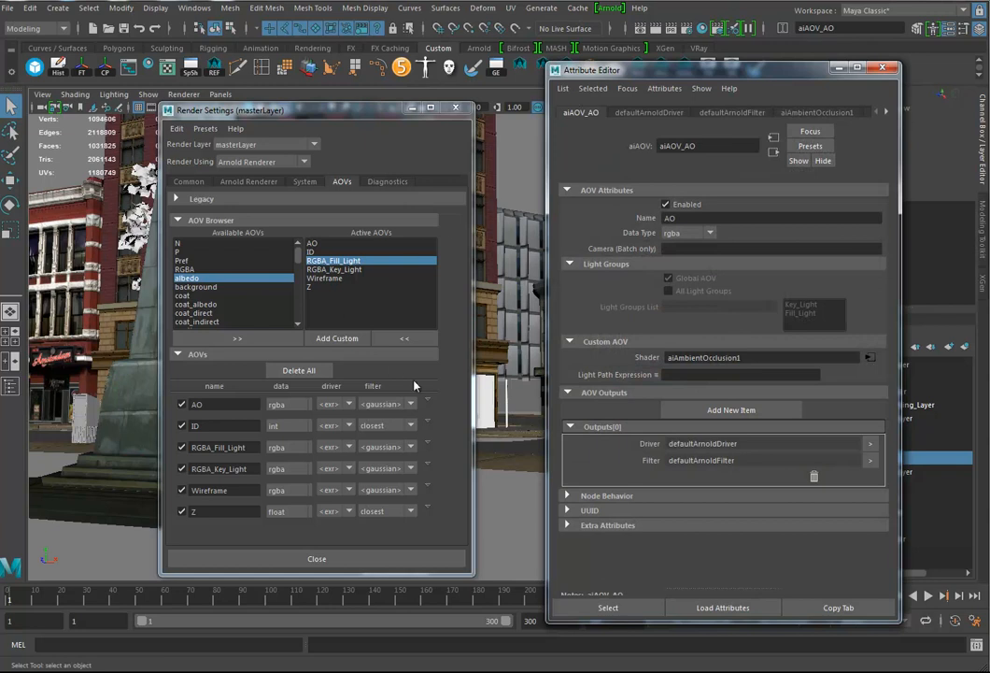
mouse_move(687, 357)
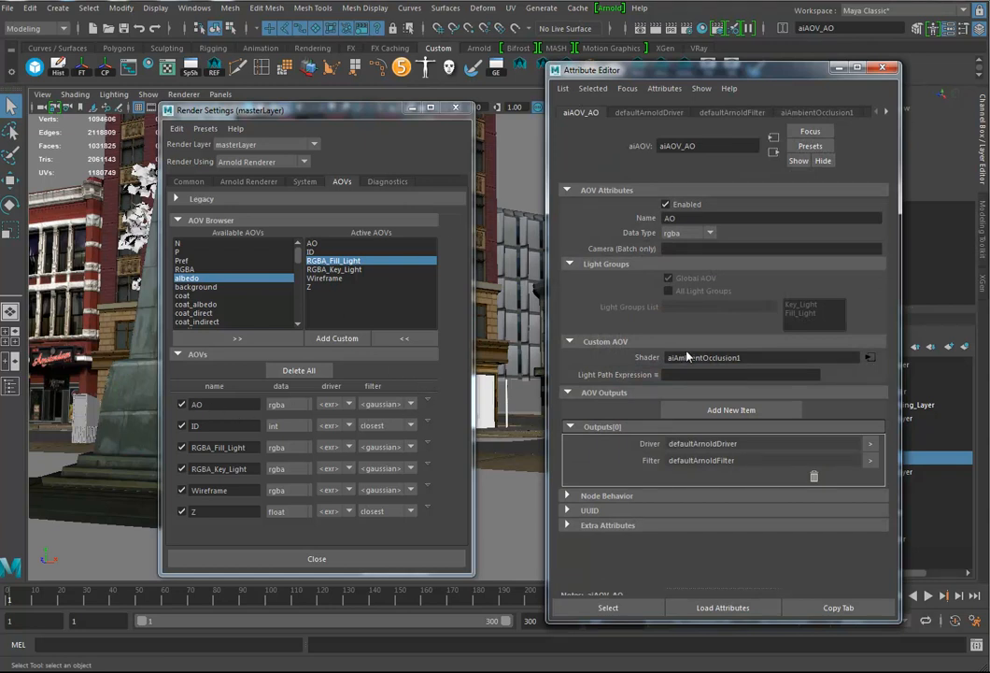
Raise aiAmbientOcclusion1 Samples from 5 to 7, checking the spread and falloff values.
click(816, 112)
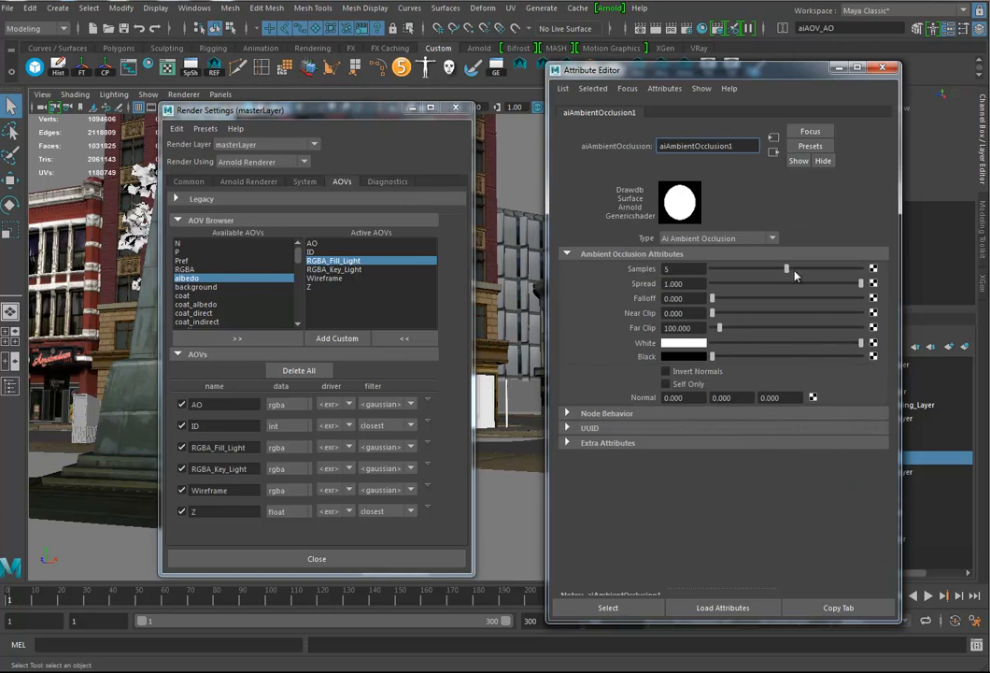
drag(786, 269, 819, 269)
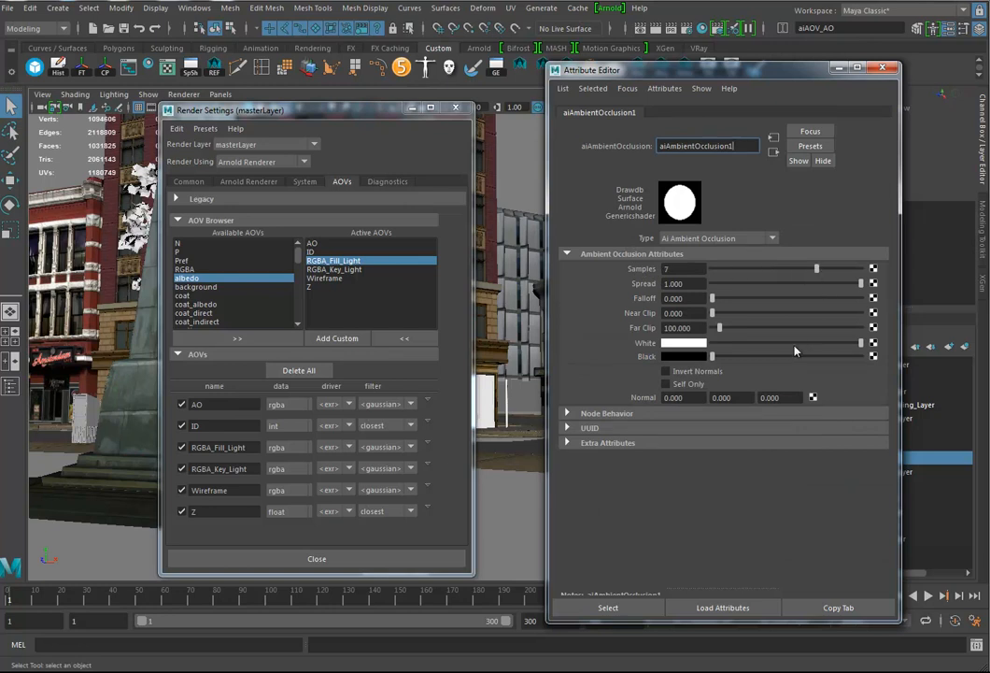
mouse_move(609, 306)
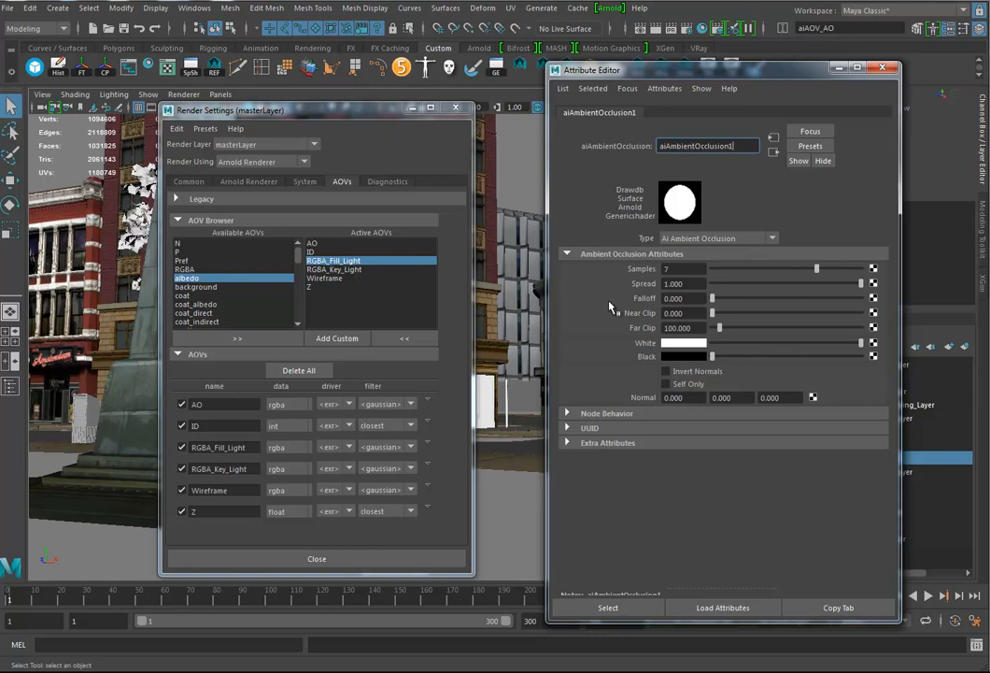
click(682, 284)
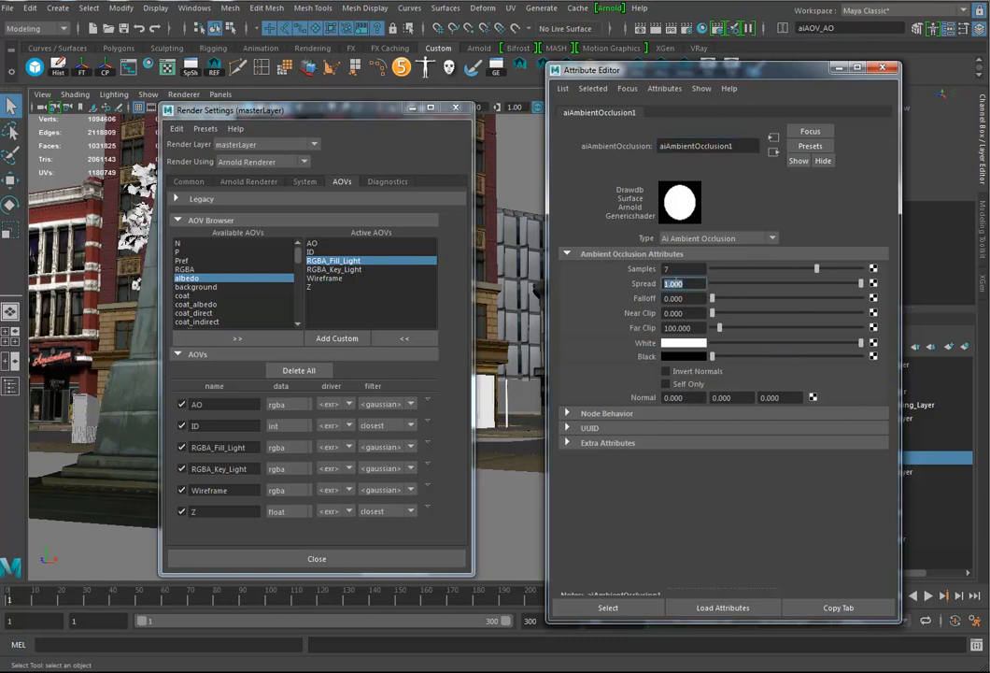
click(684, 299)
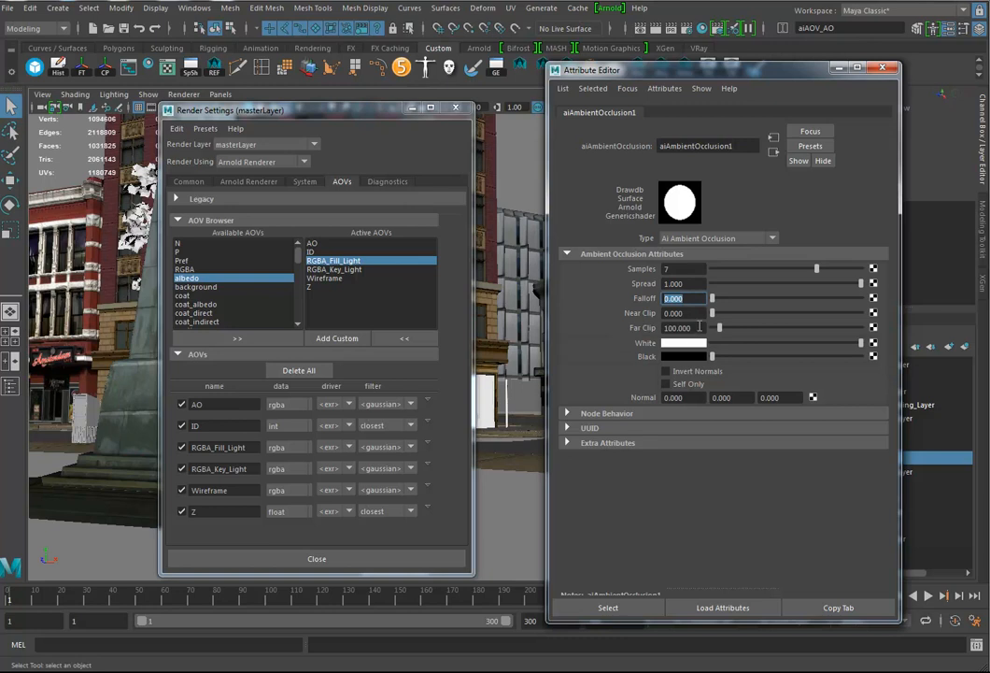
mouse_move(714, 215)
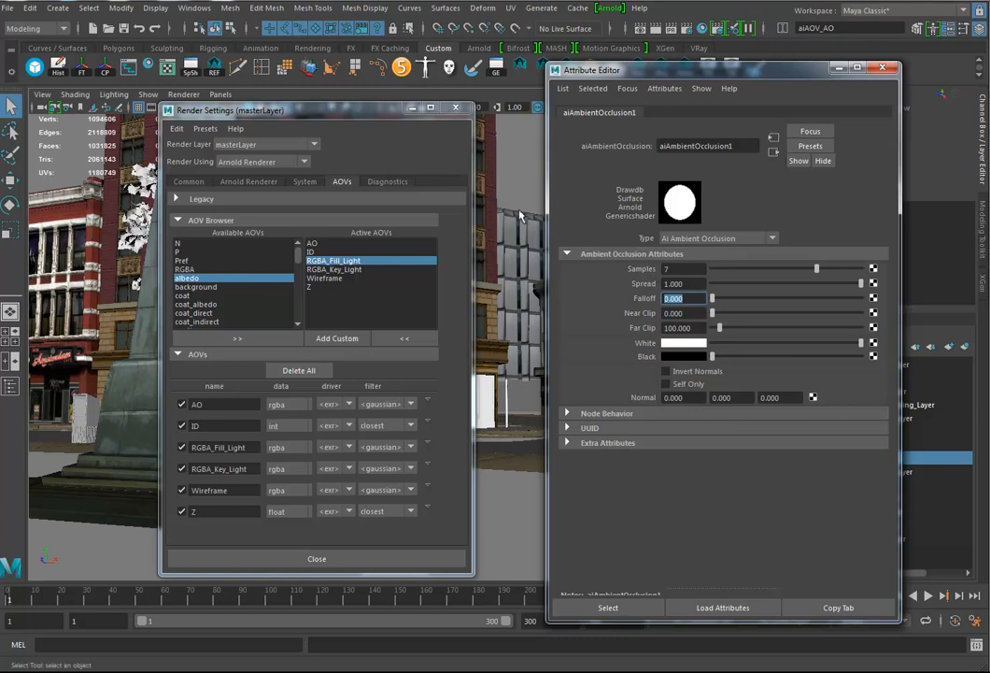
mouse_move(327, 288)
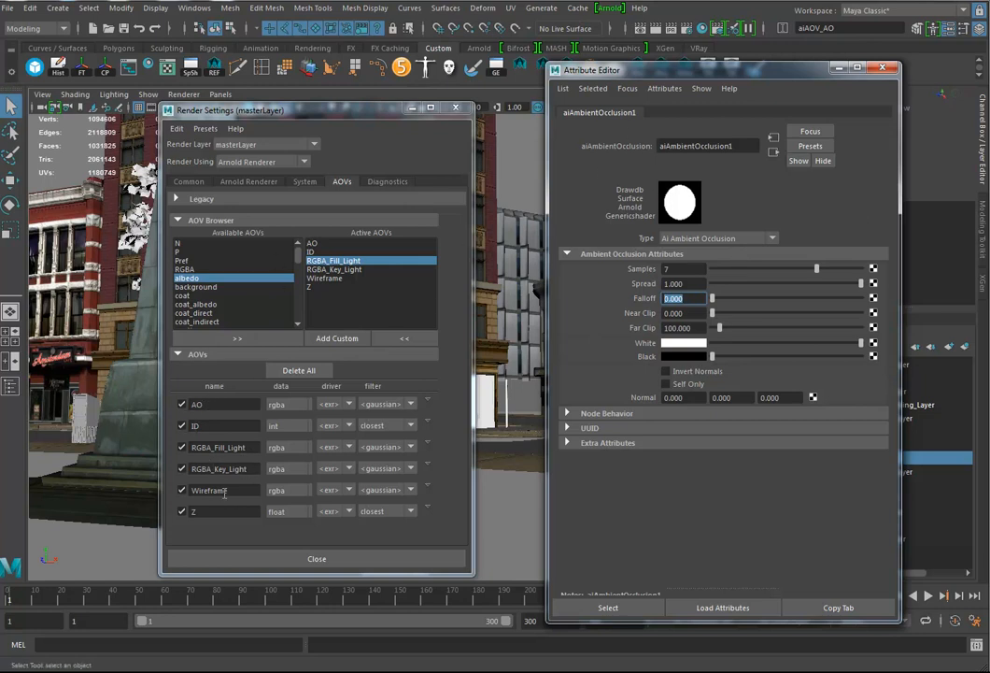
mouse_move(220, 531)
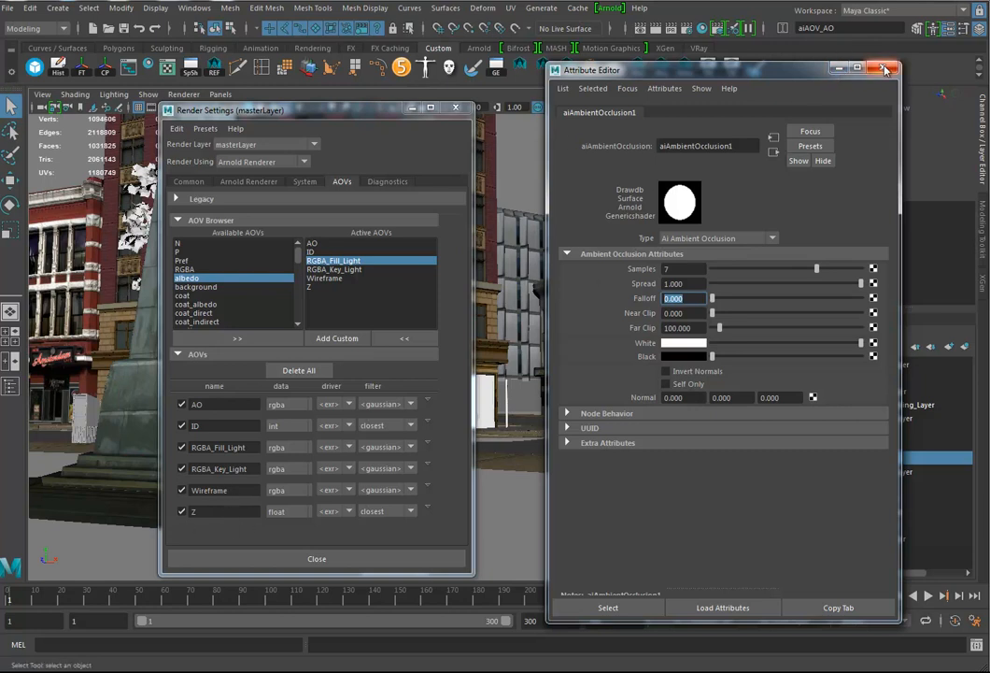
Close the ambient occlusion shader's attributes.
click(886, 69)
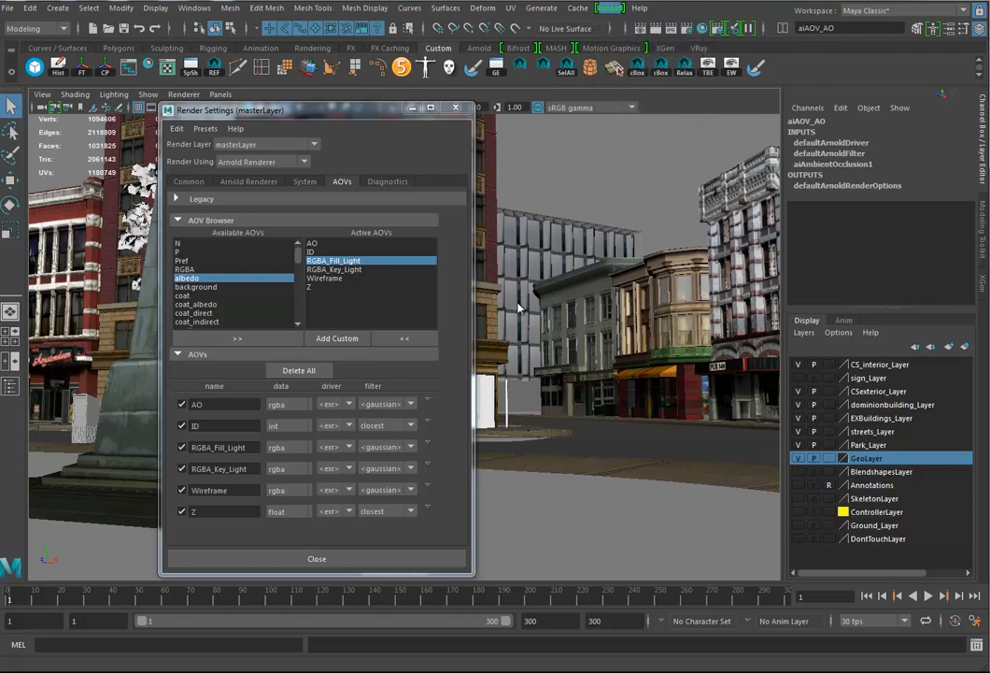
mouse_move(512, 279)
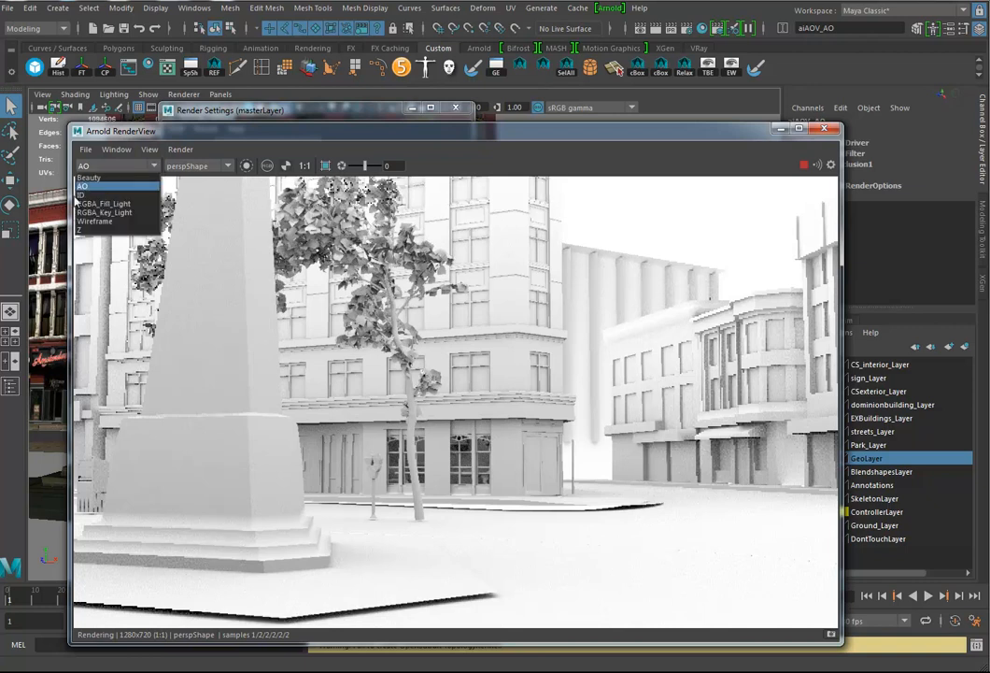
Show the ID pass in Arnold RenderView, then reopen the AOV list.
click(82, 195)
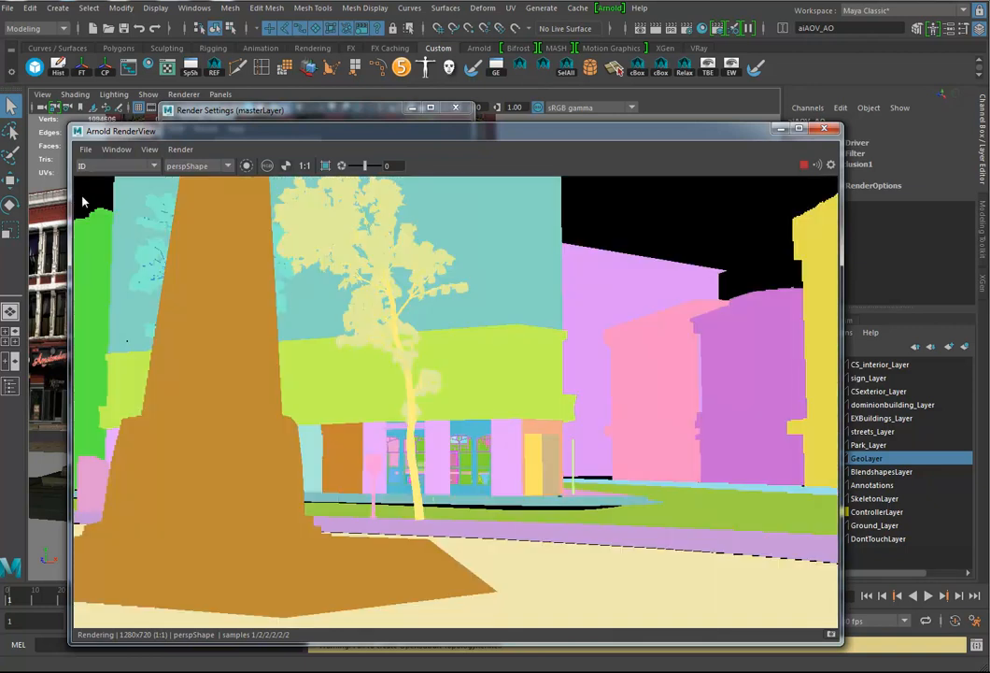
mouse_move(471, 413)
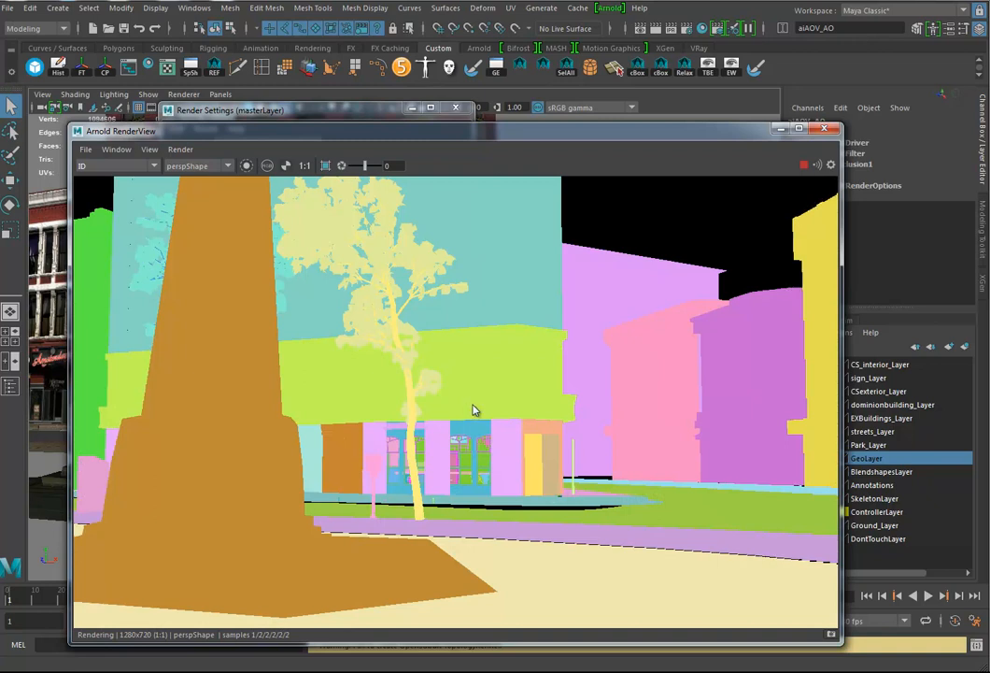
mouse_move(525, 333)
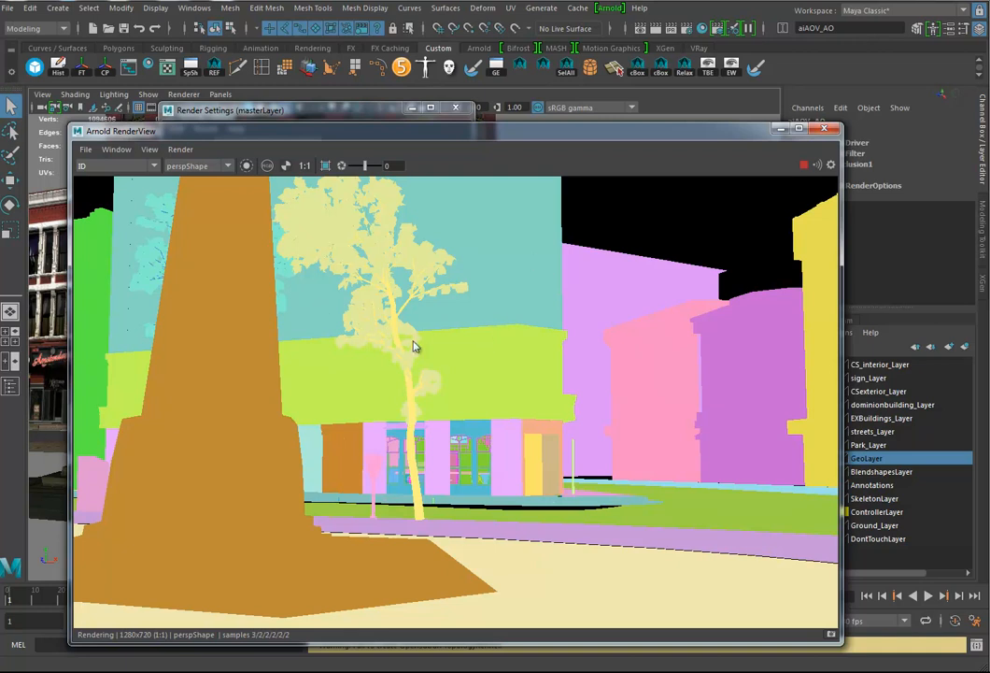
mouse_move(161, 187)
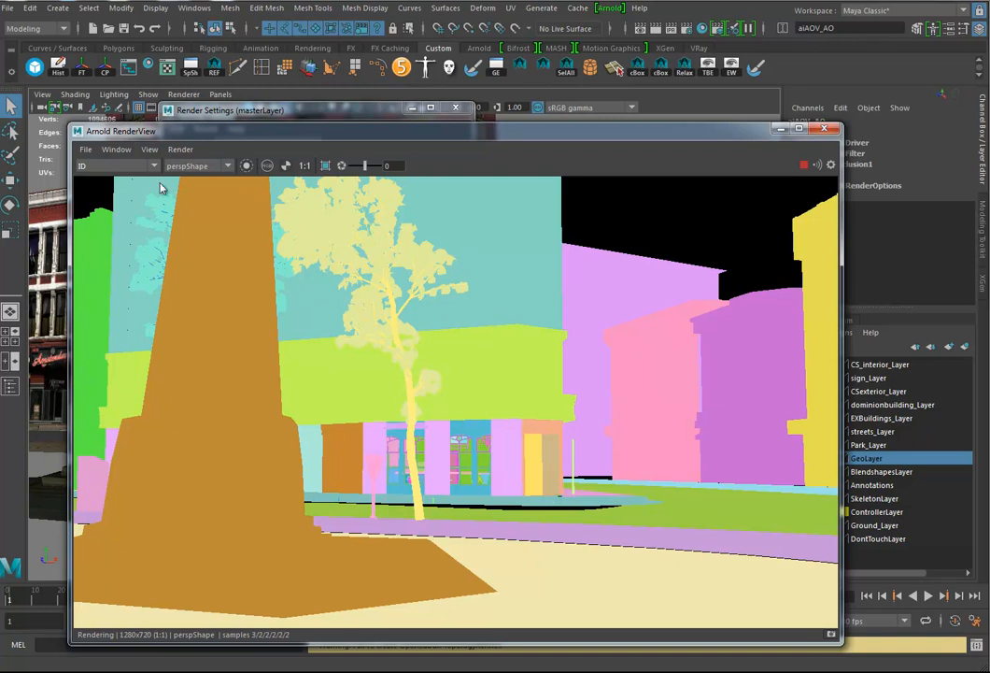
click(115, 165)
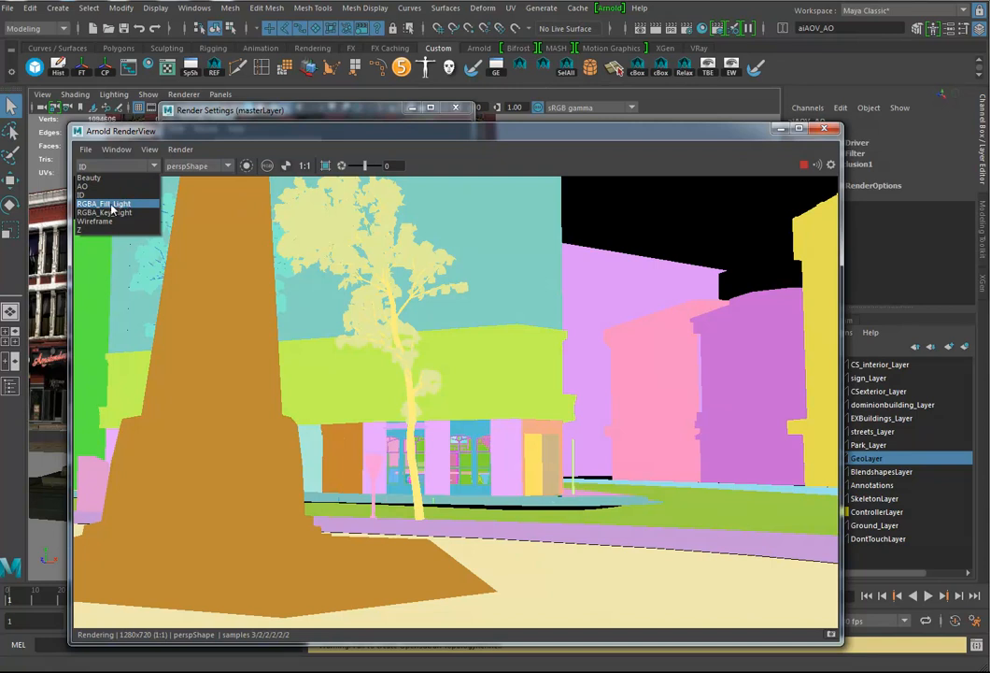
Switch the RenderView to the RGBA_Fill_Light pass lit only by the skydome.
click(103, 204)
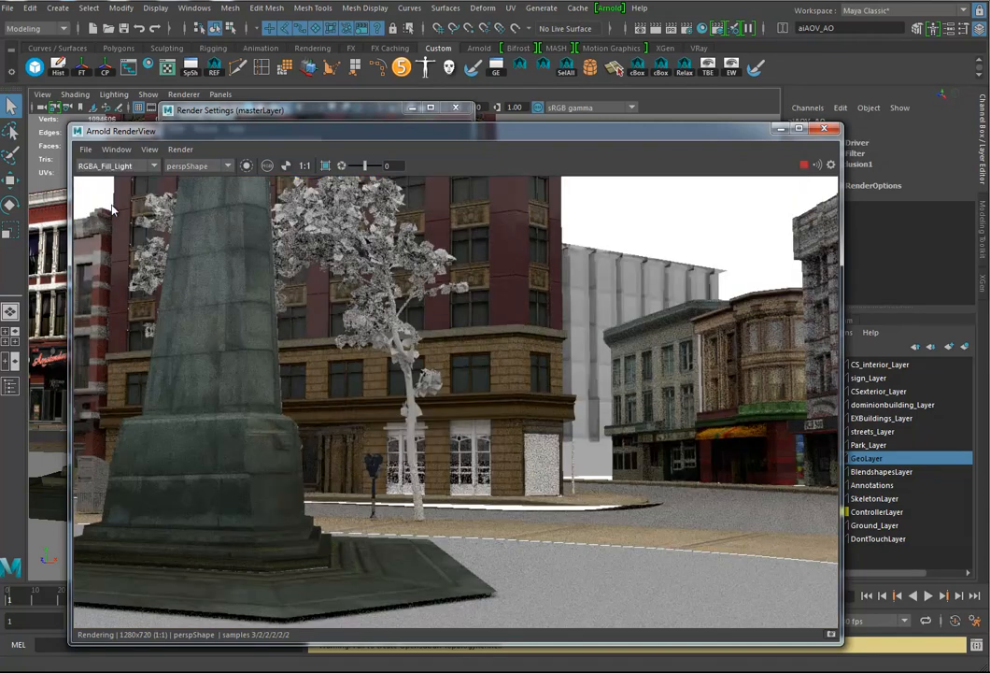
mouse_move(483, 306)
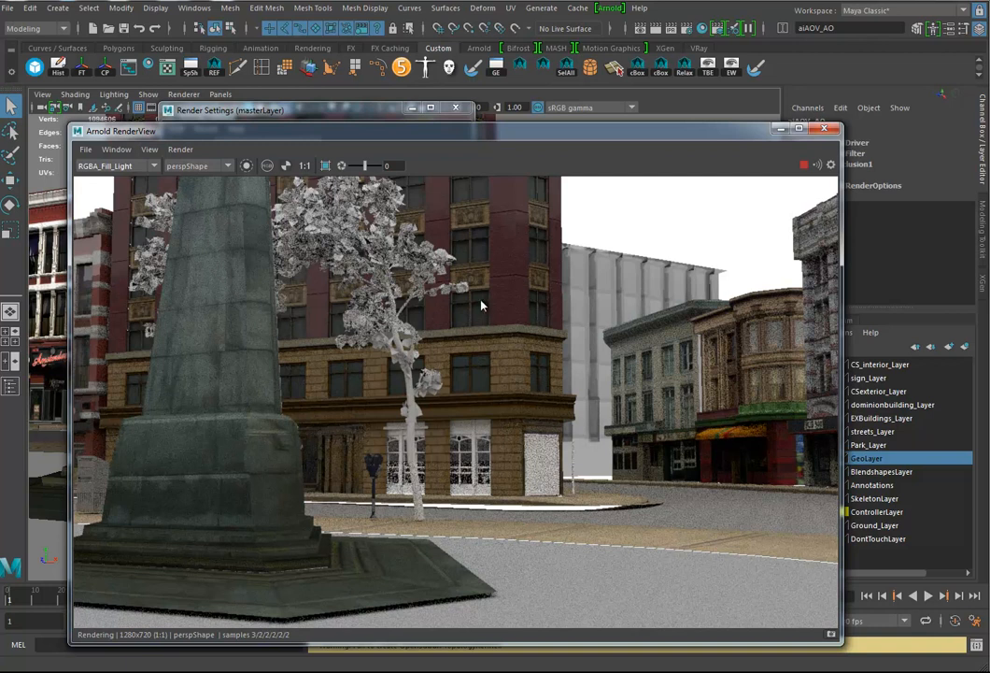
mouse_move(384, 209)
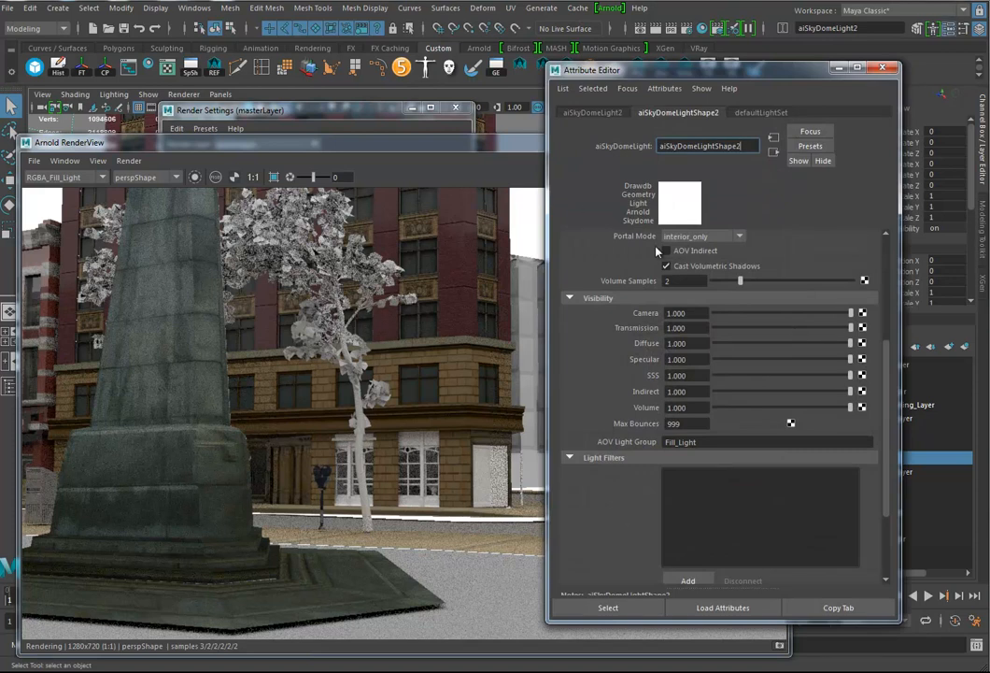
Lower the aiSkyDomeLightShape2 intensity to 0.5 in the Attribute Editor.
click(668, 250)
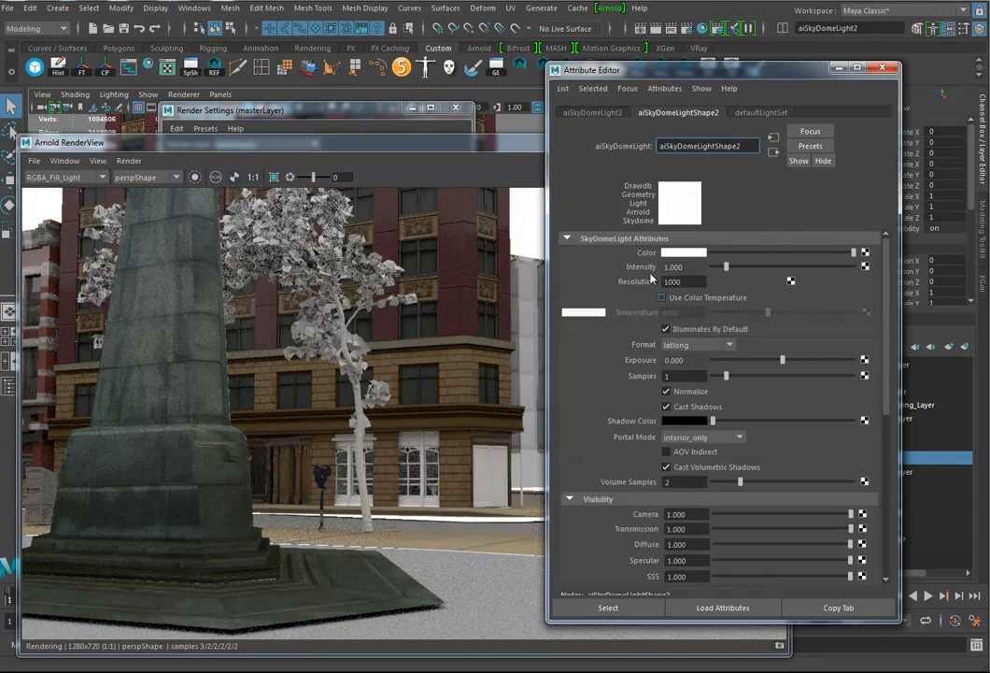
click(682, 265)
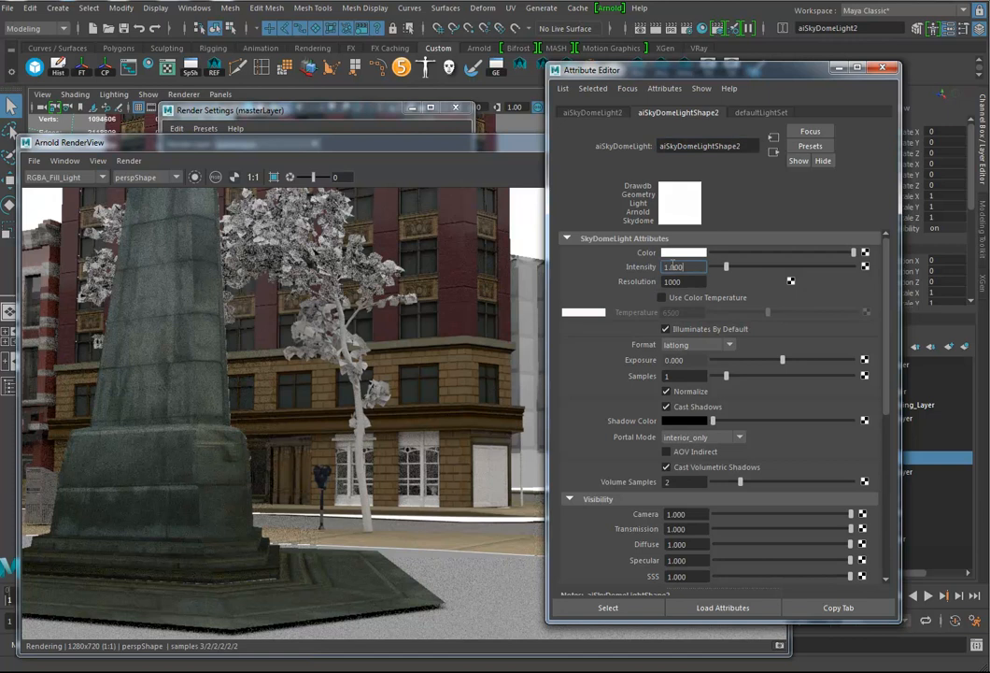
triple_click(672, 265)
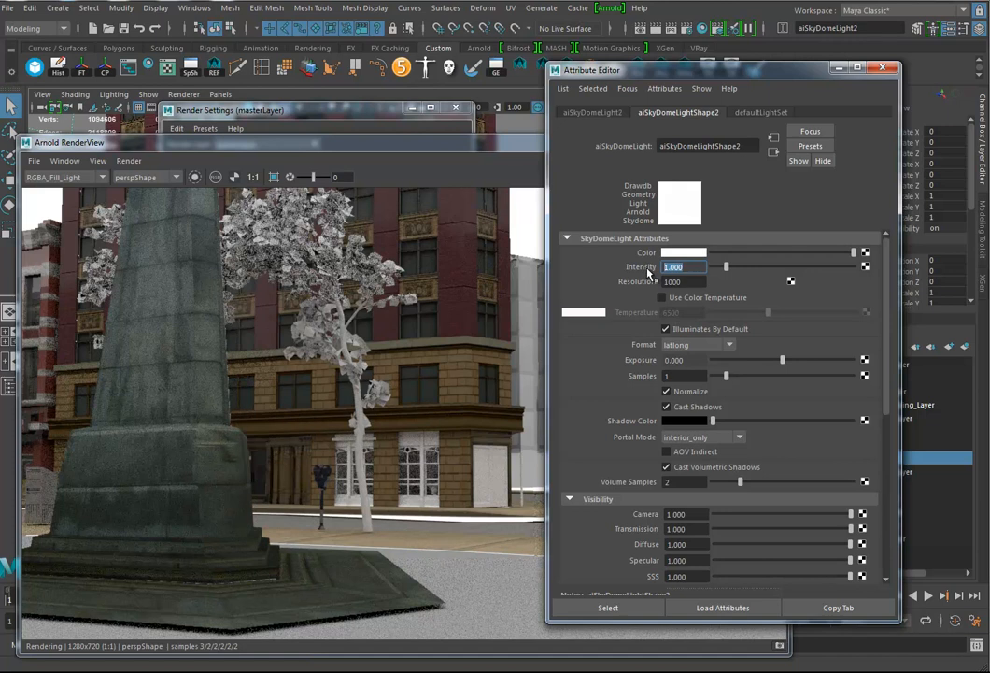
text(.5)
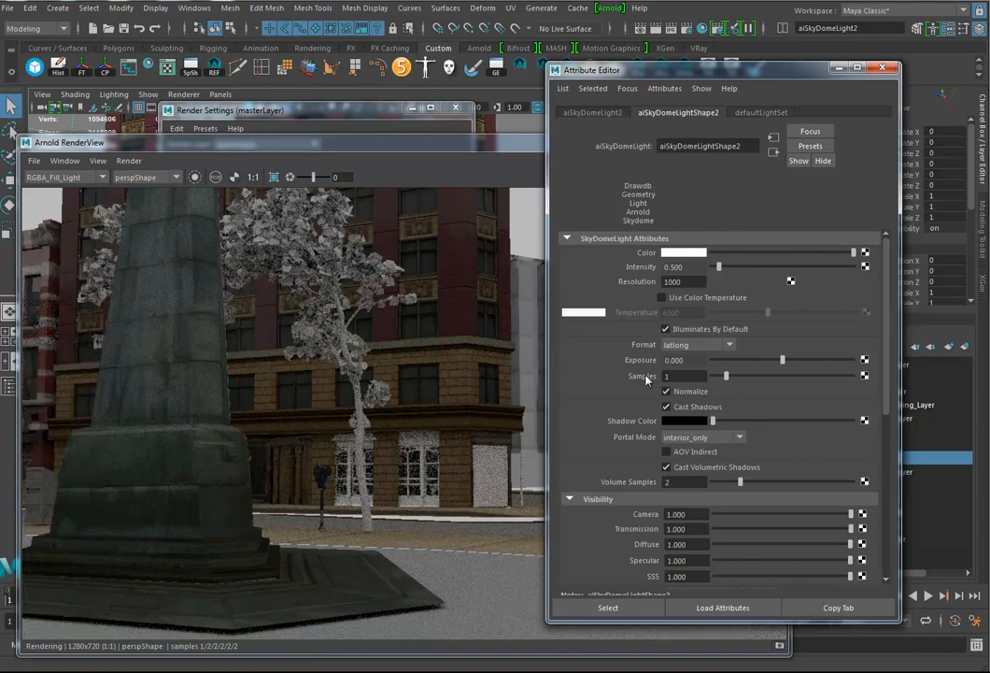
mouse_move(420, 394)
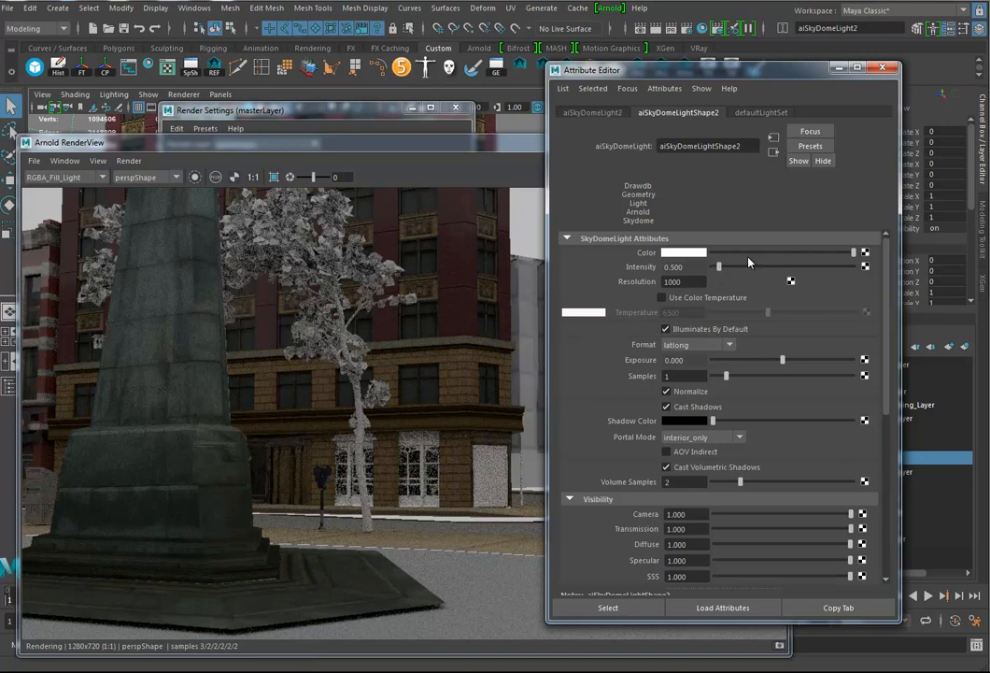
mouse_move(680, 261)
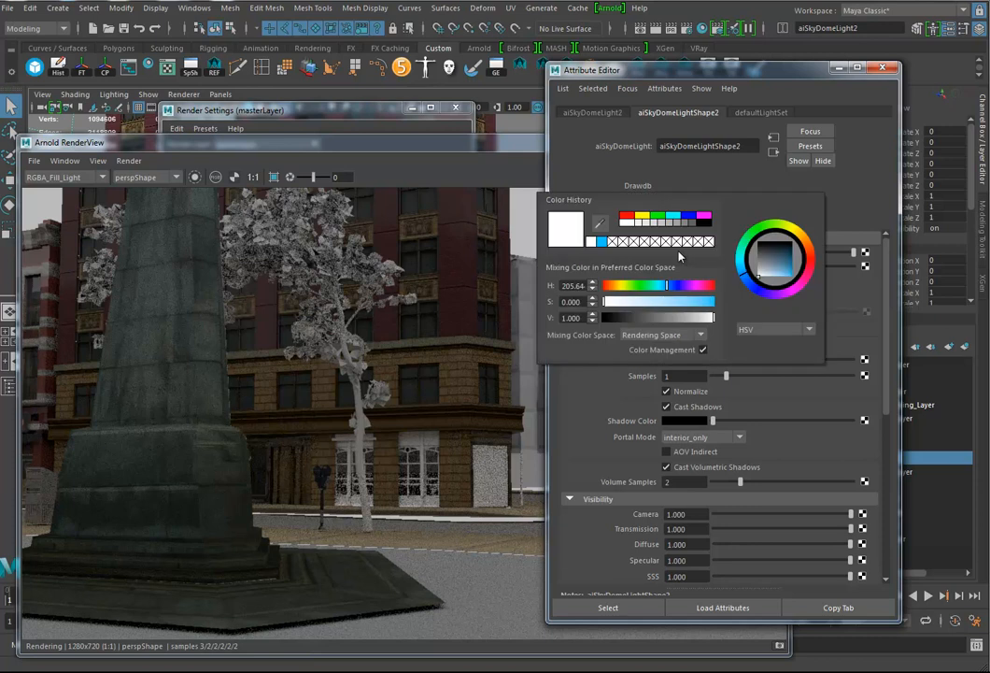
Give the skydome light a pale blue colour in the colour chooser.
click(789, 270)
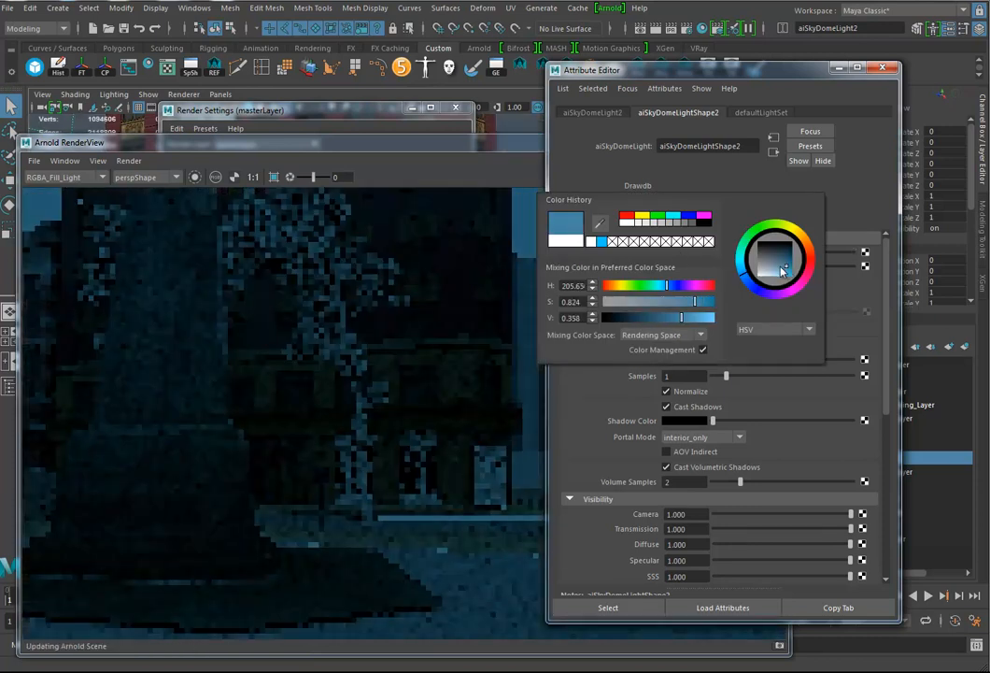
click(783, 273)
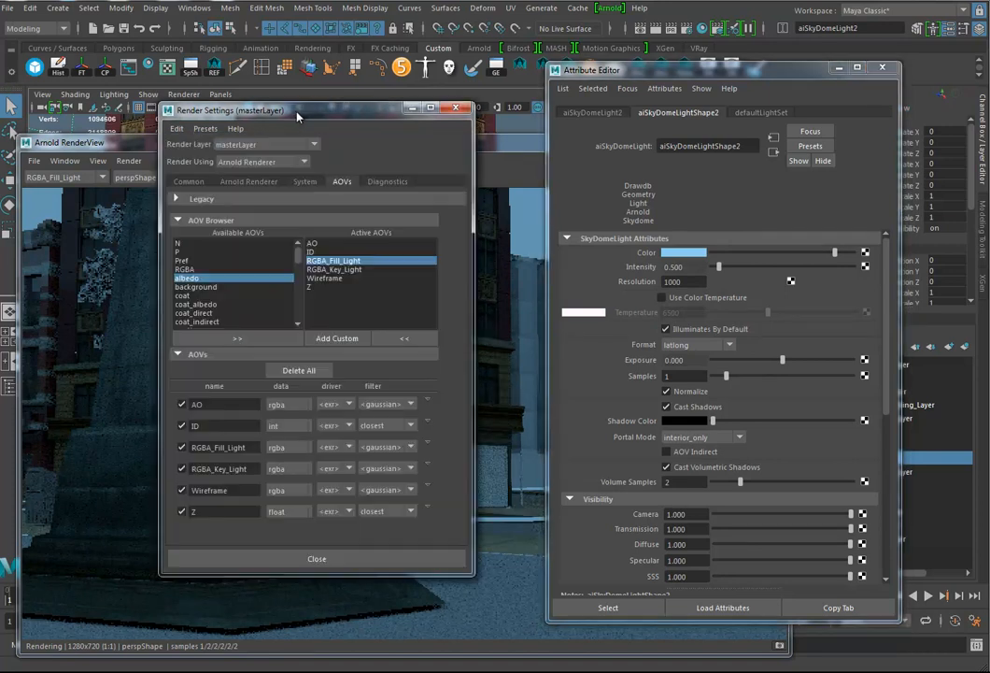
mouse_move(334, 140)
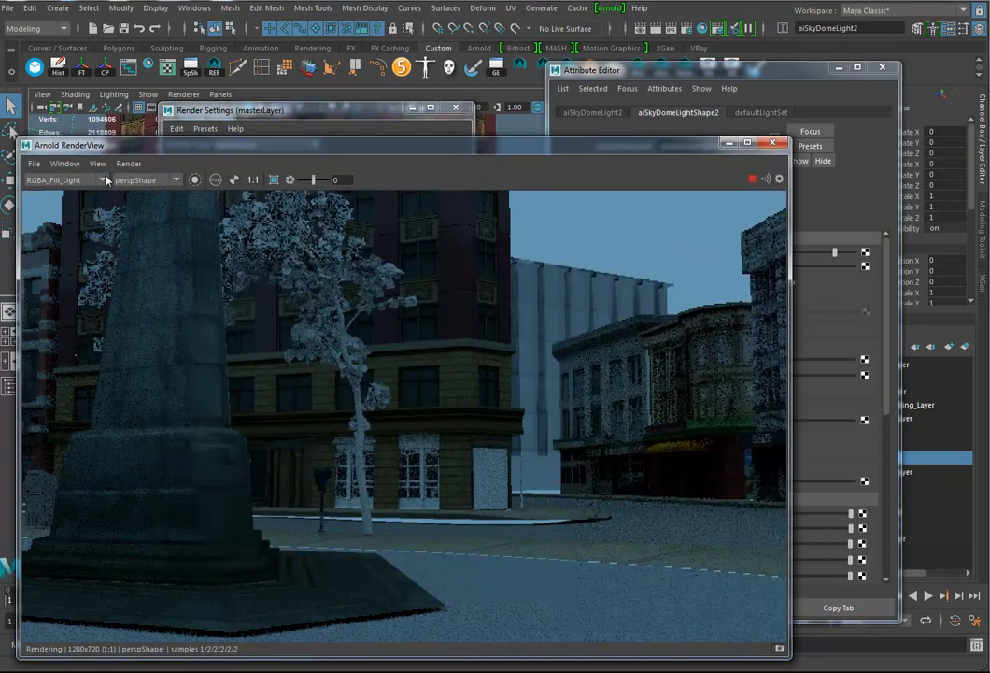
View the RGBA_Key_Light pass, then switch the RenderView to the Wireframe pass.
click(103, 179)
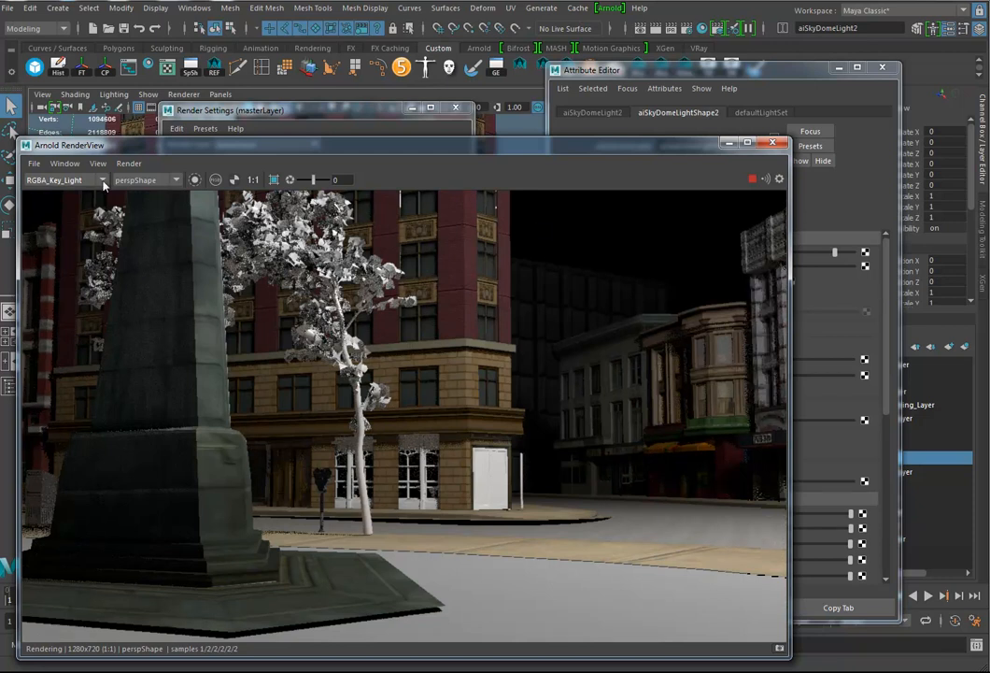
click(65, 180)
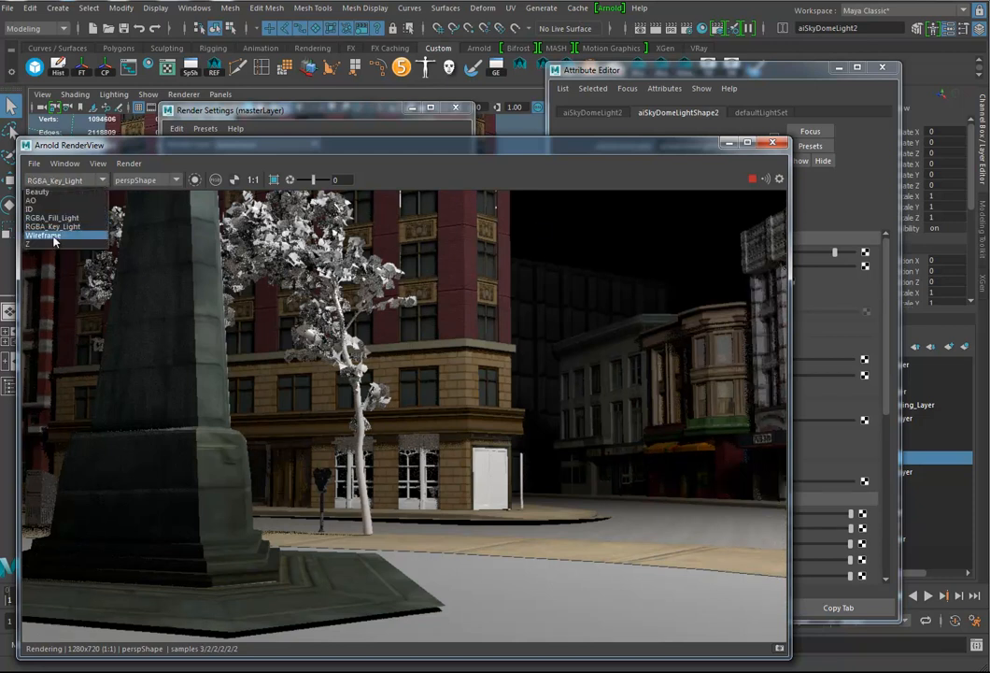
click(45, 235)
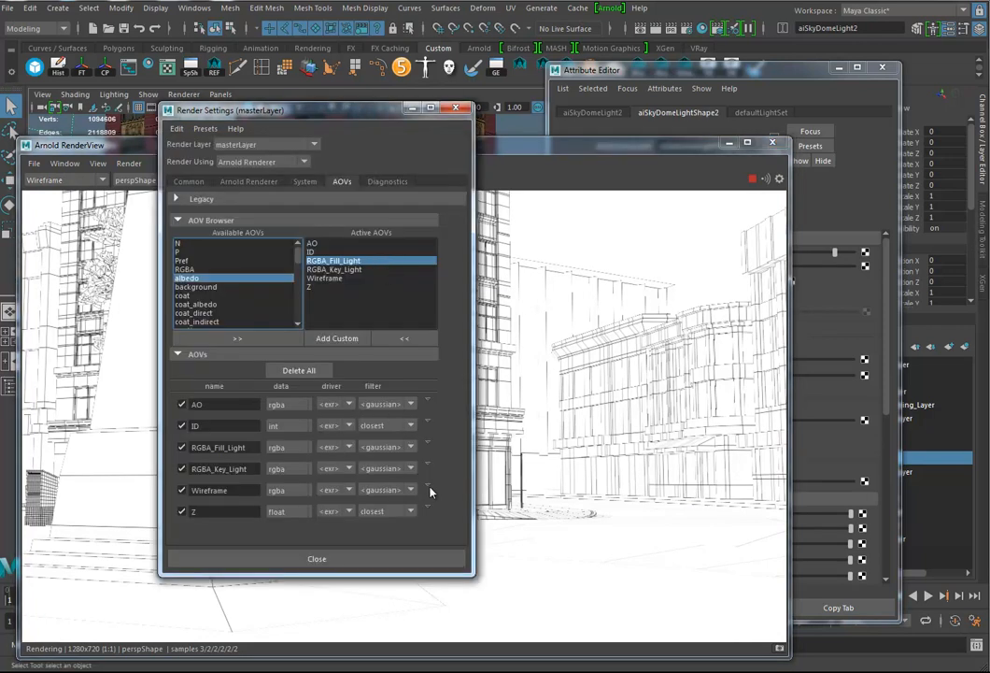
Select the Wireframe AOV node and raise aiWireframe1 Line Width to about 1.77.
right_click(428, 490)
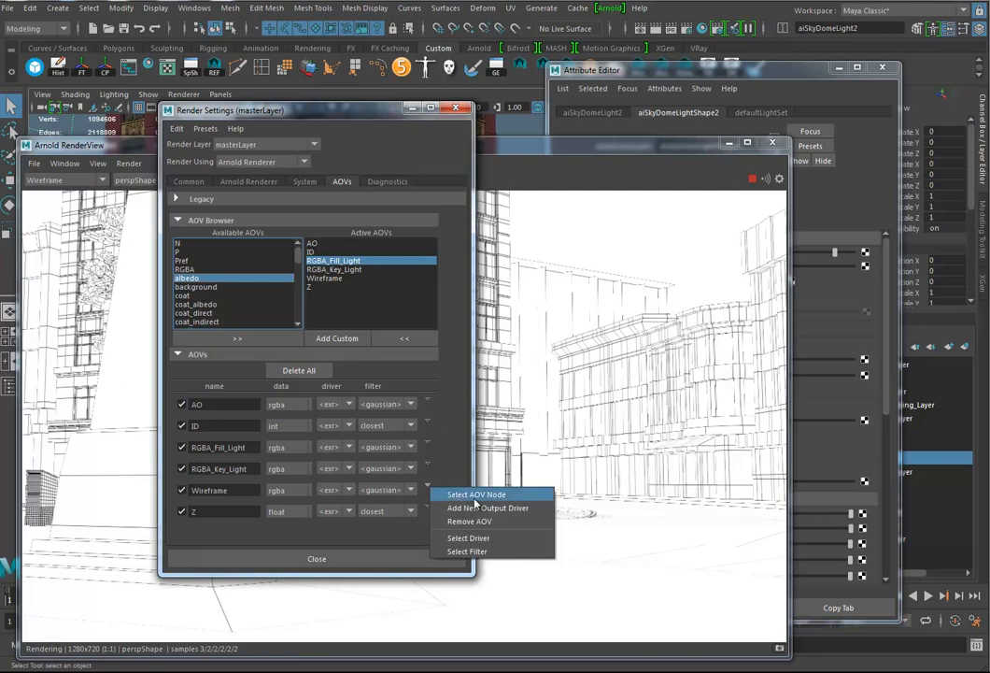
click(477, 493)
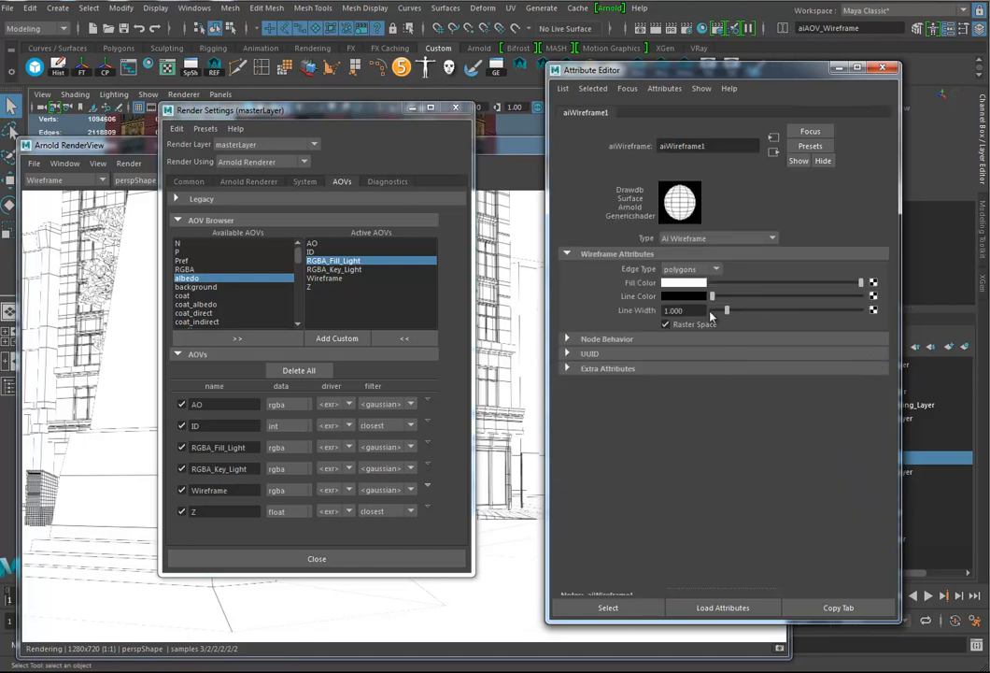
mouse_move(727, 314)
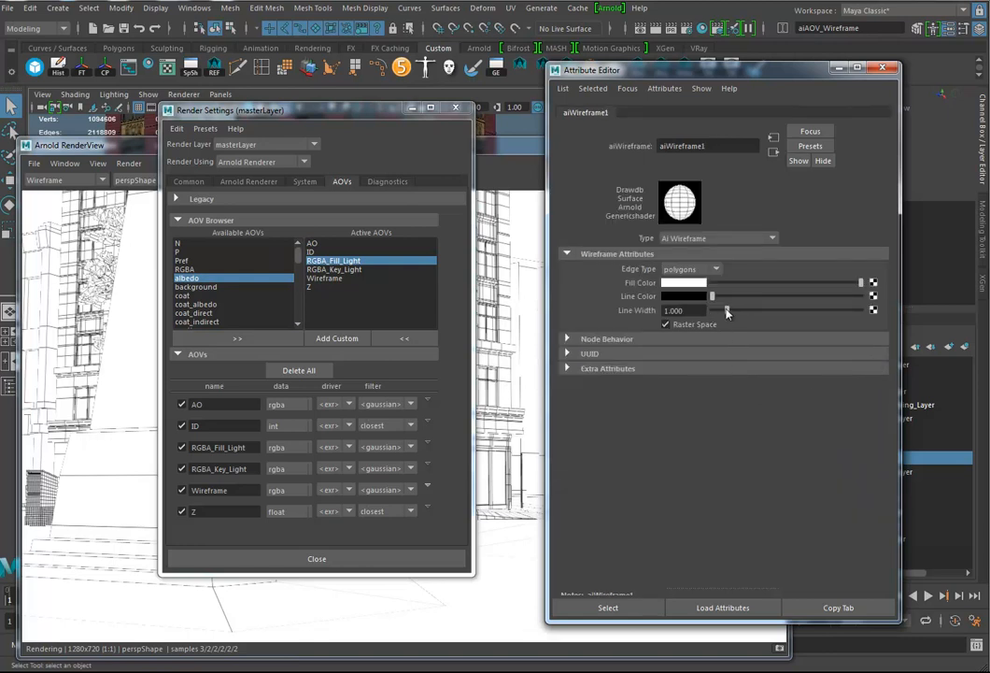
drag(712, 310, 740, 310)
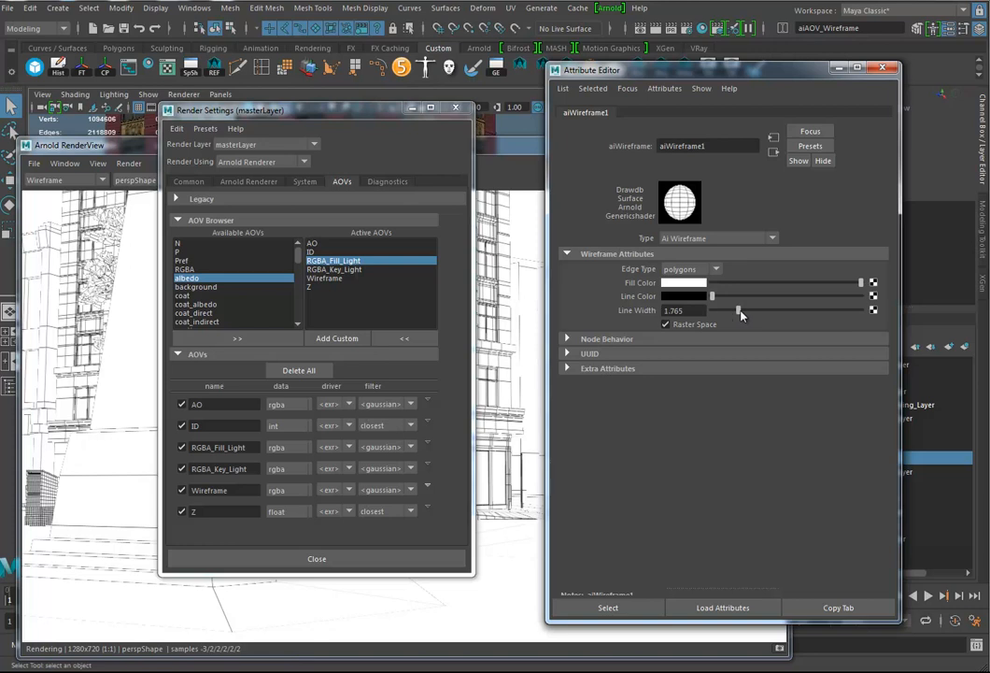
drag(710, 311, 748, 310)
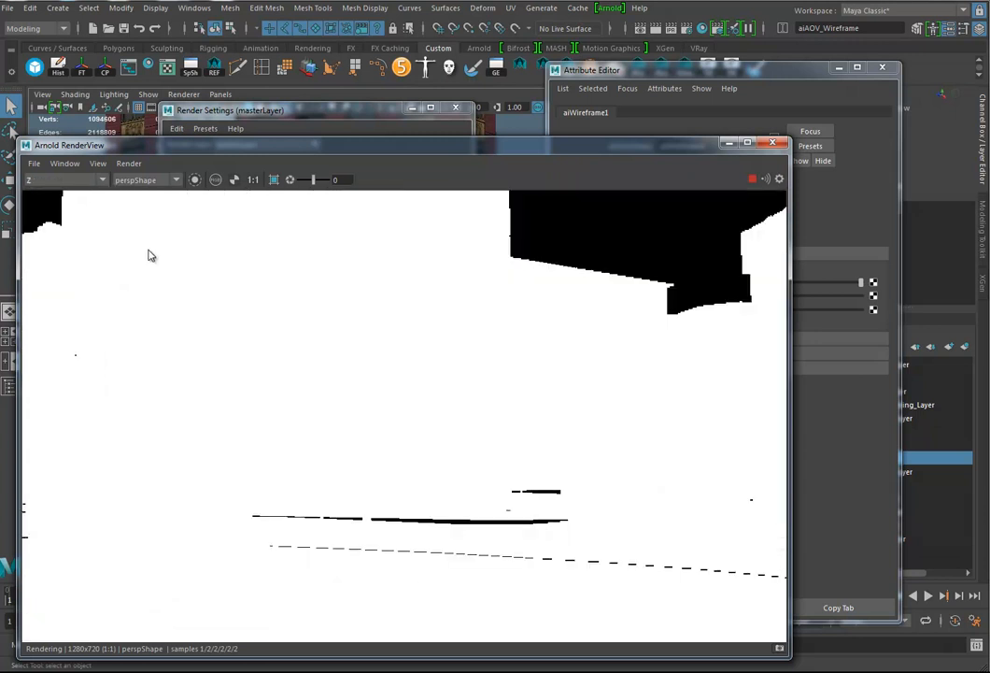
mouse_move(452, 180)
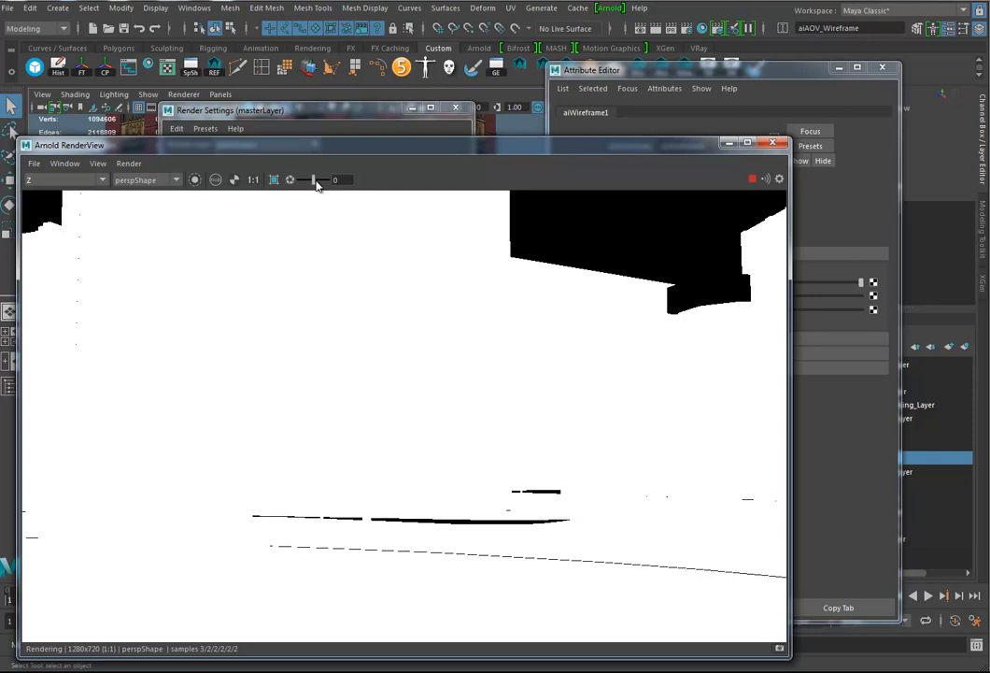
mouse_move(314, 183)
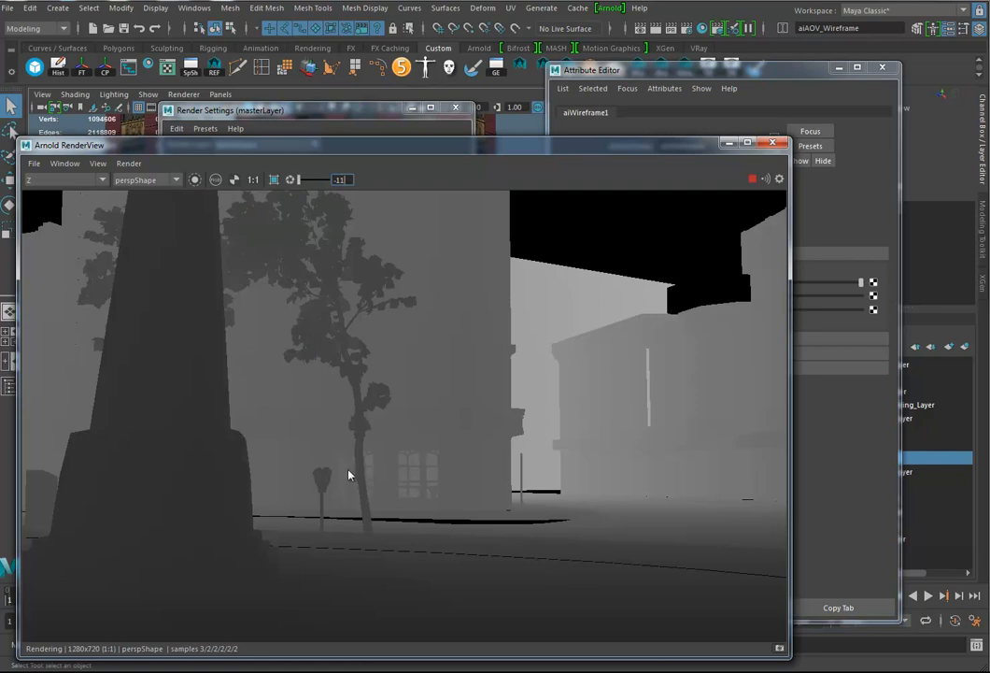
mouse_move(288, 264)
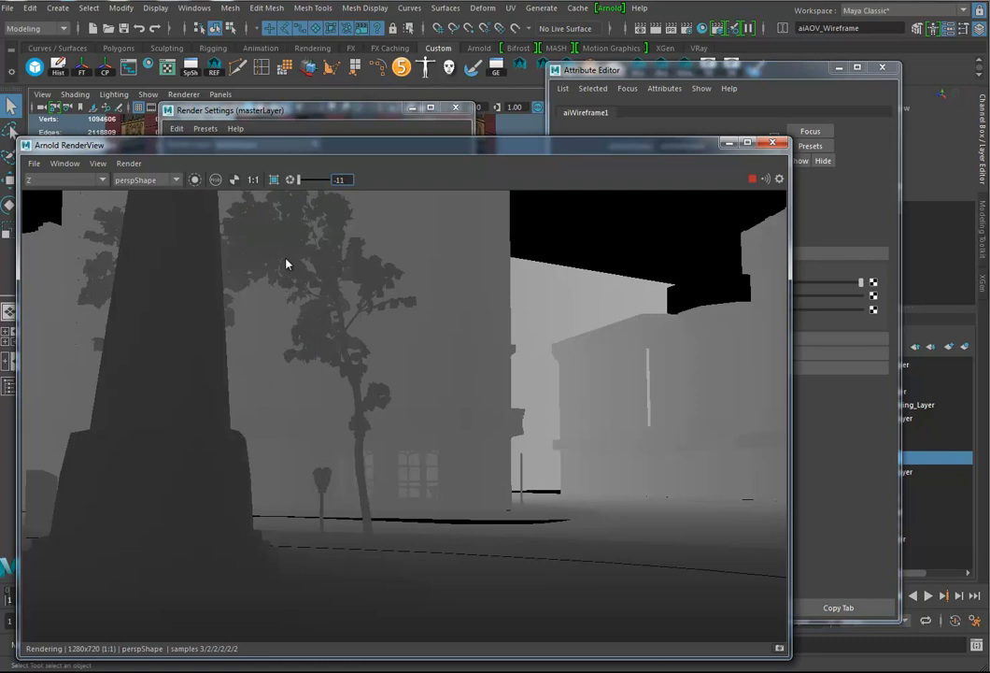
mouse_move(467, 277)
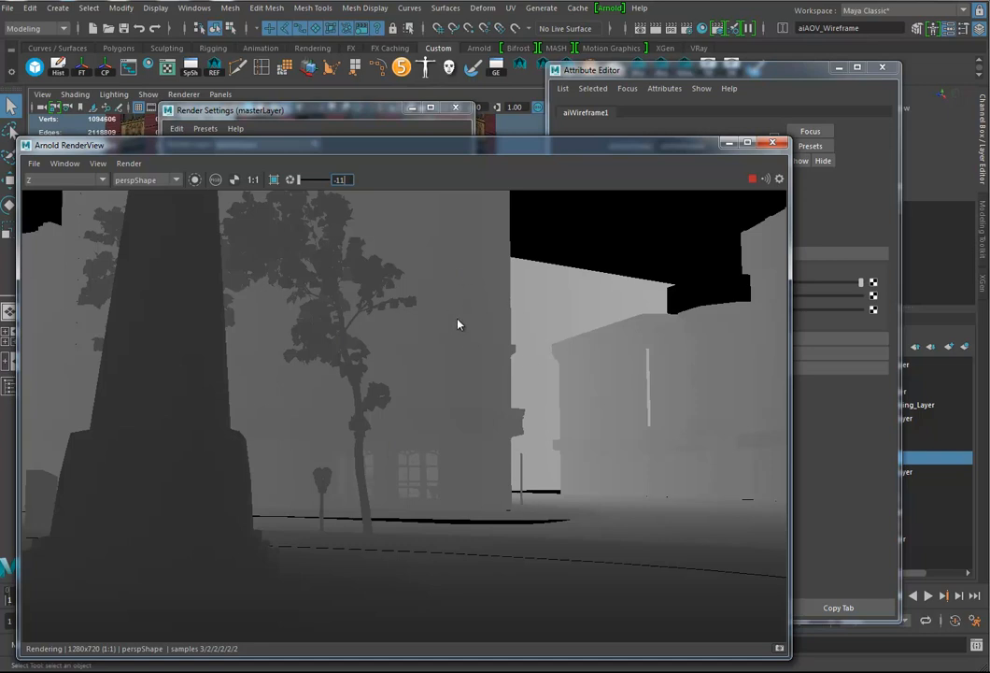
mouse_move(484, 167)
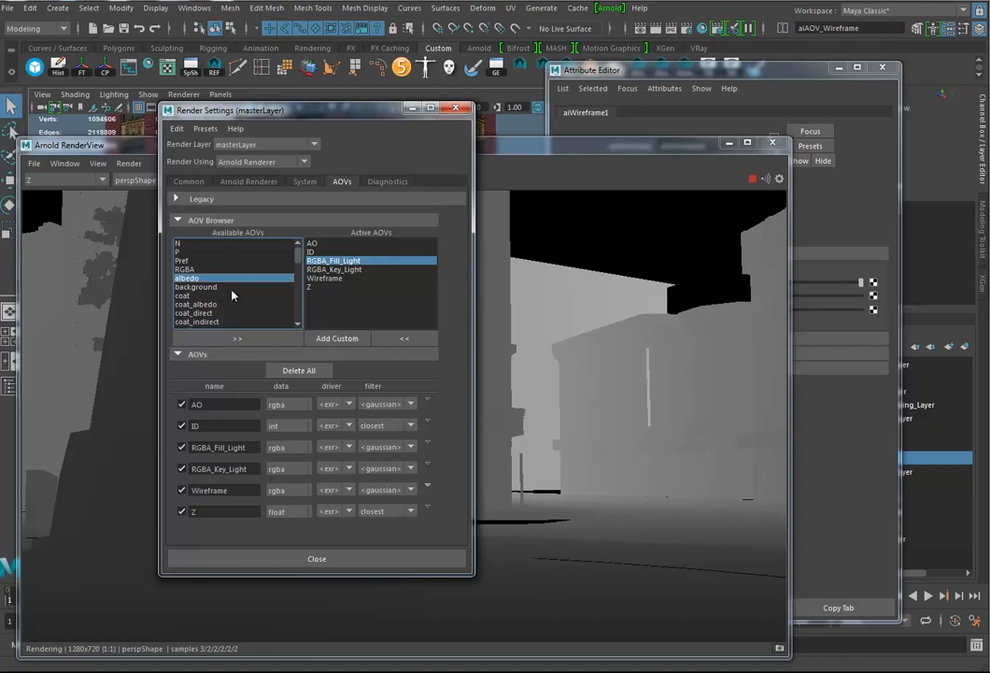
mouse_move(305, 202)
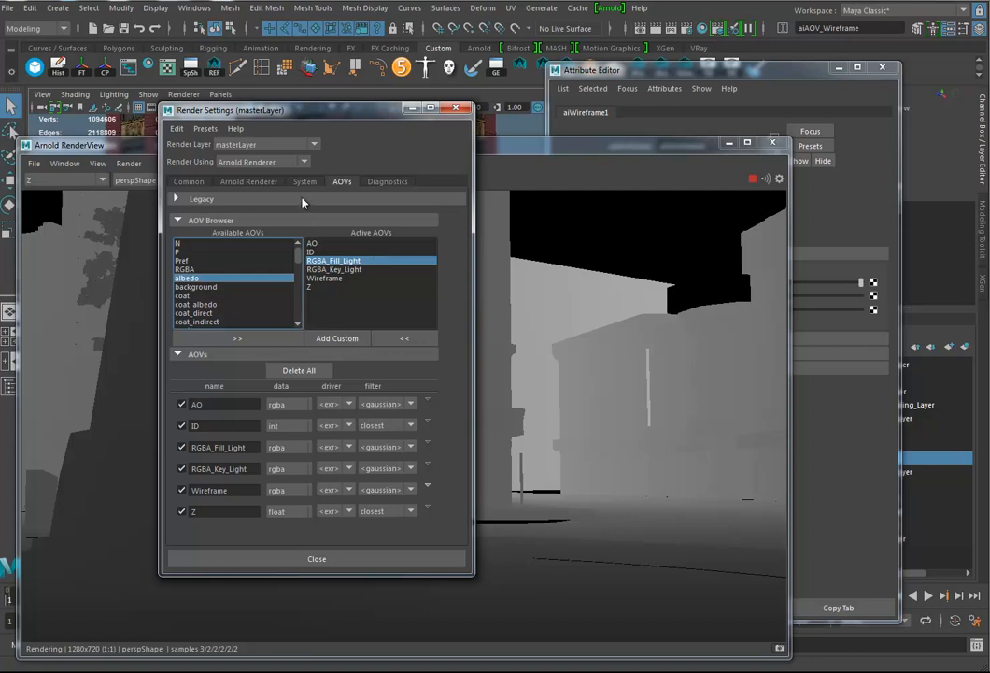
mouse_move(616, 90)
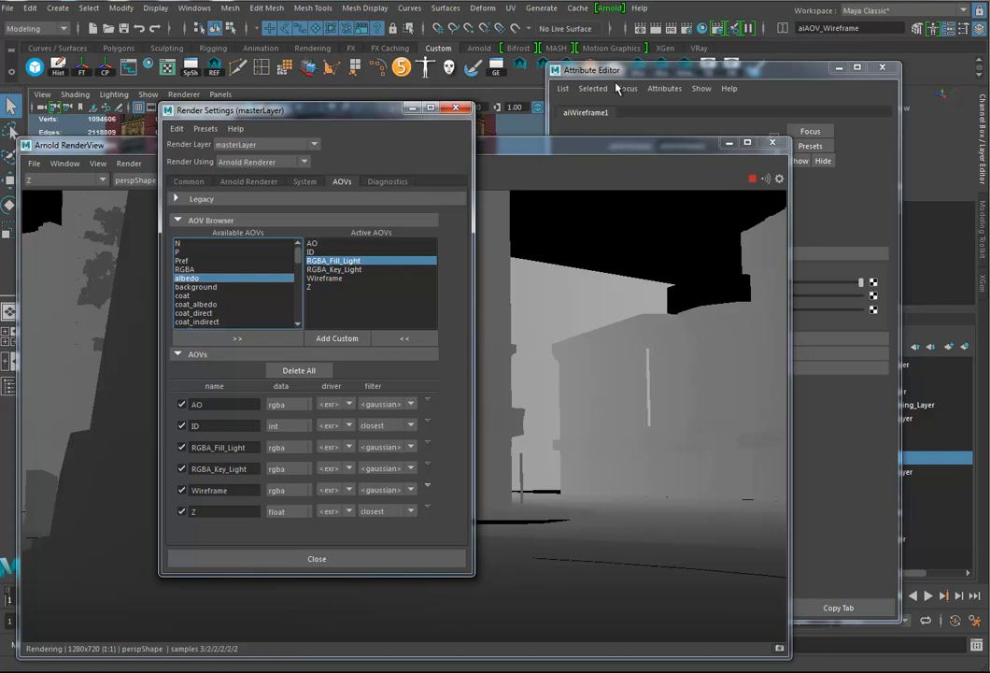
mouse_move(714, 28)
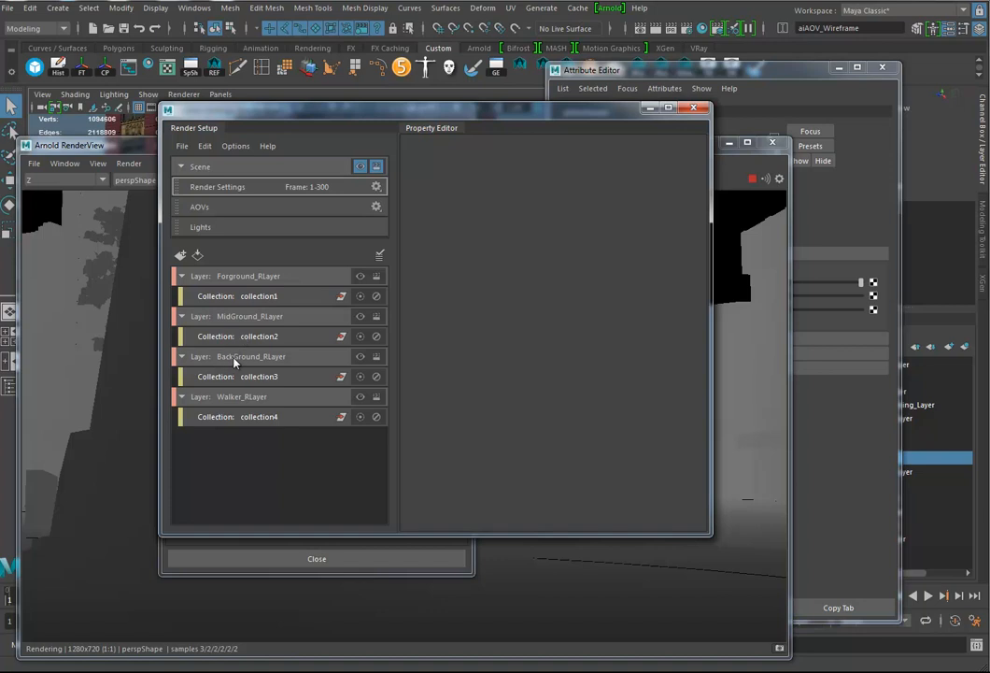
Select BackGround_RLayer in the Render Setup window.
click(250, 355)
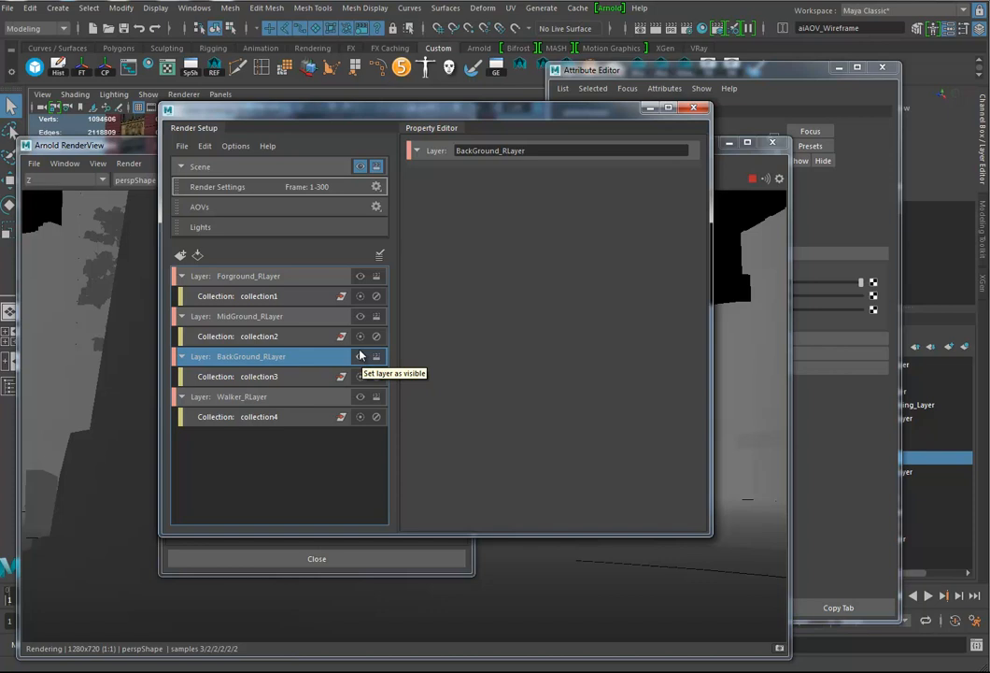
mouse_move(717, 183)
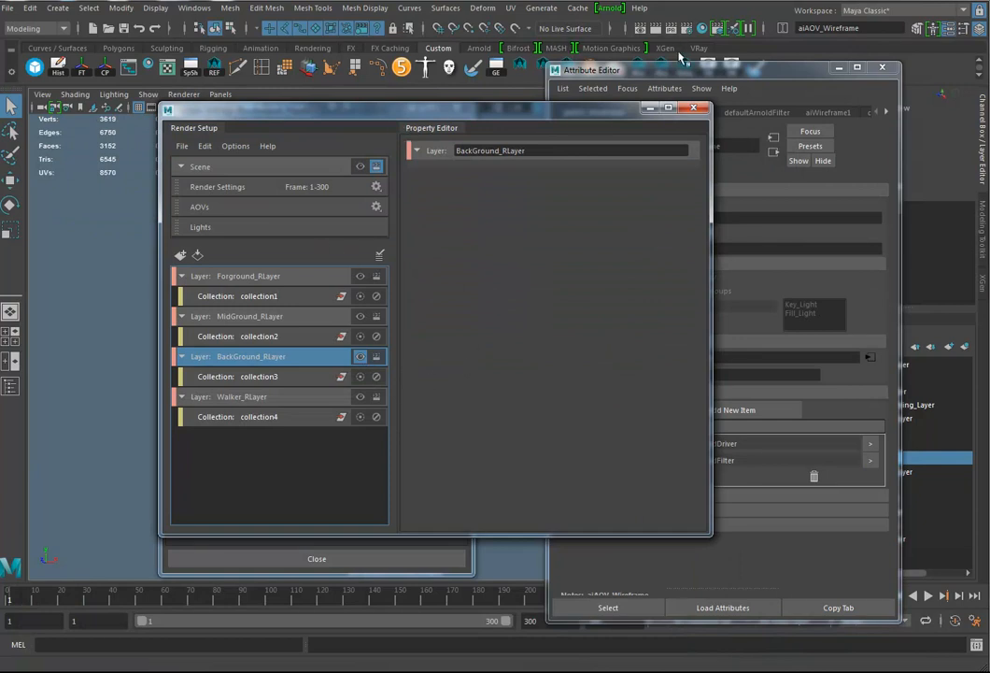
mouse_move(290, 191)
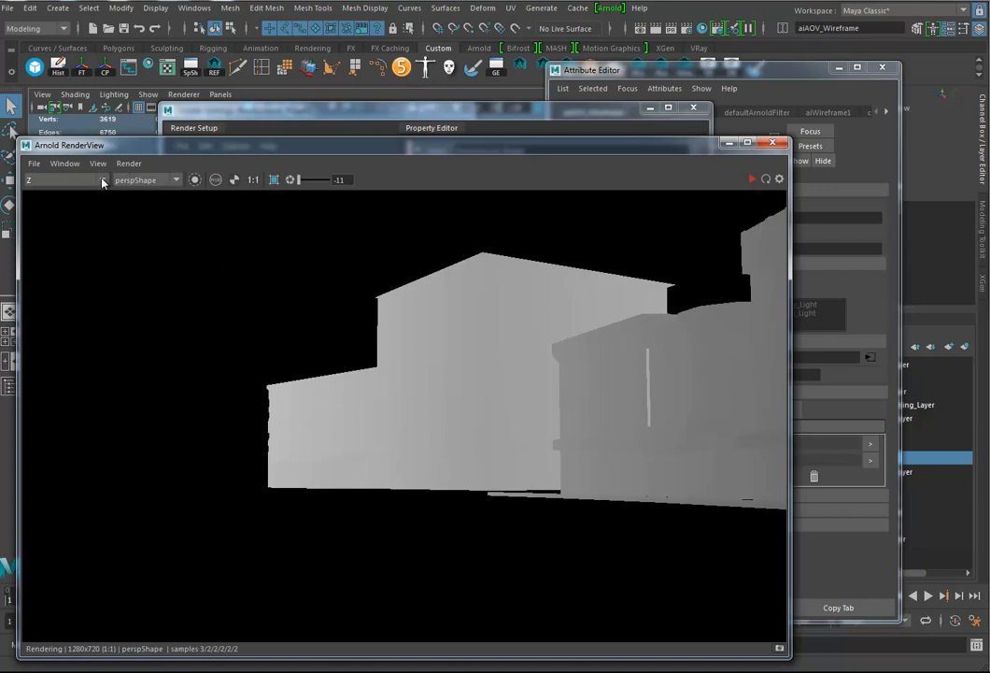
Check the background layer render in the Z and AO passes via the AOV list.
click(65, 180)
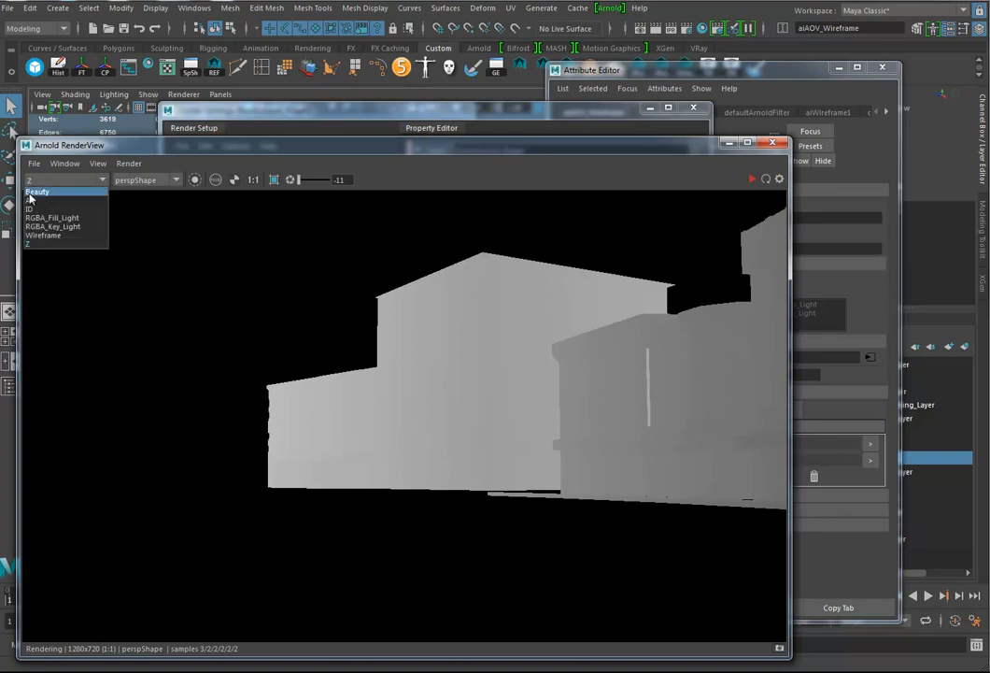
click(65, 179)
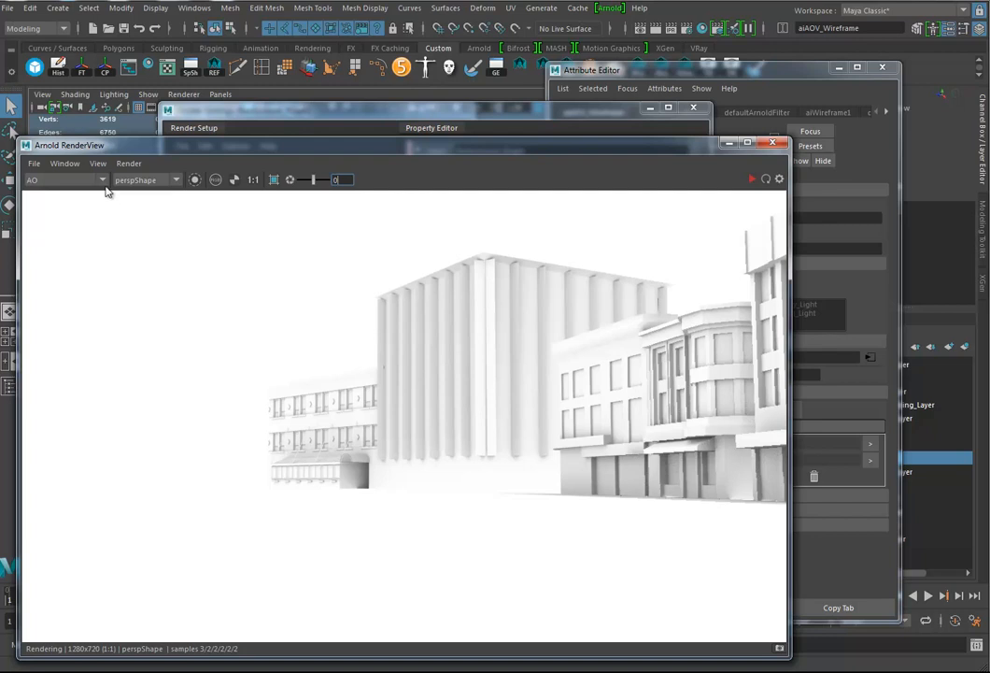
click(93, 179)
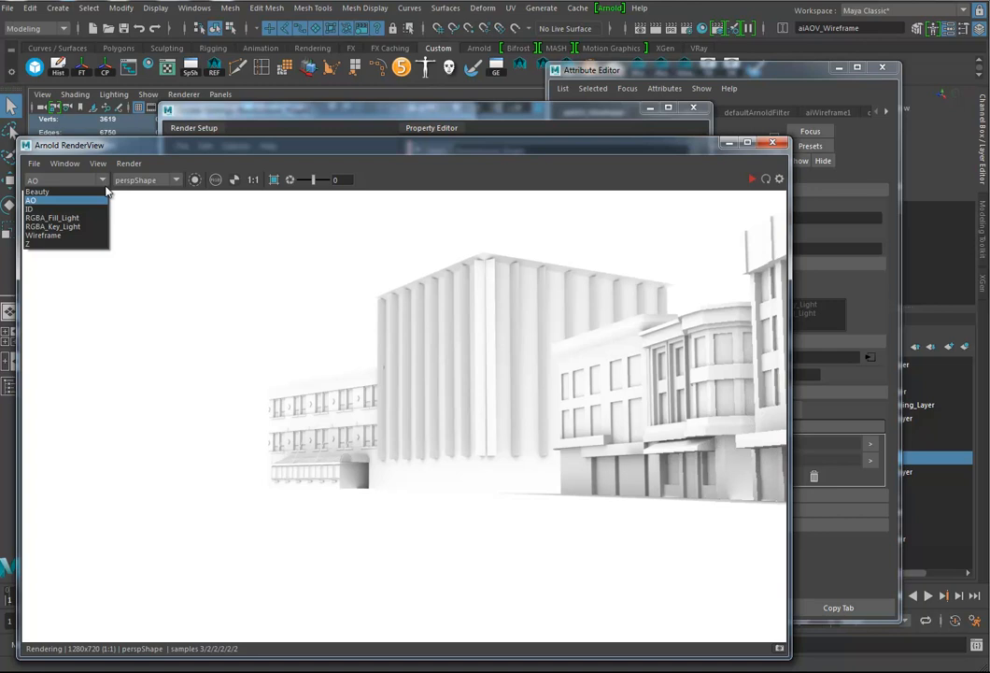
click(30, 206)
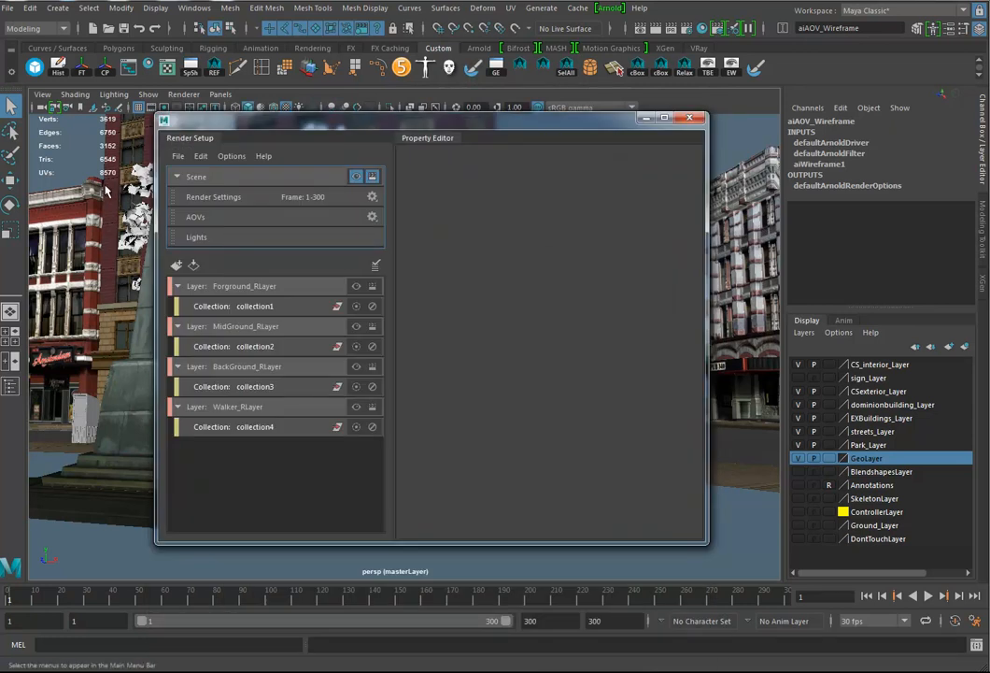
Set Render Settings File Output Frame/Animation ext to name.#.ext.
click(35, 28)
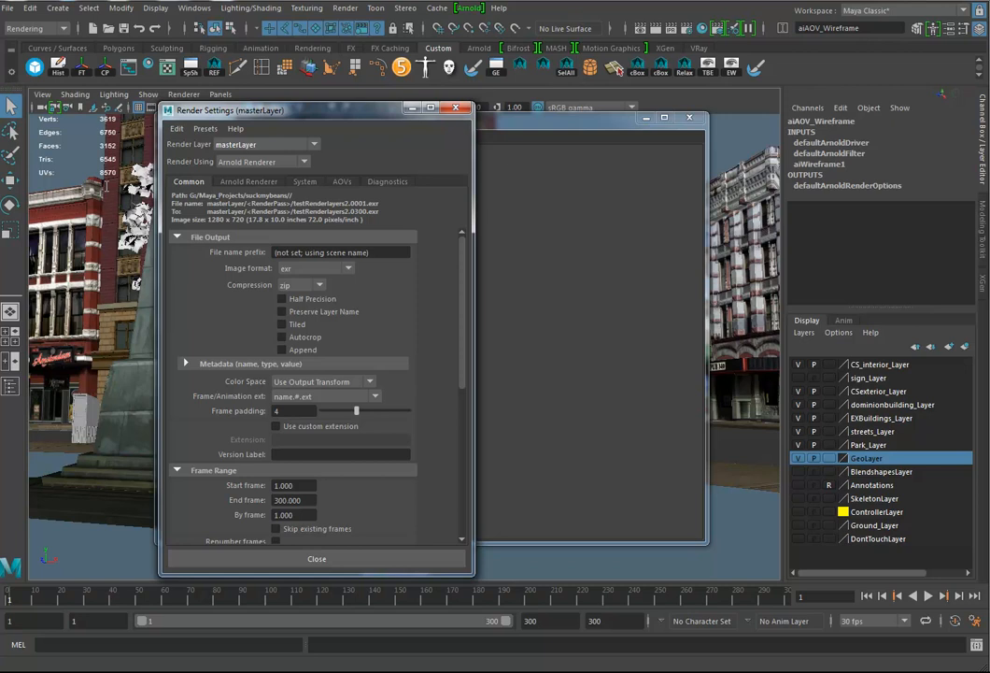
mouse_move(109, 189)
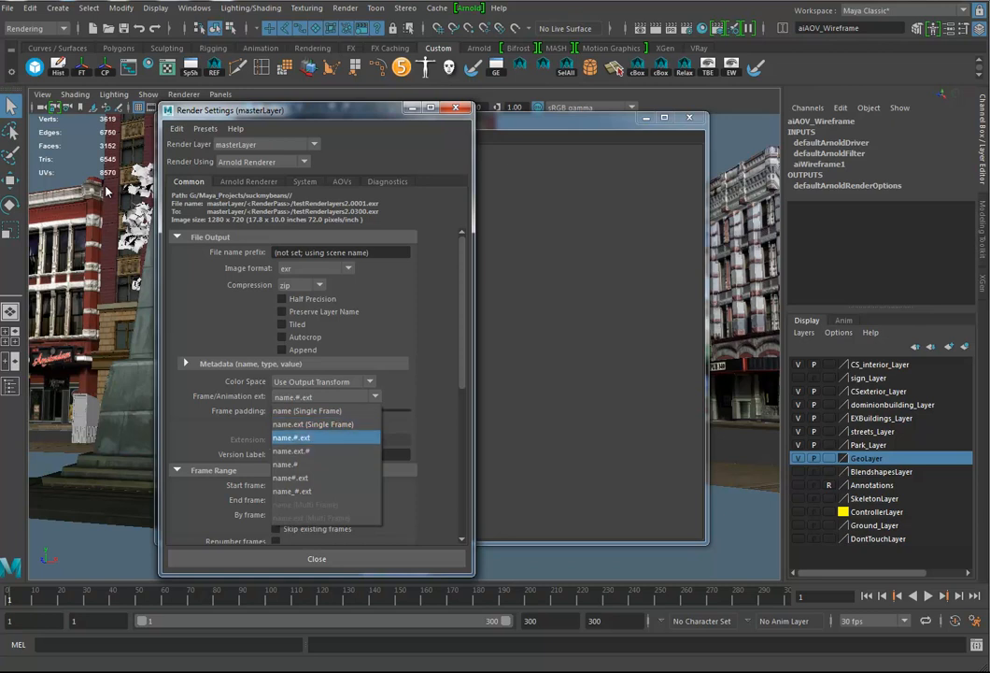
click(292, 437)
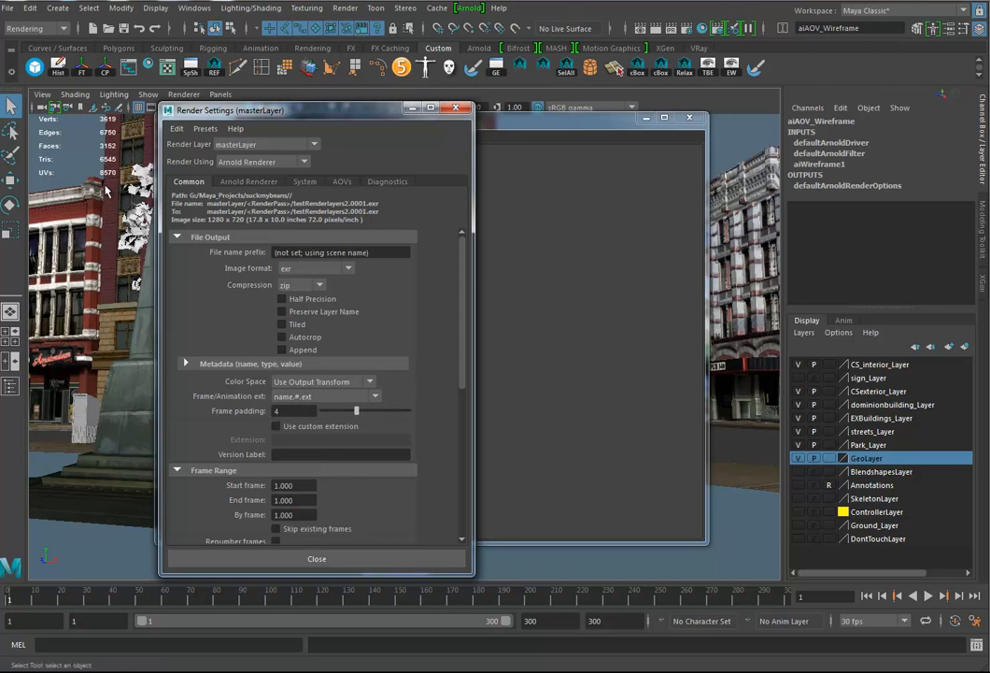
Launch Render > Render Sequence, then abort the sequence render.
click(344, 8)
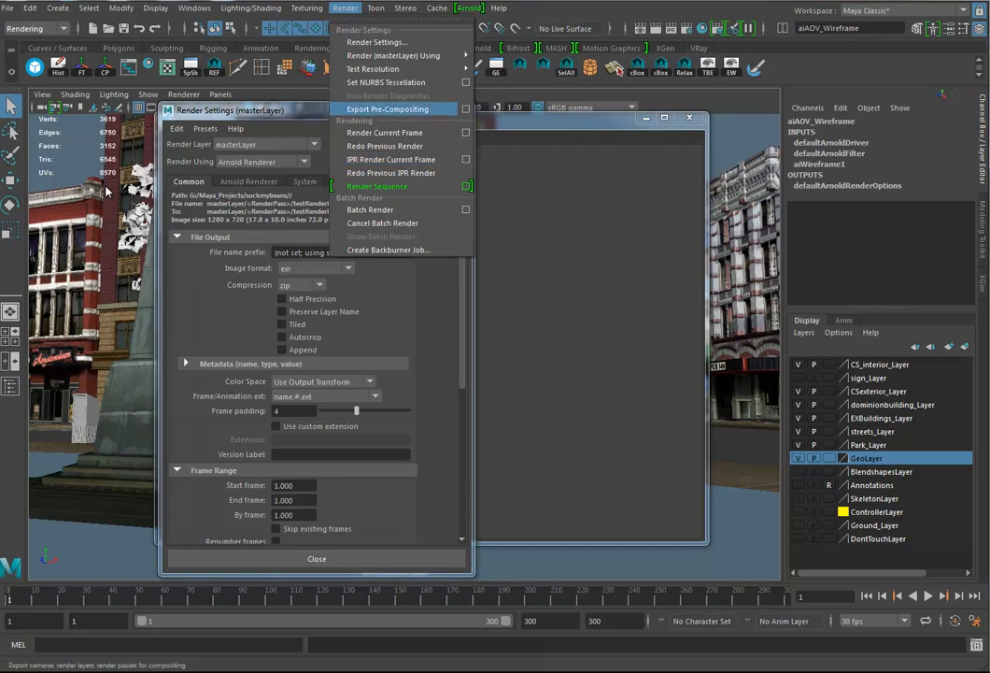
mouse_move(390, 172)
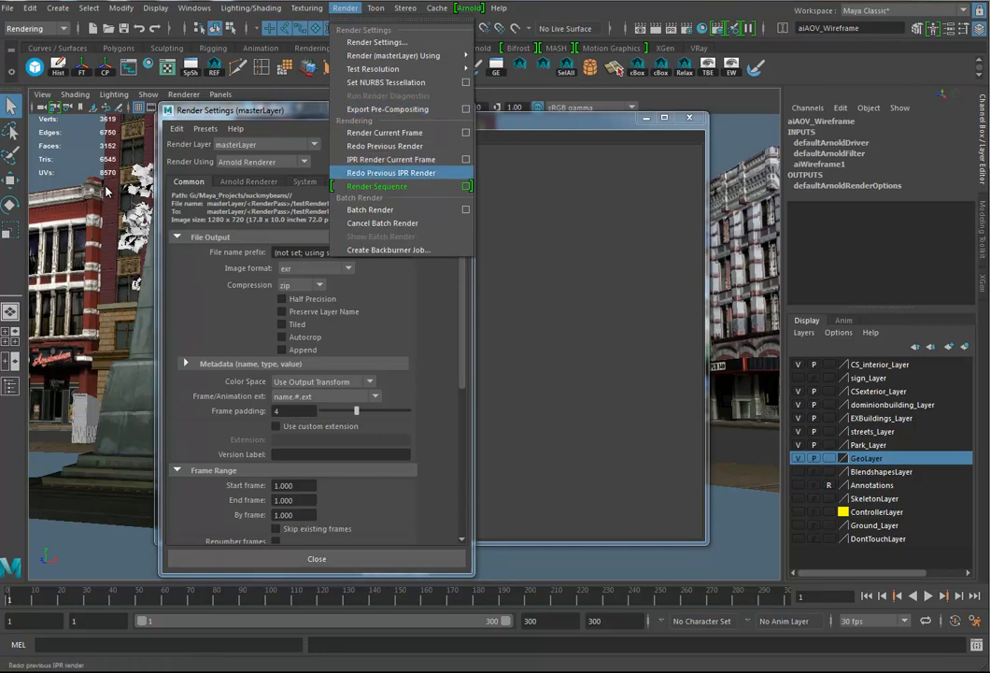
mouse_move(377, 187)
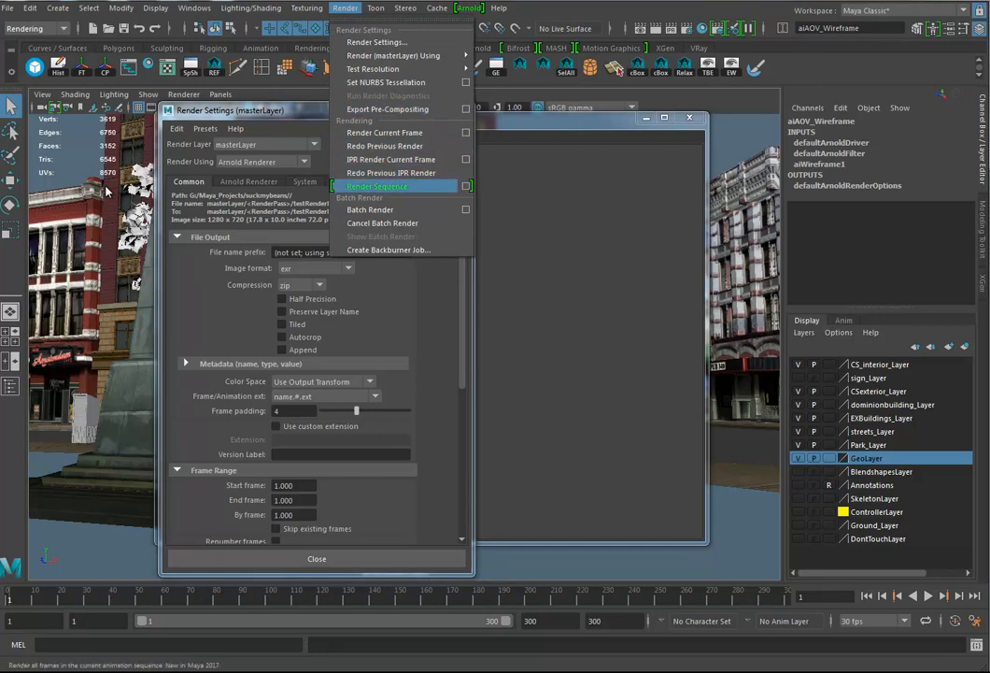
click(377, 187)
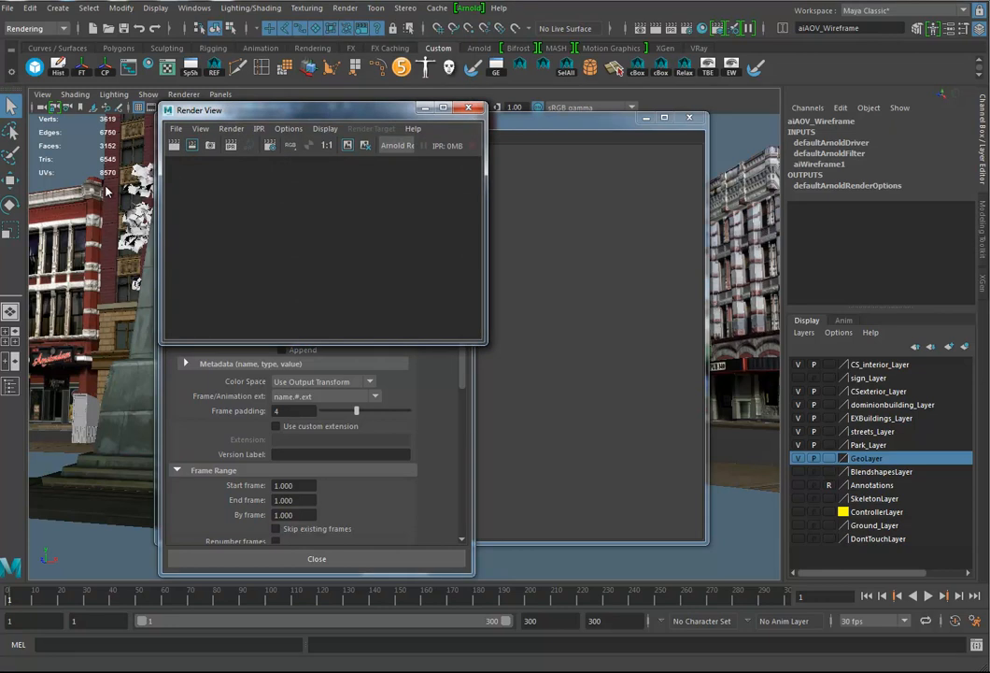
mouse_move(105, 187)
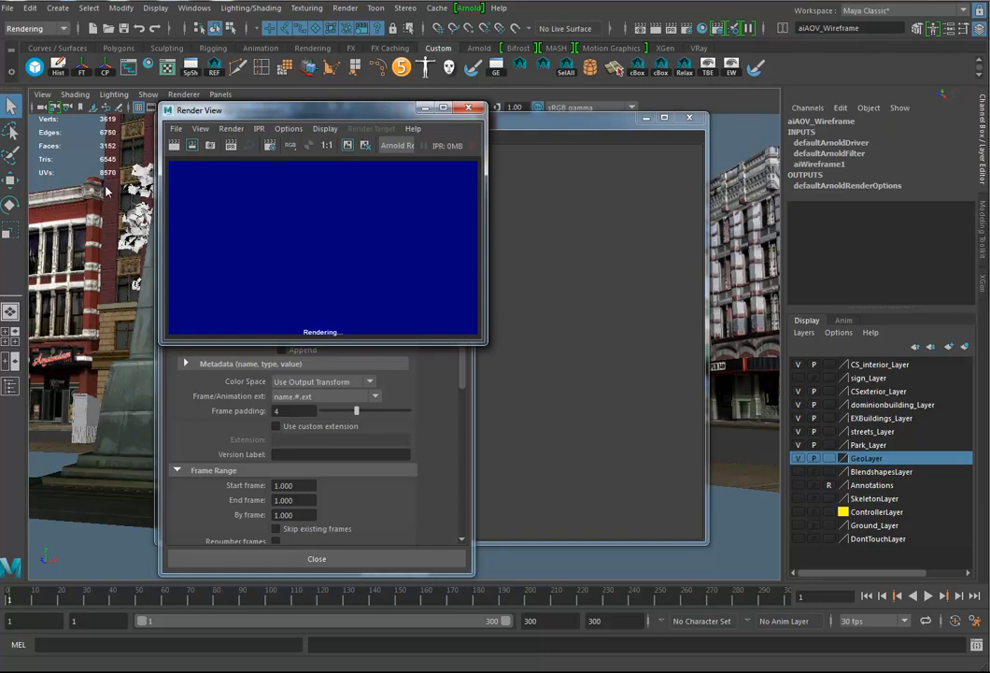
click(344, 8)
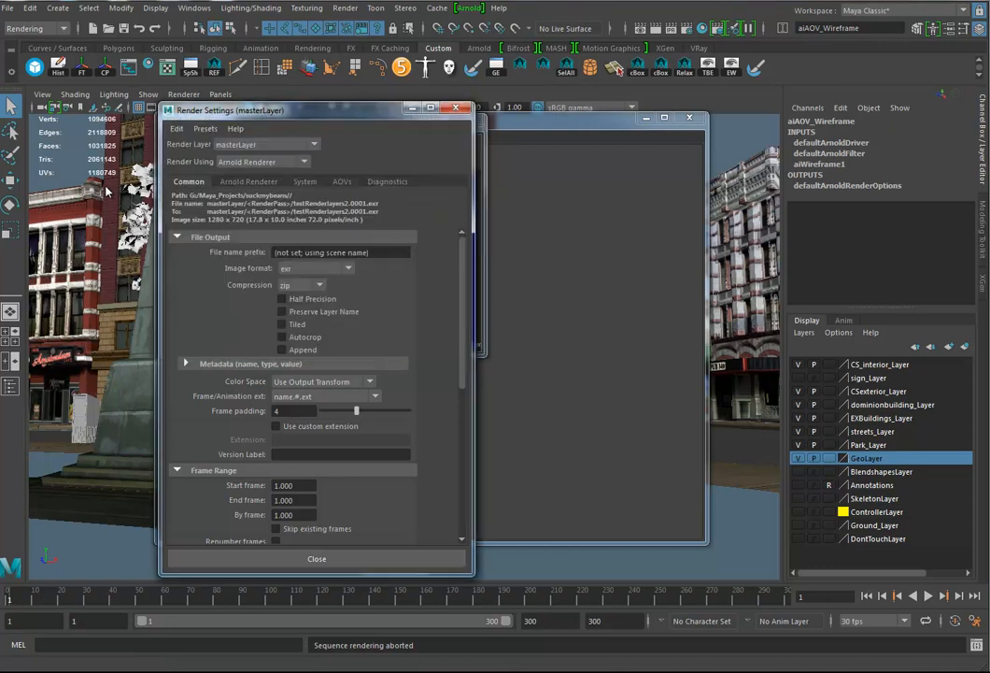
Show the active AOV list and select the default Arnold output driver from it.
click(342, 181)
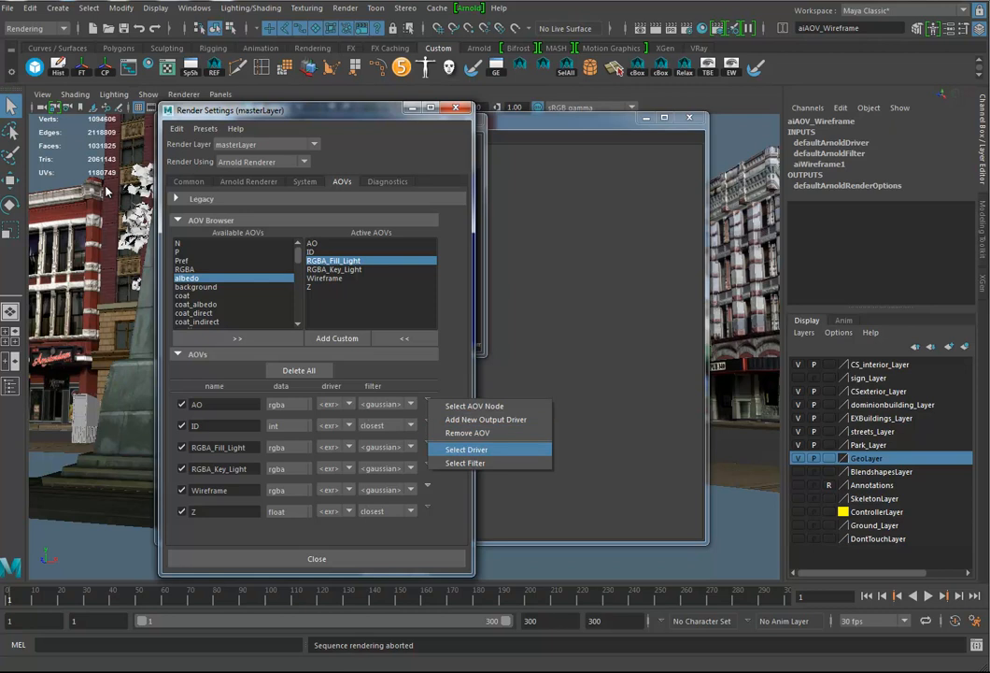
click(465, 448)
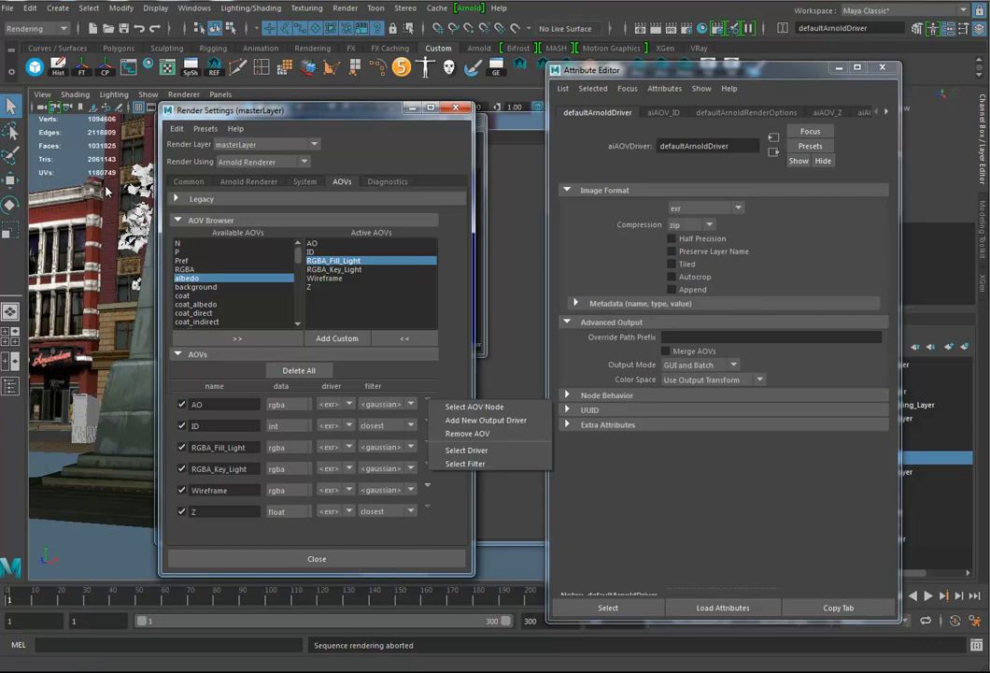
mouse_move(468, 449)
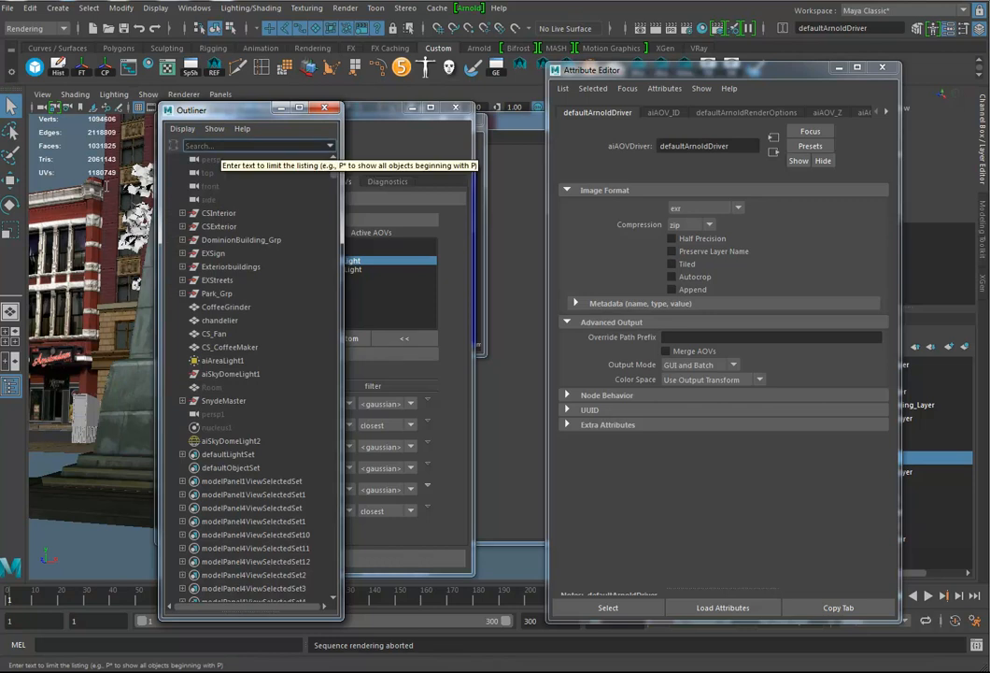
Search the Outliner for 'arnol', then close the defaultArnoldDriver settings.
text(arnol)
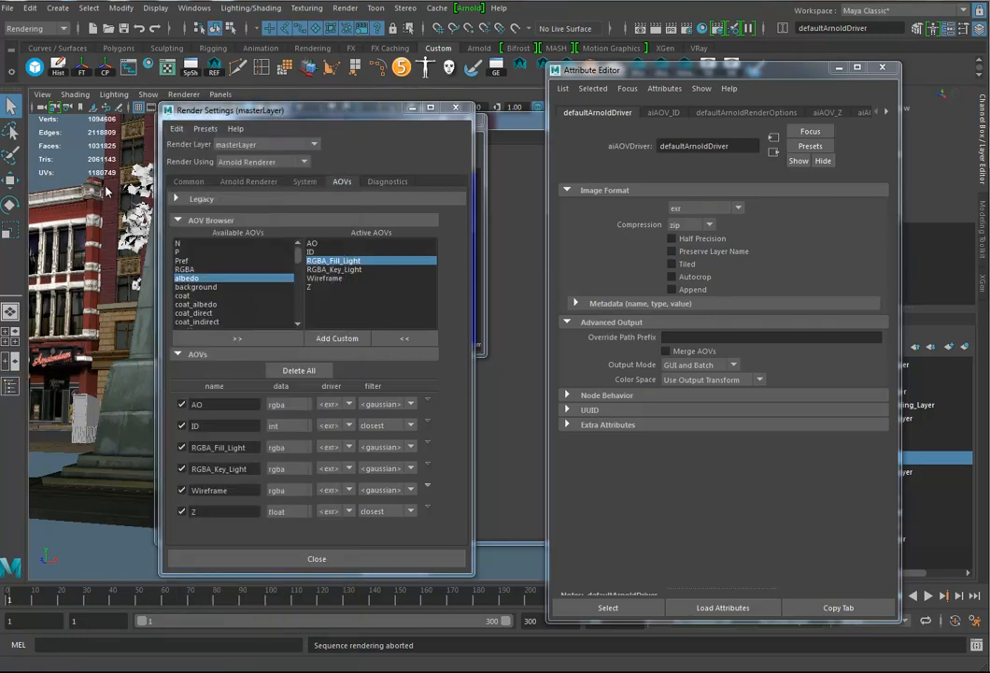
click(666, 352)
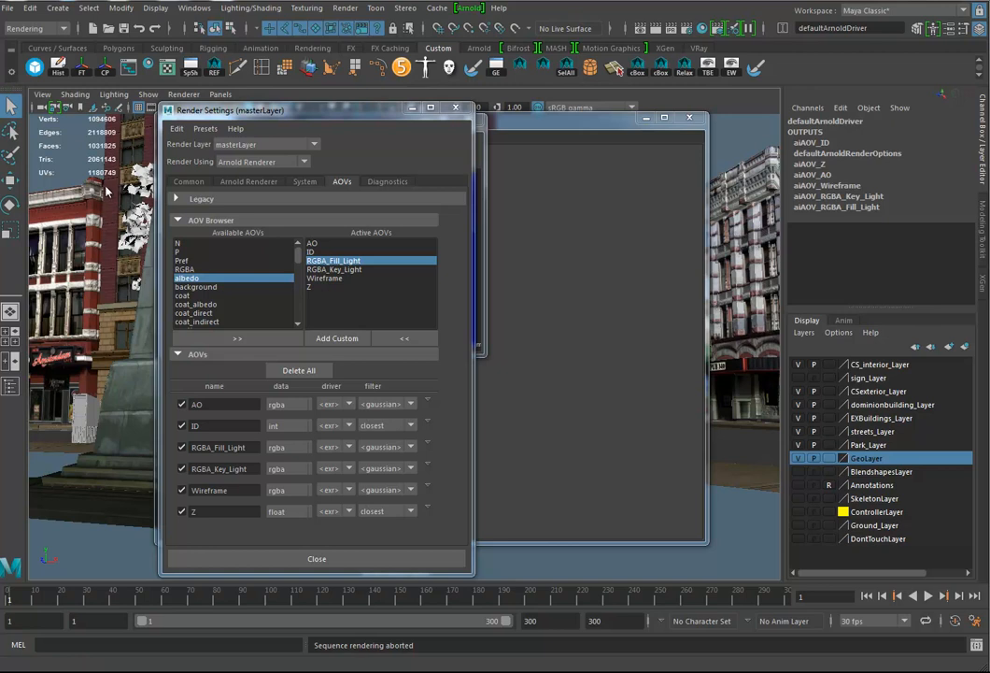
mouse_move(109, 191)
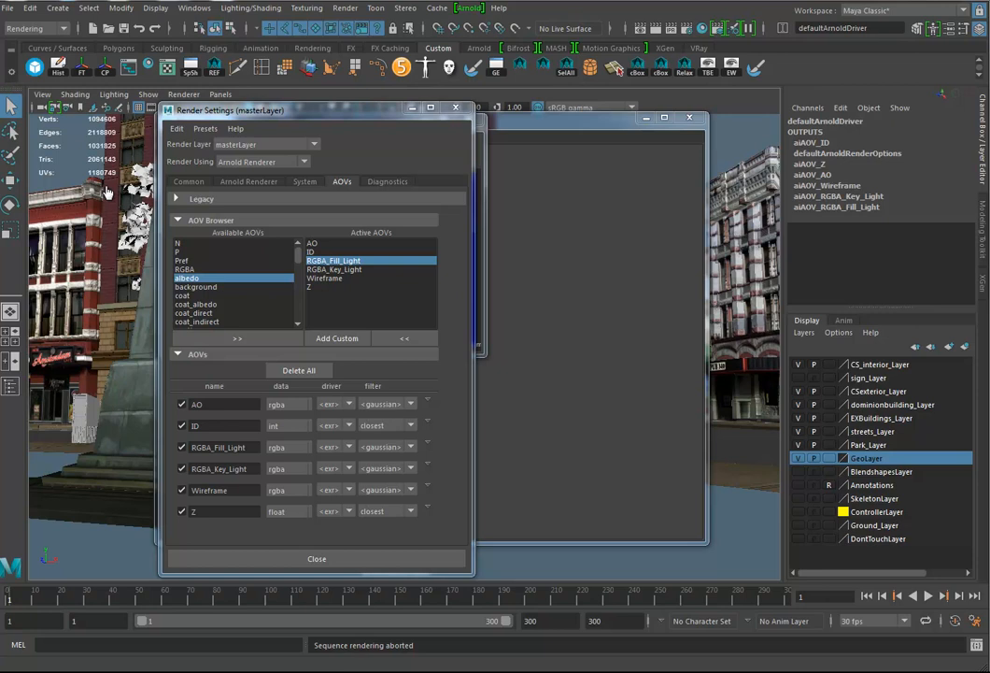
mouse_move(109, 191)
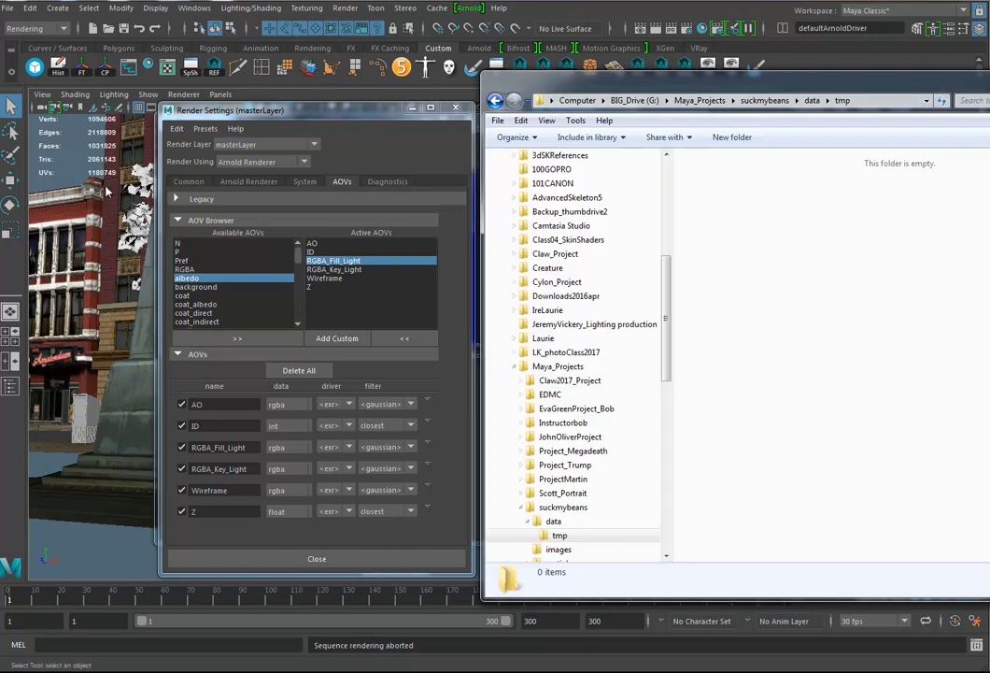
Browse to the project's data tmp folder and render a frame into it, creating masterLayer.
click(570, 437)
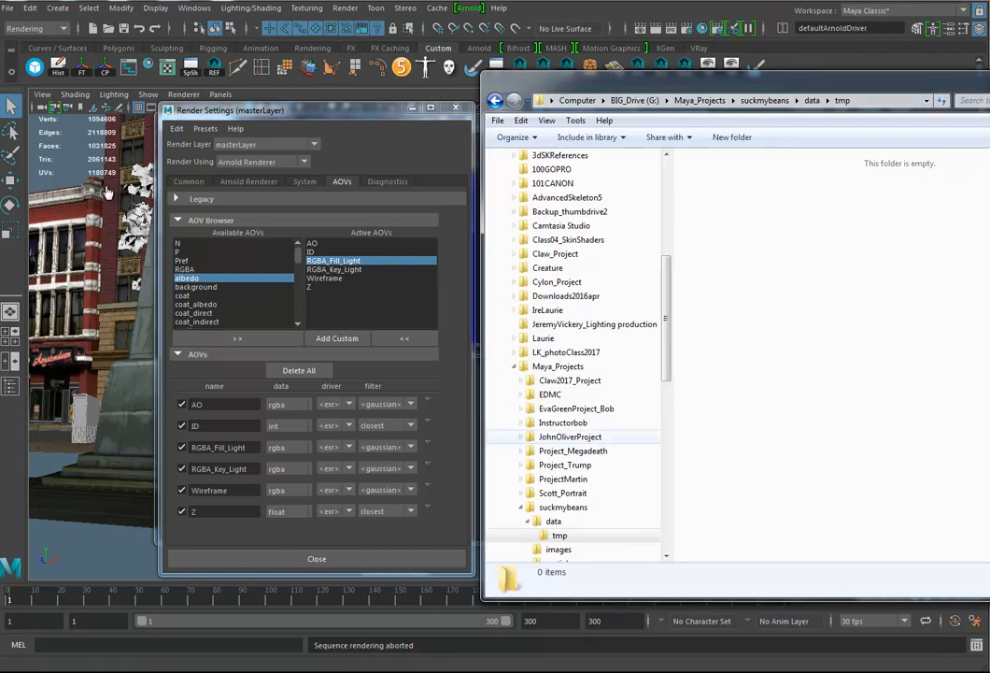
scroll(down, 3)
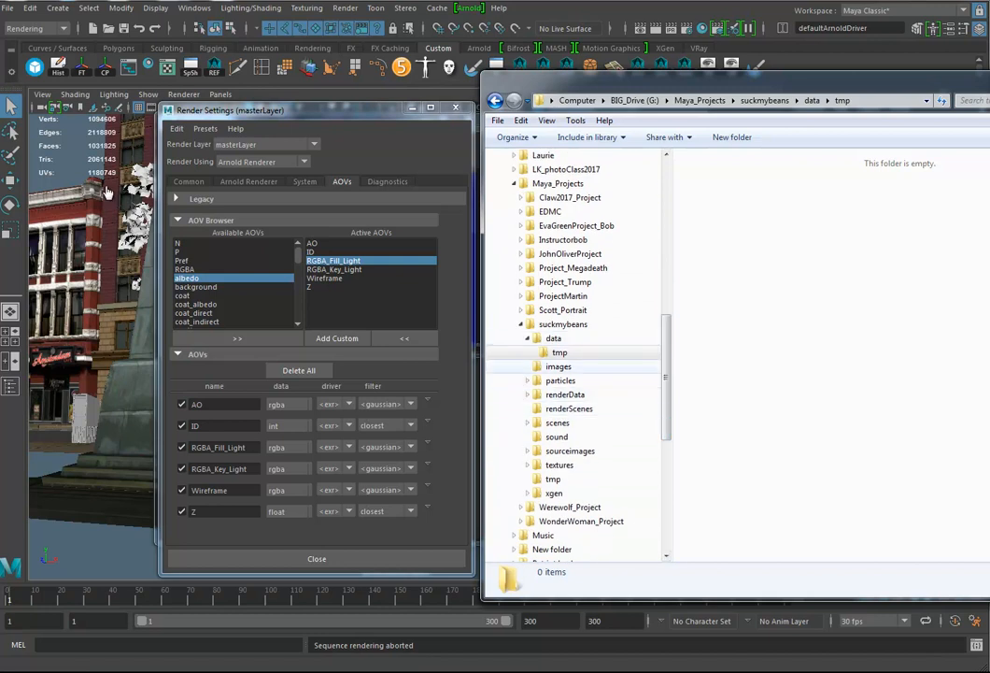
click(561, 351)
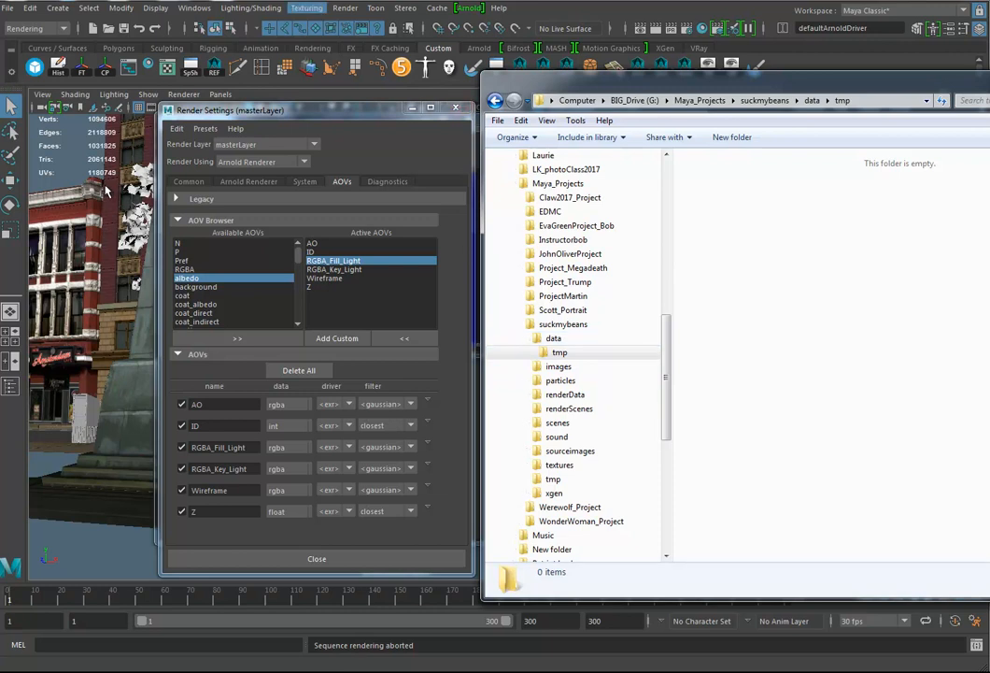
click(344, 7)
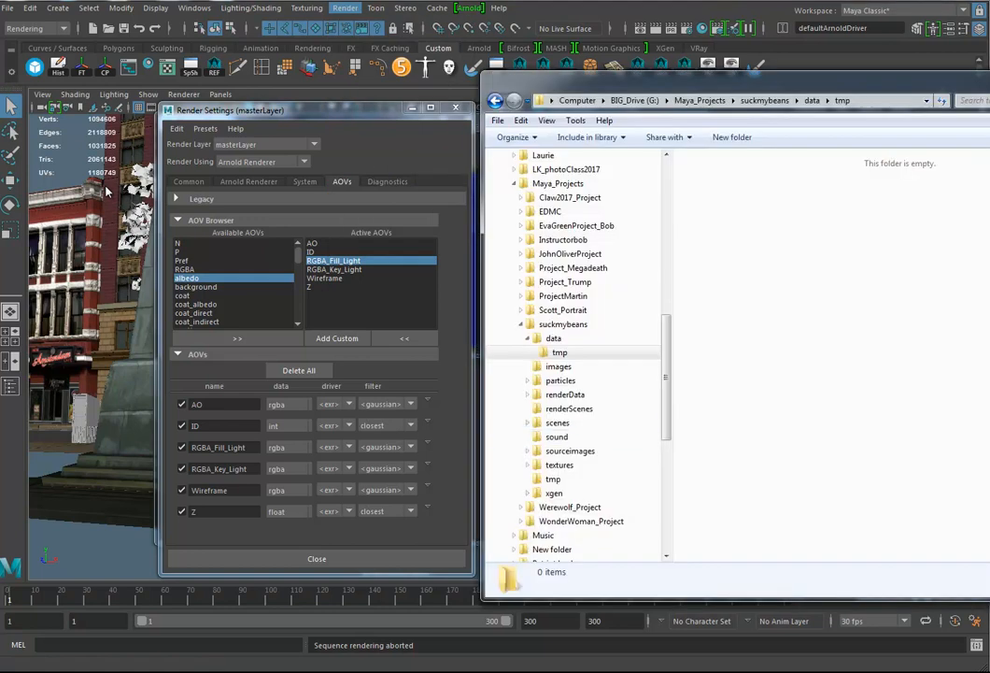
click(732, 136)
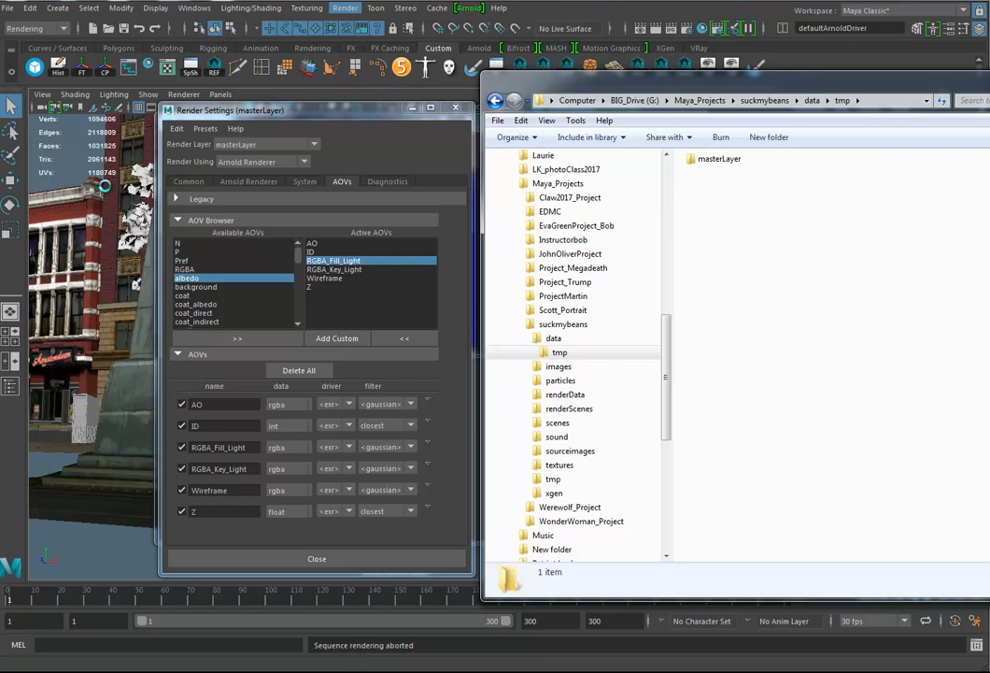
mouse_move(105, 189)
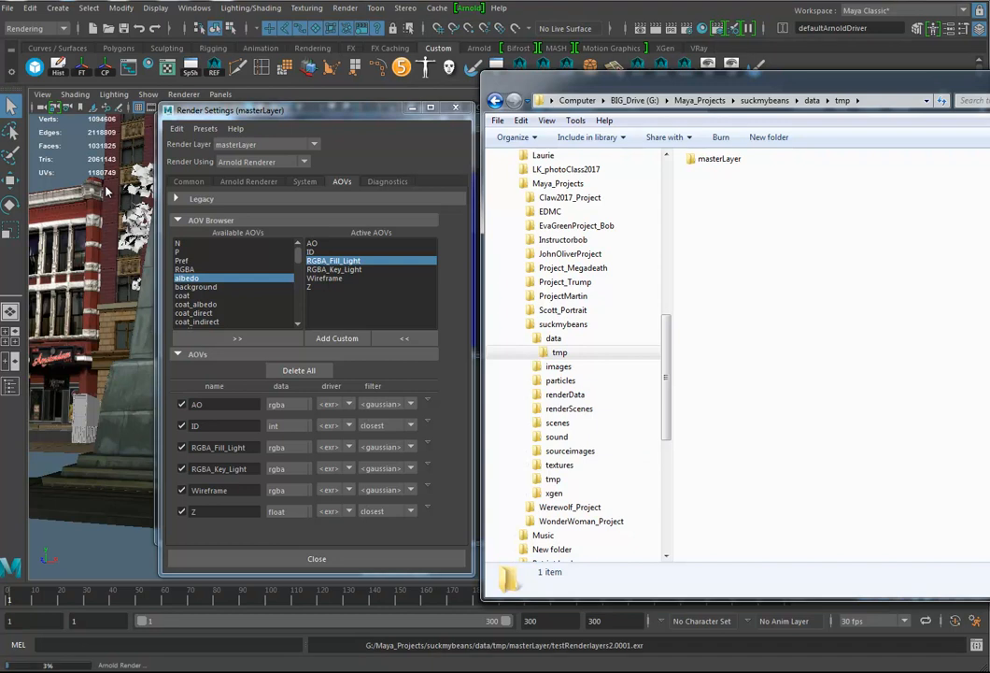
mouse_move(105, 187)
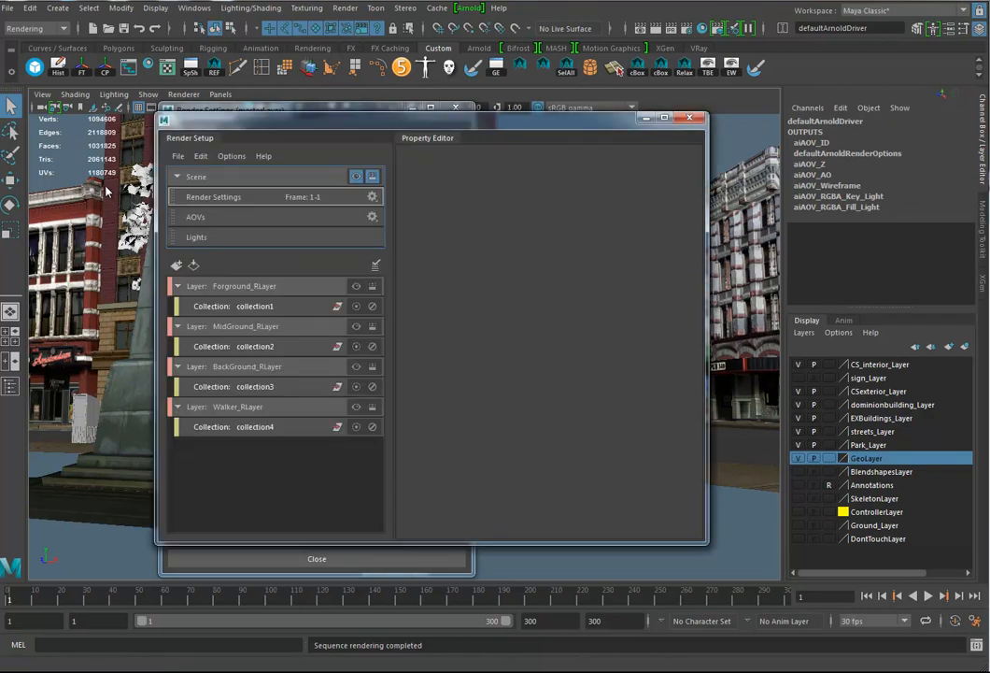
Open Render Setup listing the Foreground, MidGround, BackGround and Walker layers.
click(243, 286)
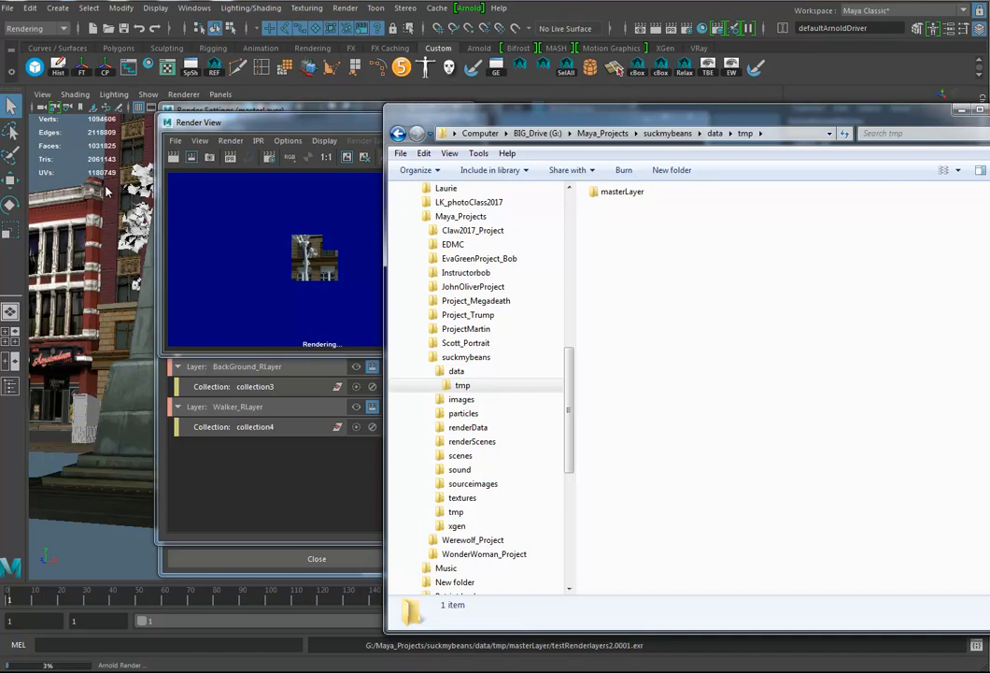
Start Render Sequence with the render layers enabled, writing frames to tmp.
click(620, 190)
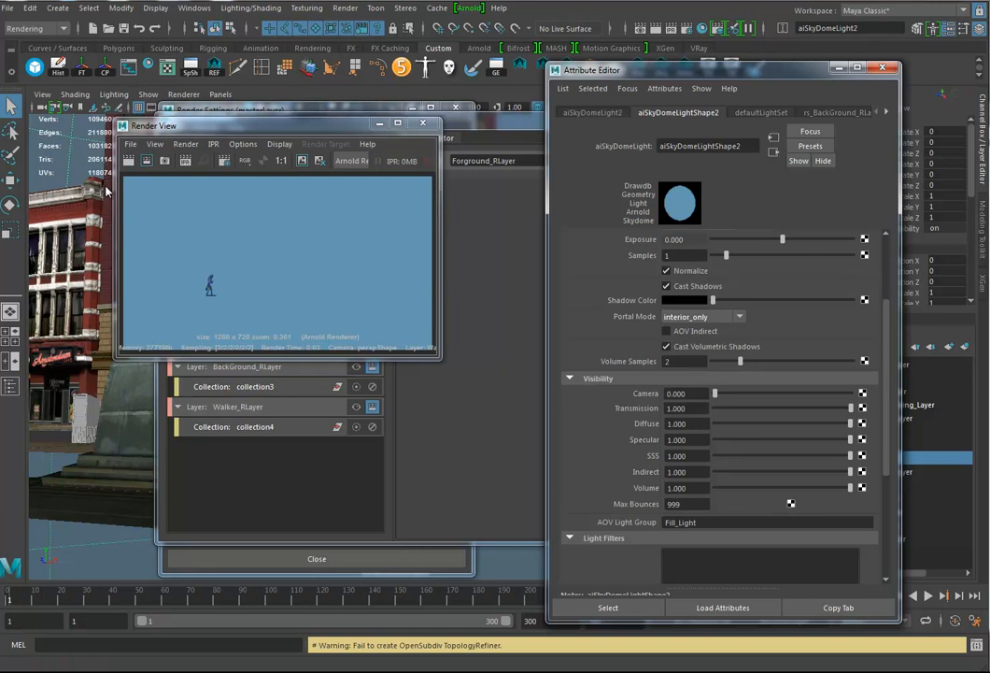
Bring up the Arnold menu beside the sky dome light's FG_Light attributes.
click(467, 7)
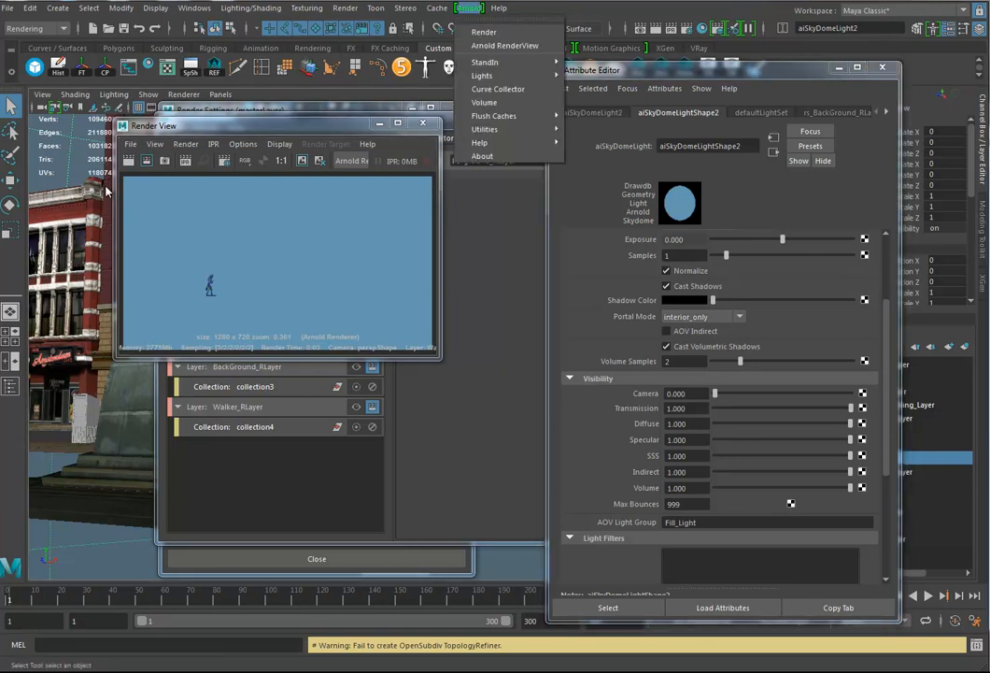